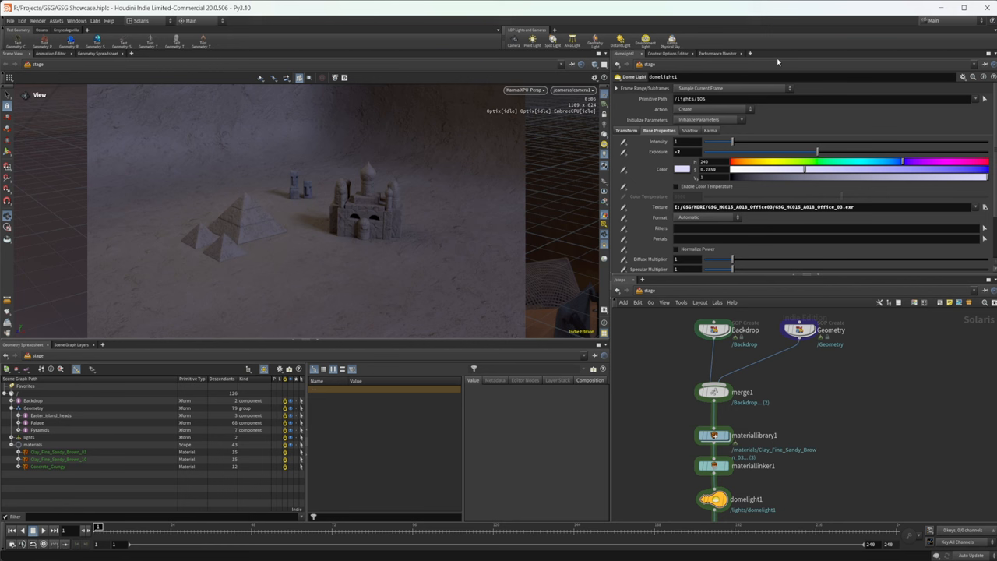
mouse_move(752, 272)
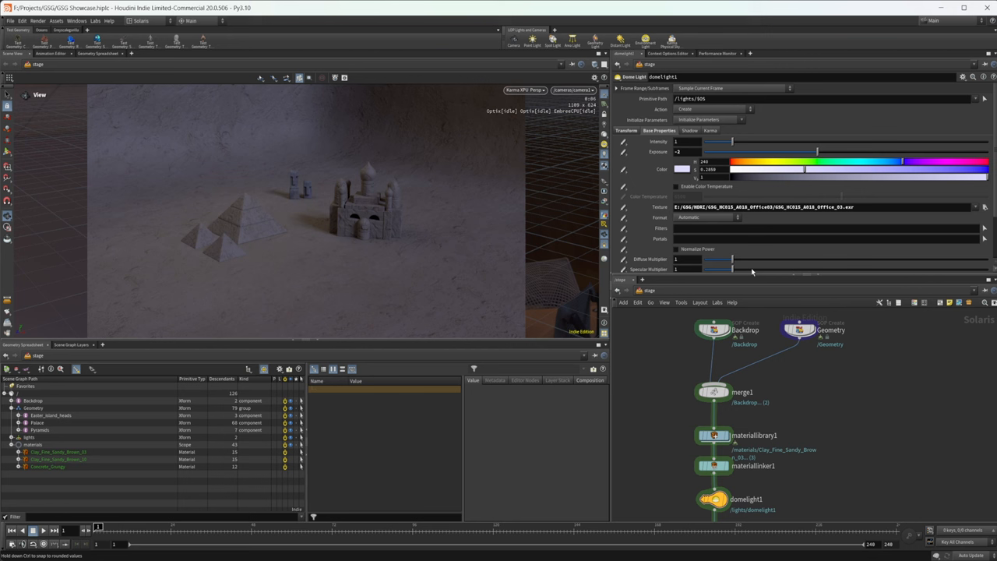
mouse_move(742, 322)
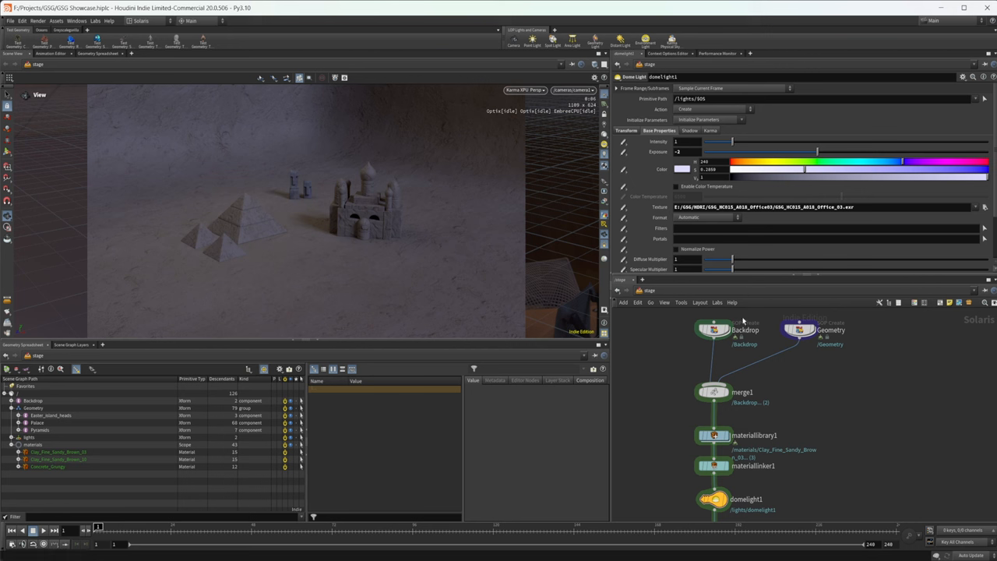
mouse_move(742, 372)
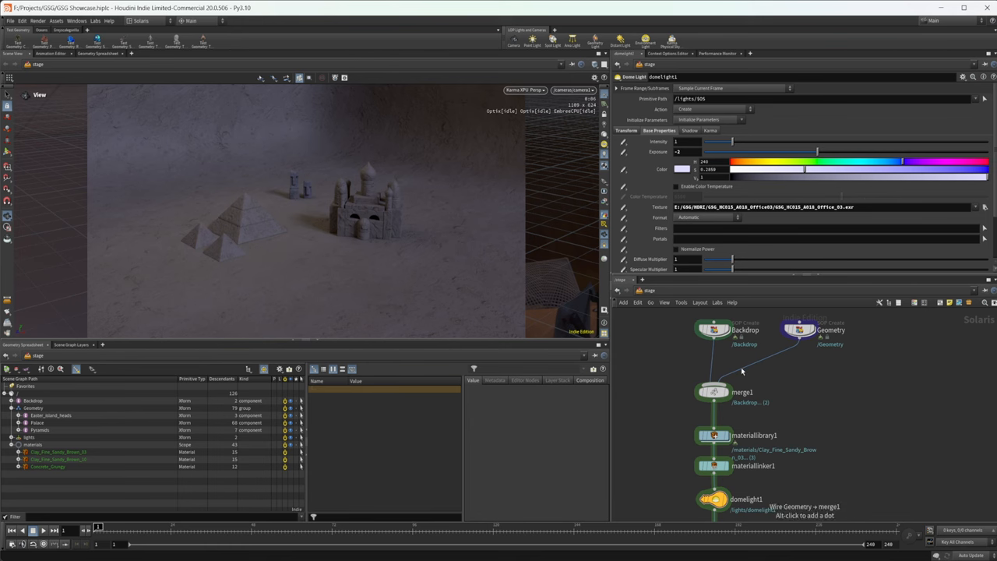
mouse_move(742, 372)
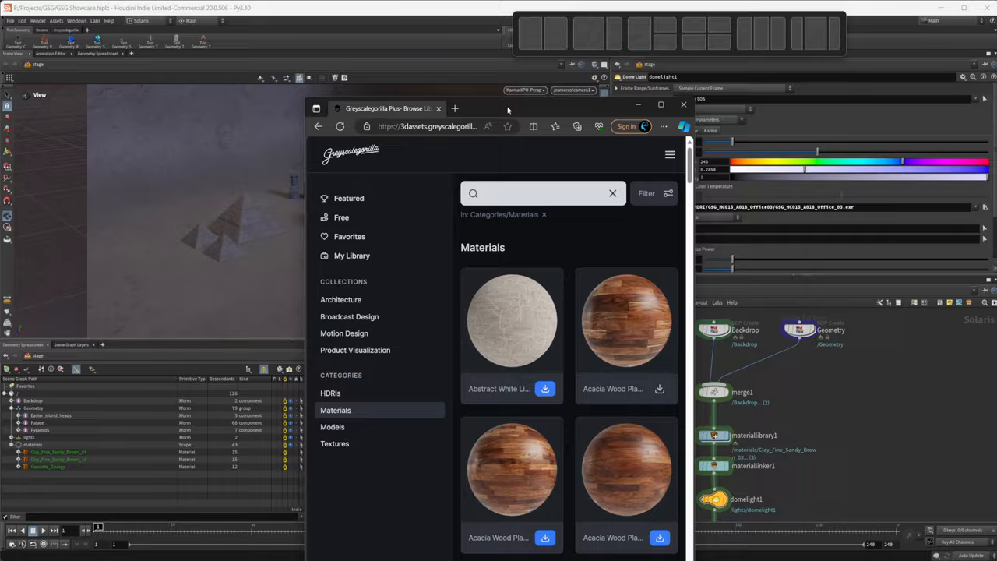
Maximize the Greyscalegorilla library and browse HDRIs, abstract models, then stylized models like Easter Island Heads
click(660, 105)
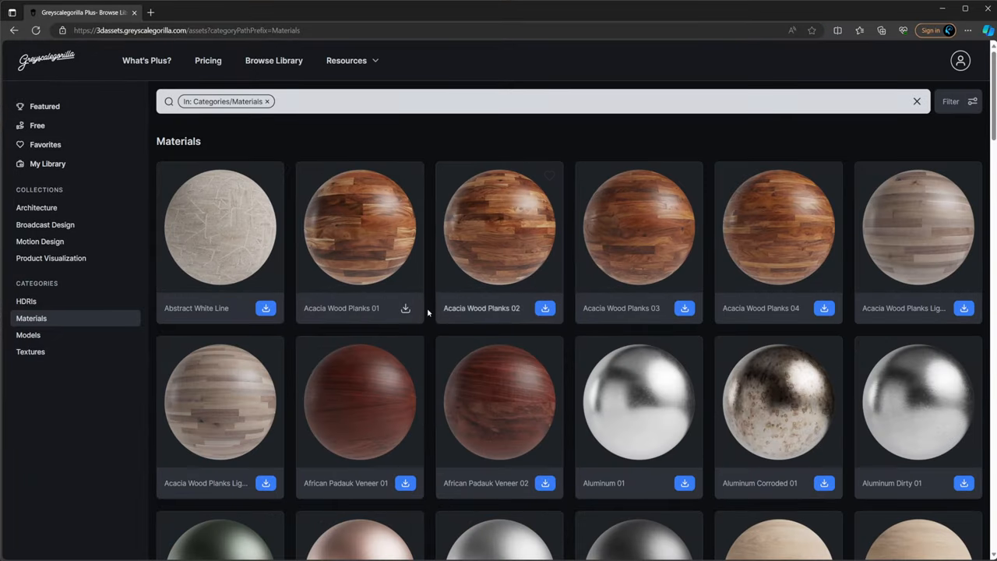
mouse_move(229, 239)
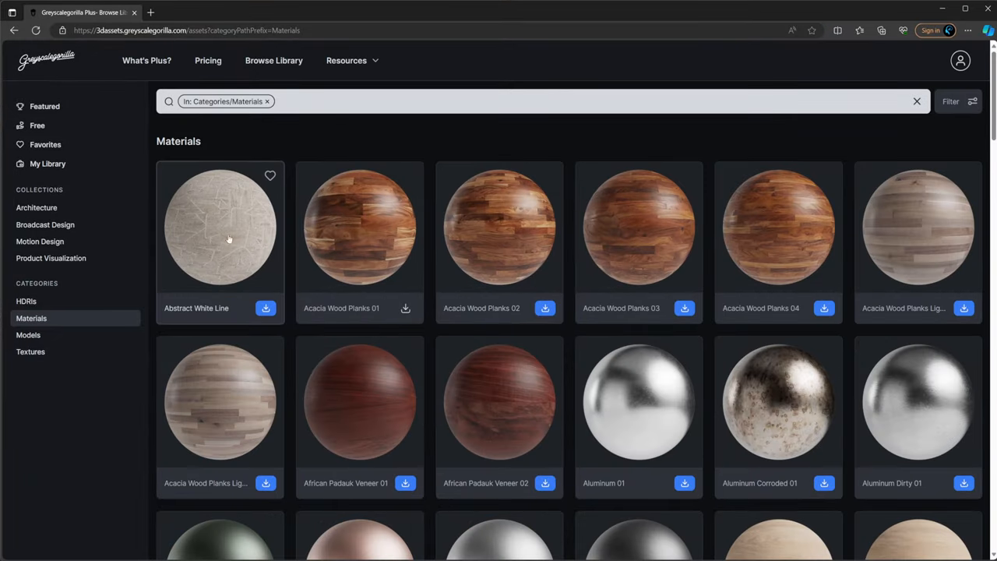
mouse_move(217, 218)
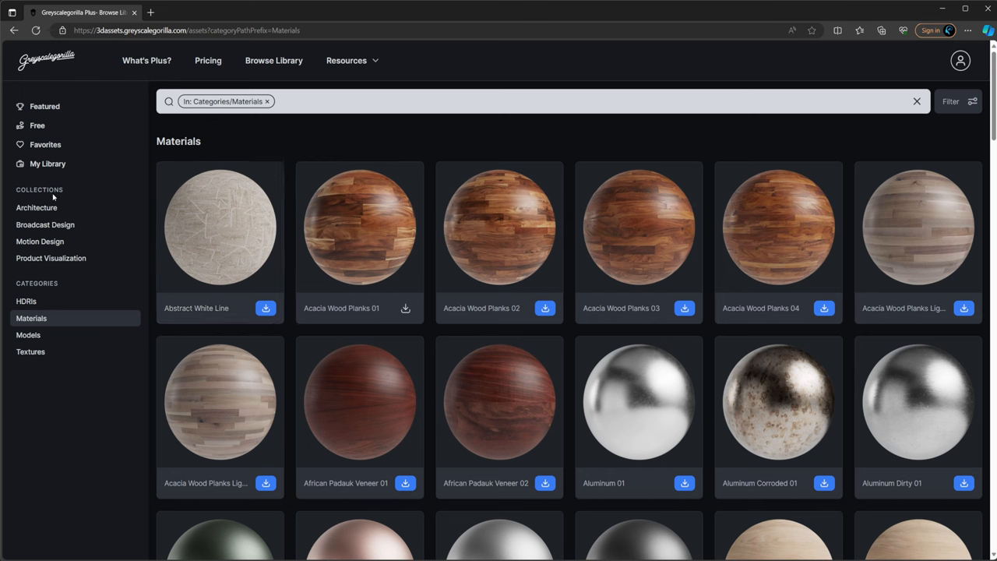
click(26, 301)
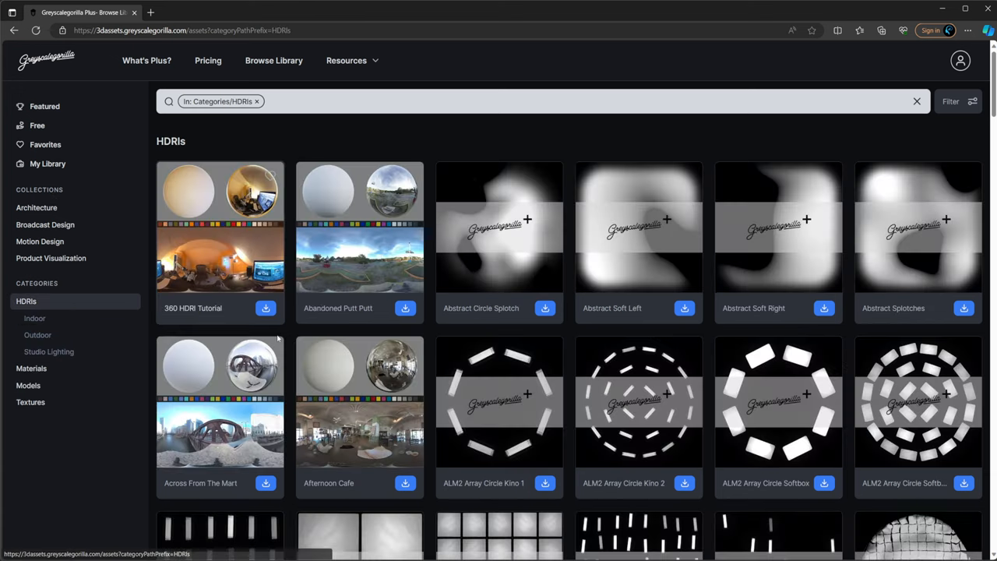
mouse_move(633, 440)
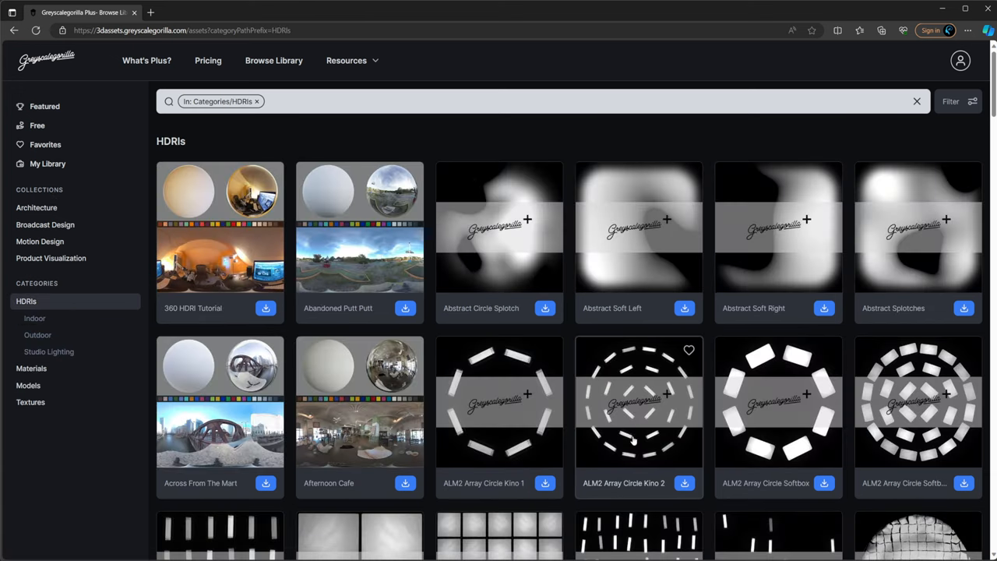
scroll(down, 3)
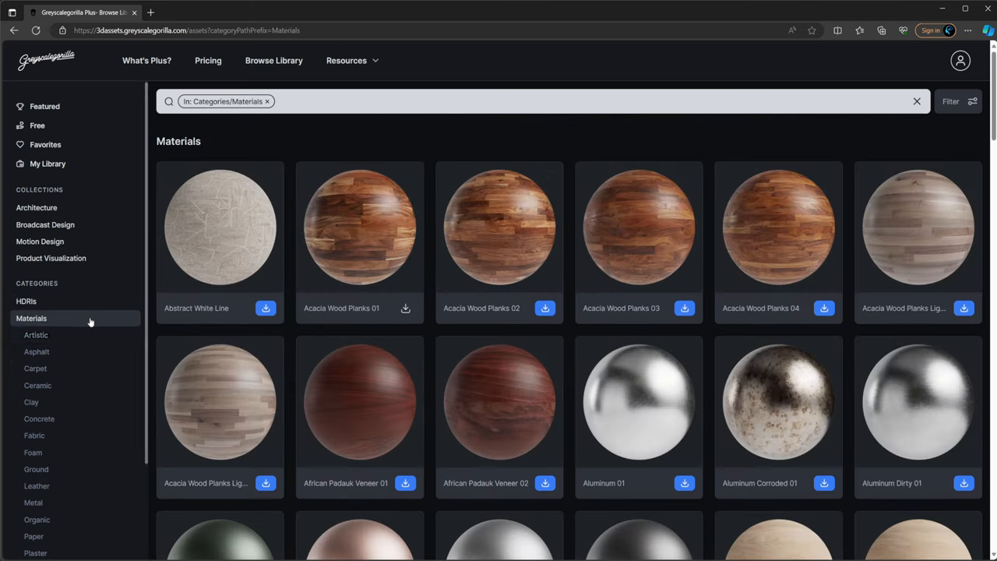
click(28, 335)
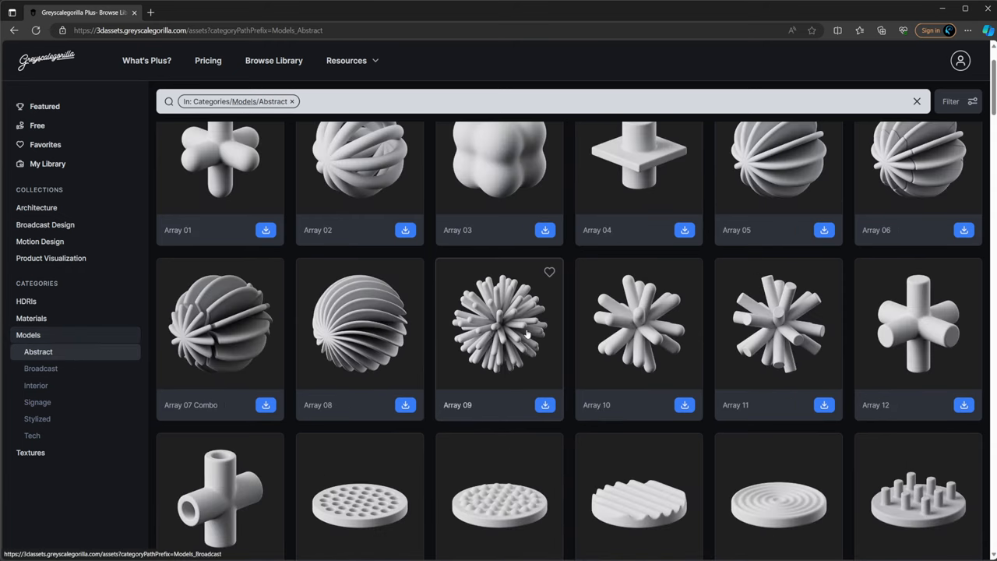
scroll(up, 3)
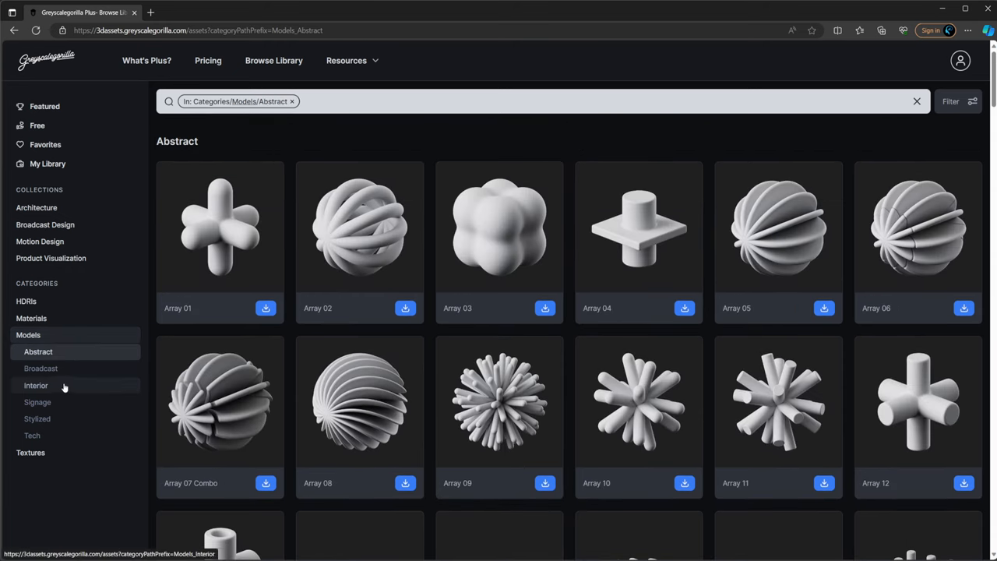
click(41, 368)
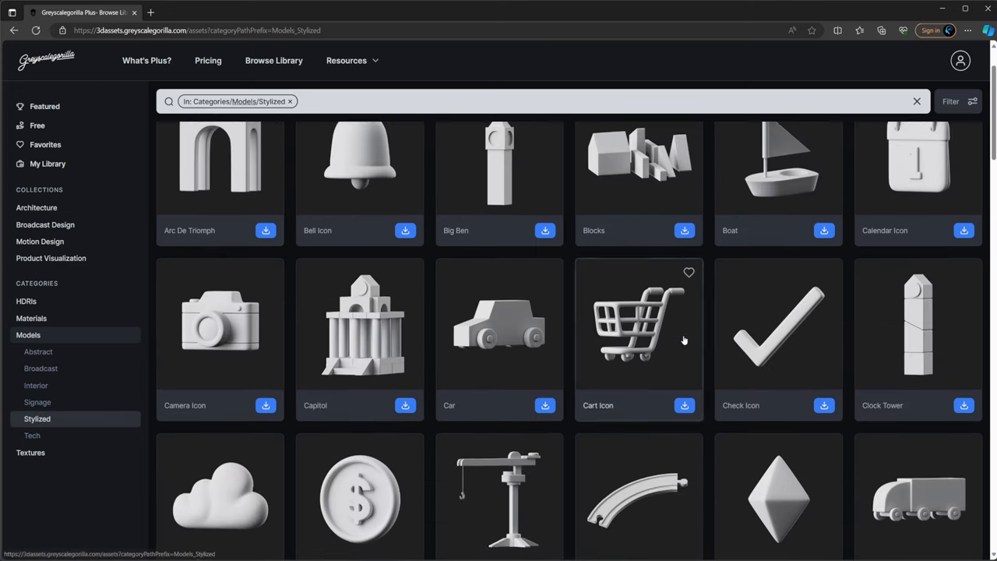
scroll(down, 3)
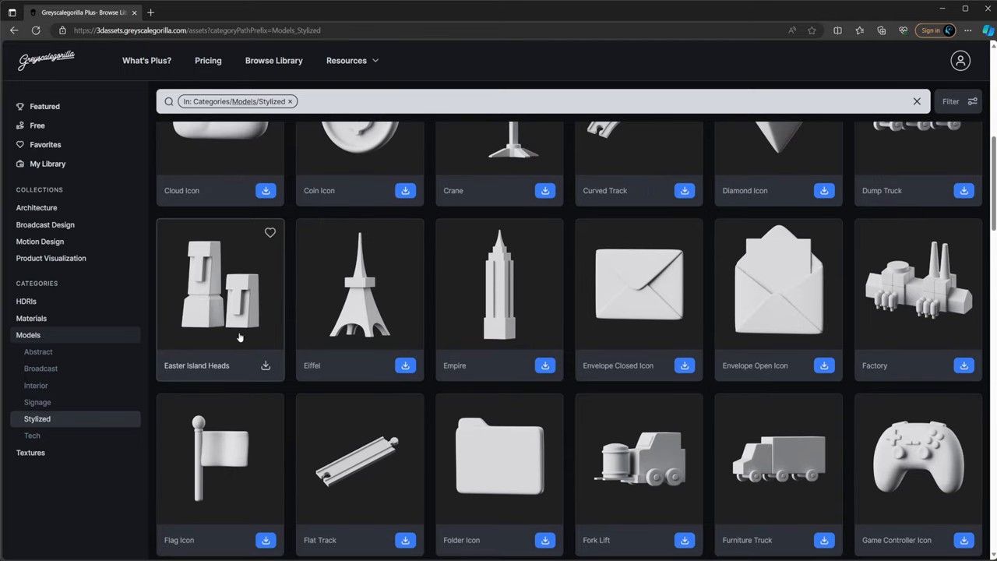
Scroll through the Greyscalegorilla texture library down to the Crust textures
click(30, 453)
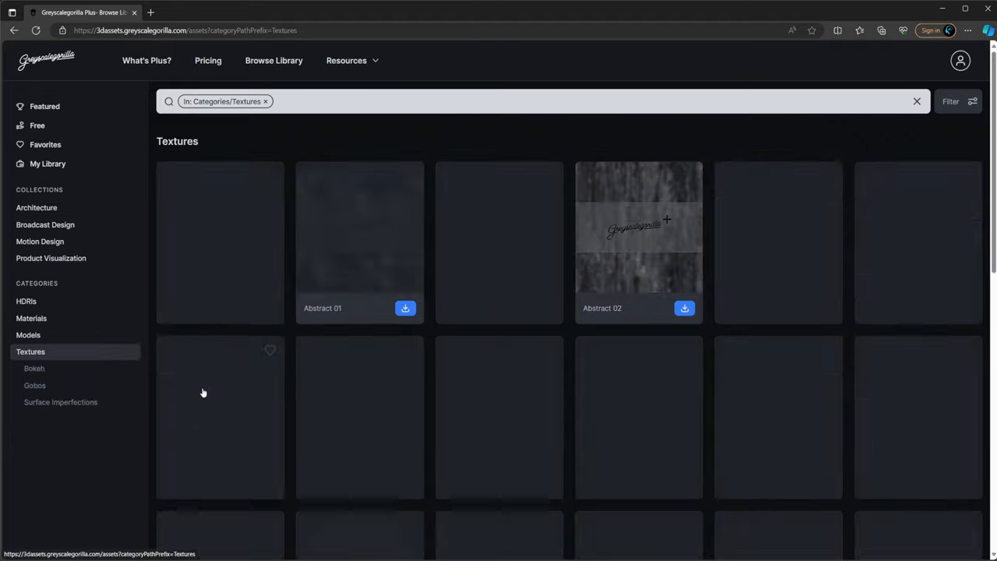
scroll(down, 3)
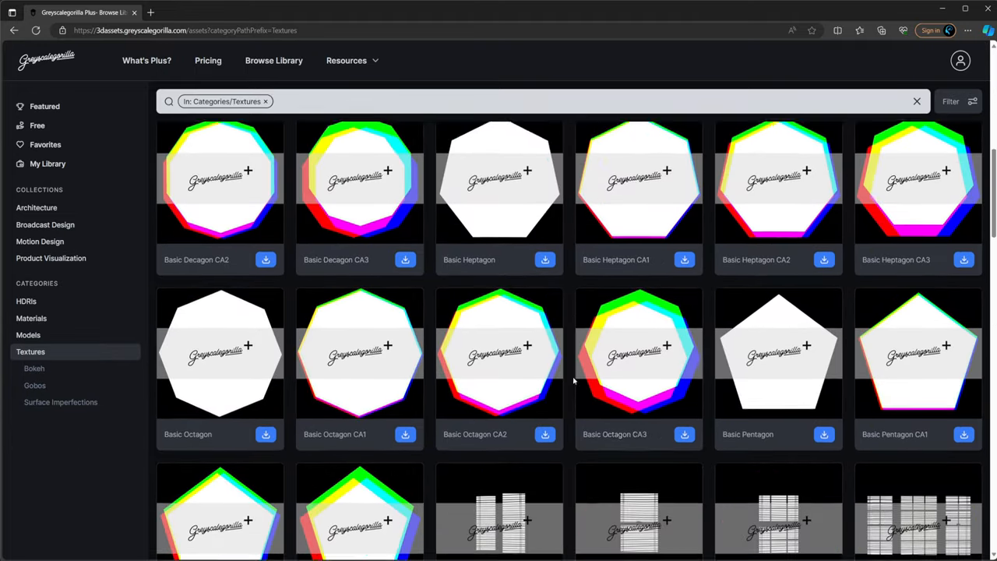
scroll(down, 3)
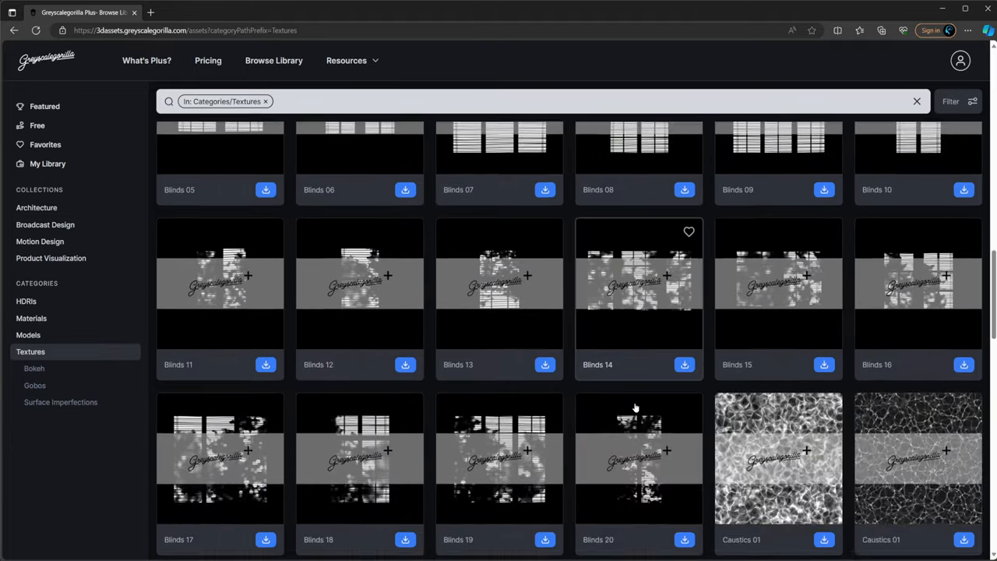
scroll(down, 3)
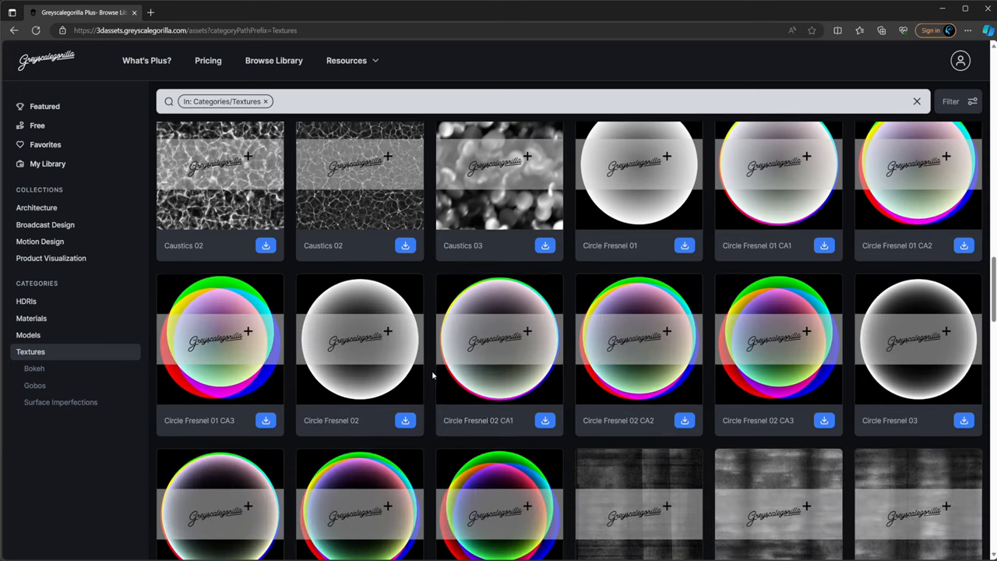
scroll(down, 3)
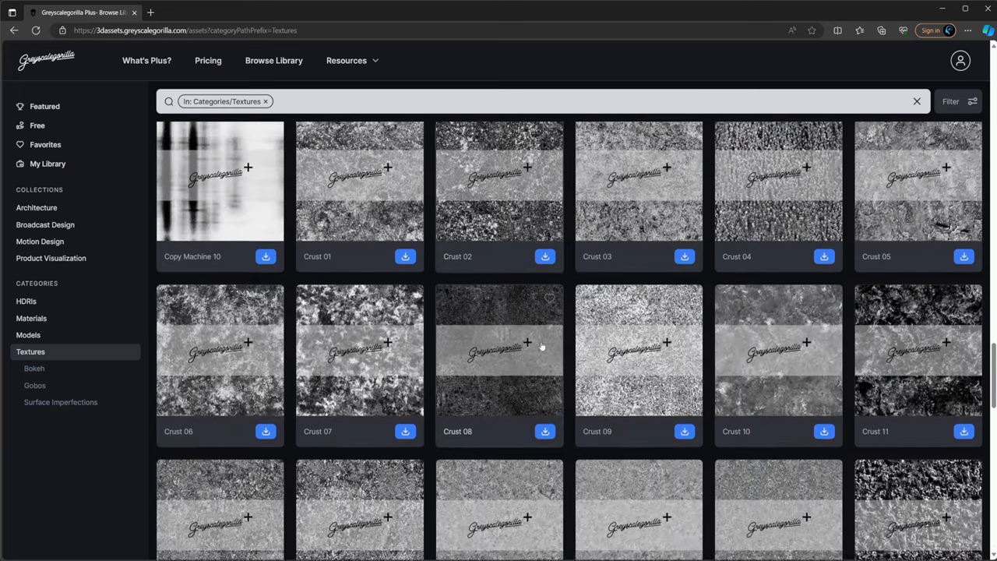
scroll(down, 3)
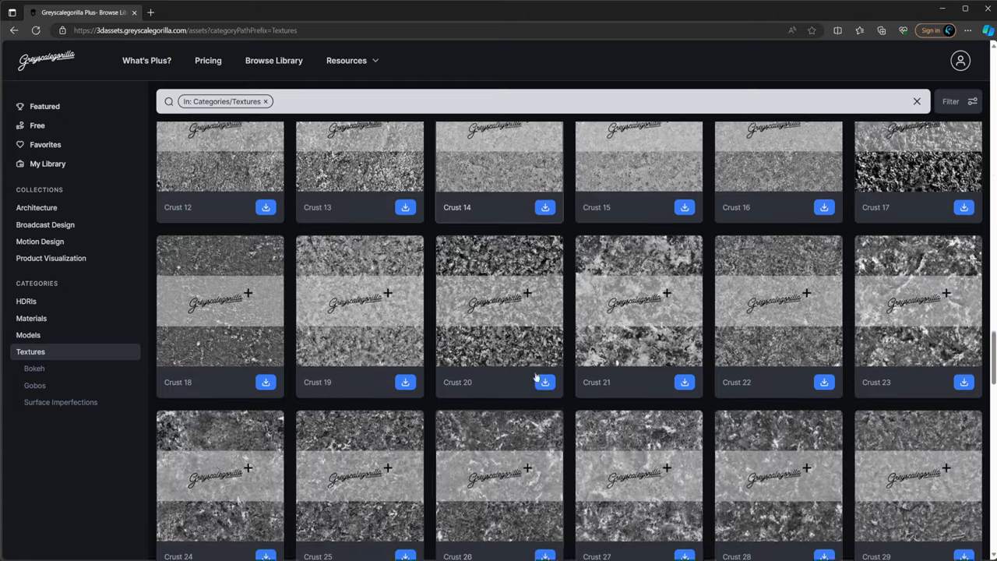
scroll(down, 3)
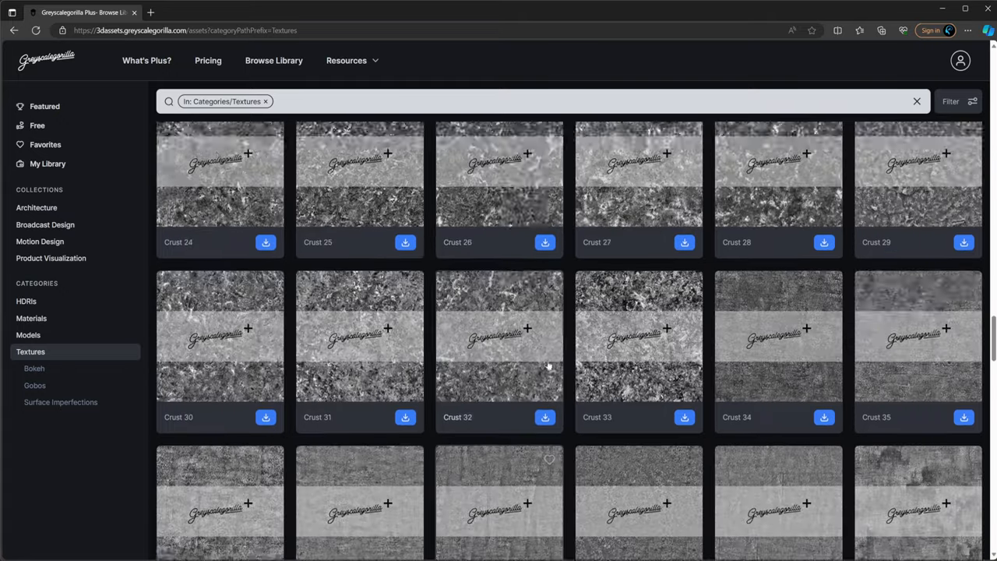
scroll(up, 3)
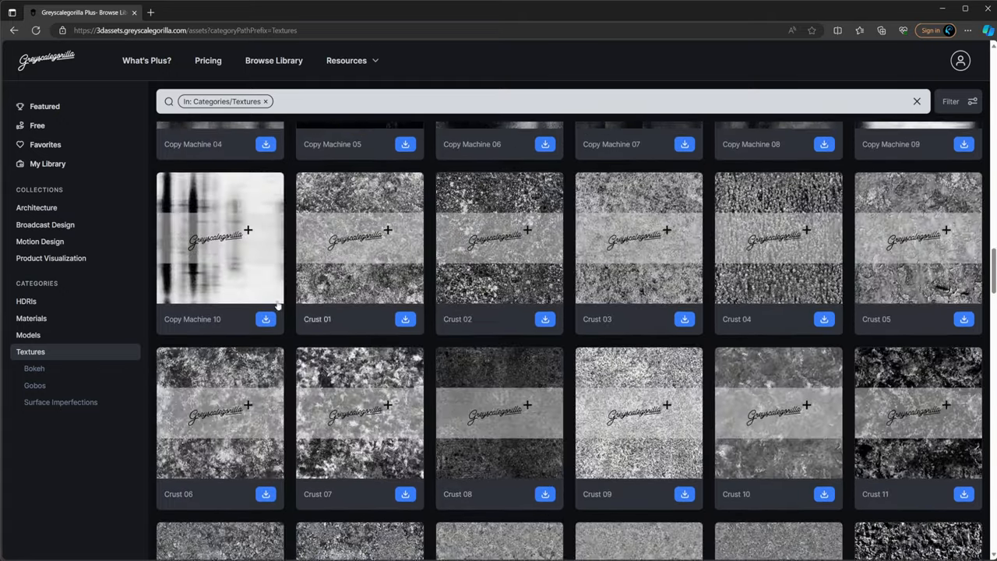
Browse the Architecture and Broadcast Design collections, then go back to HDRIs
click(37, 207)
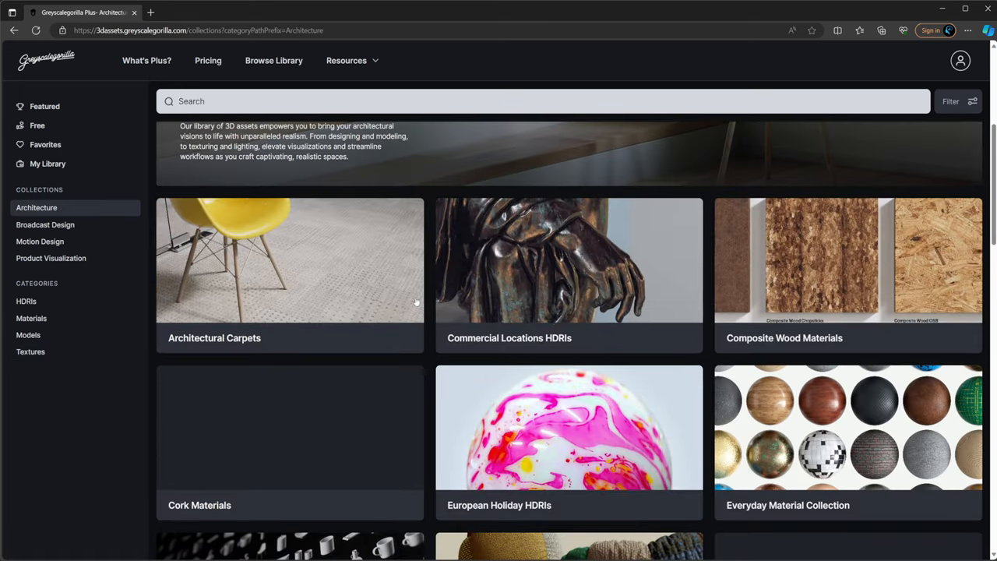
click(45, 225)
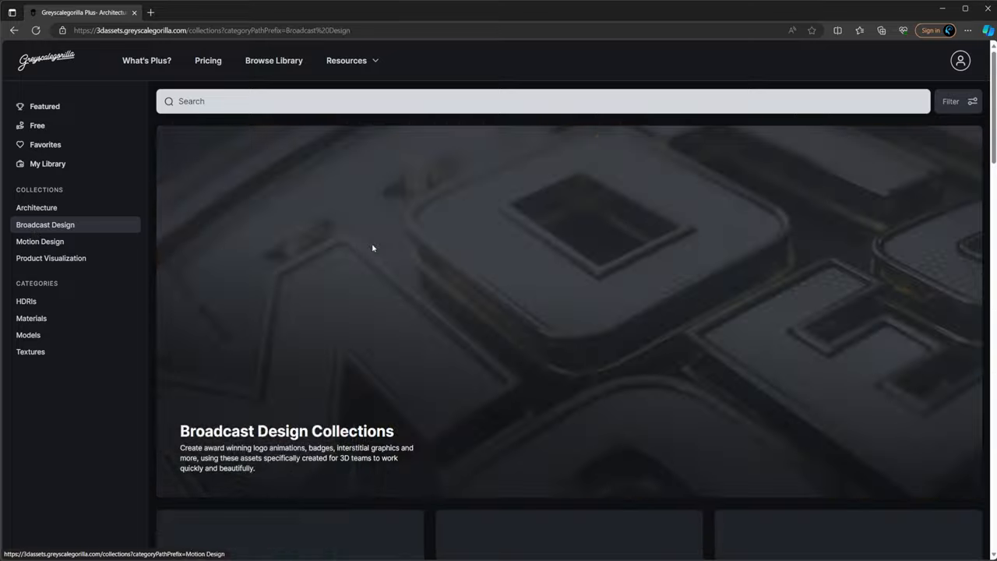
scroll(down, 3)
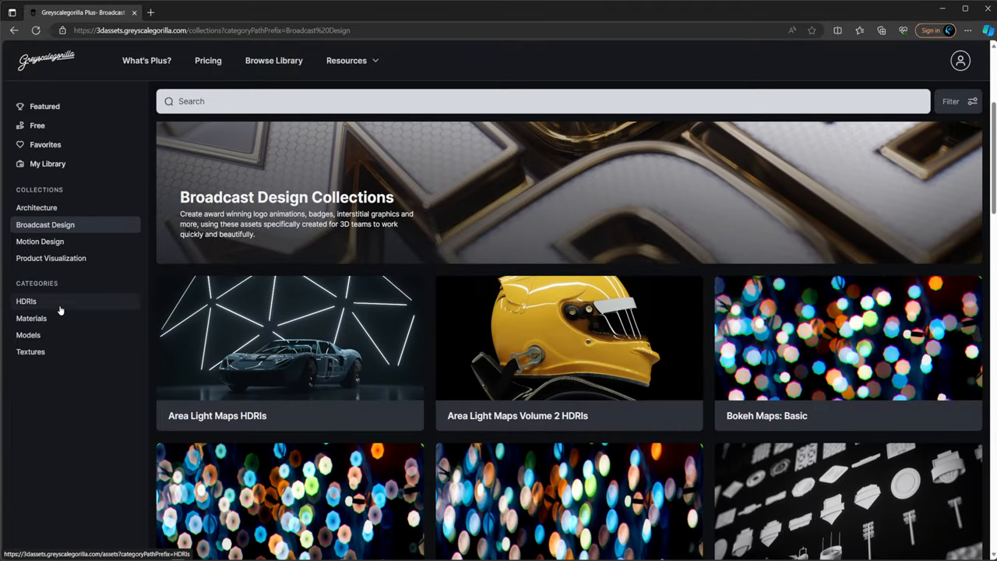
click(26, 300)
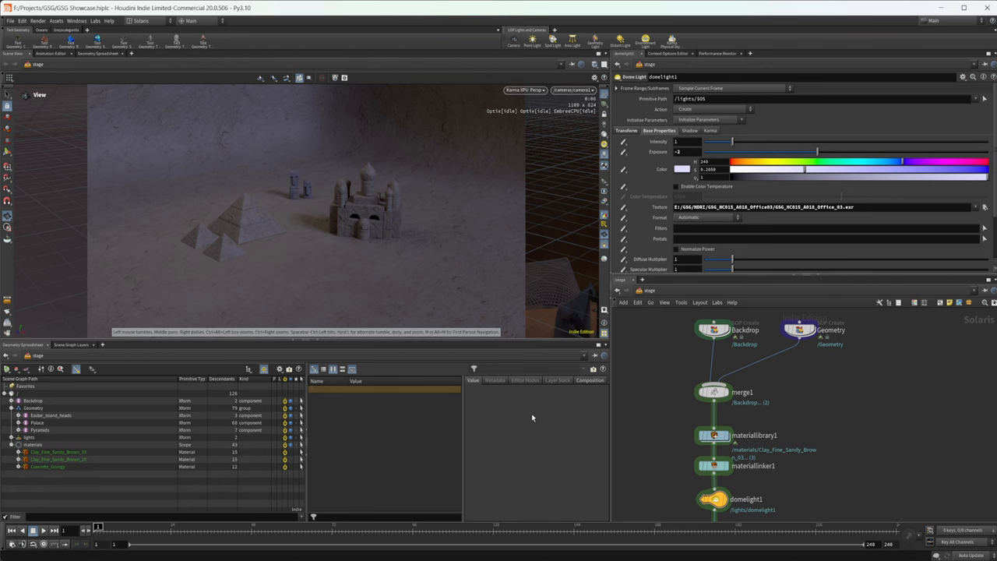
mouse_move(419, 265)
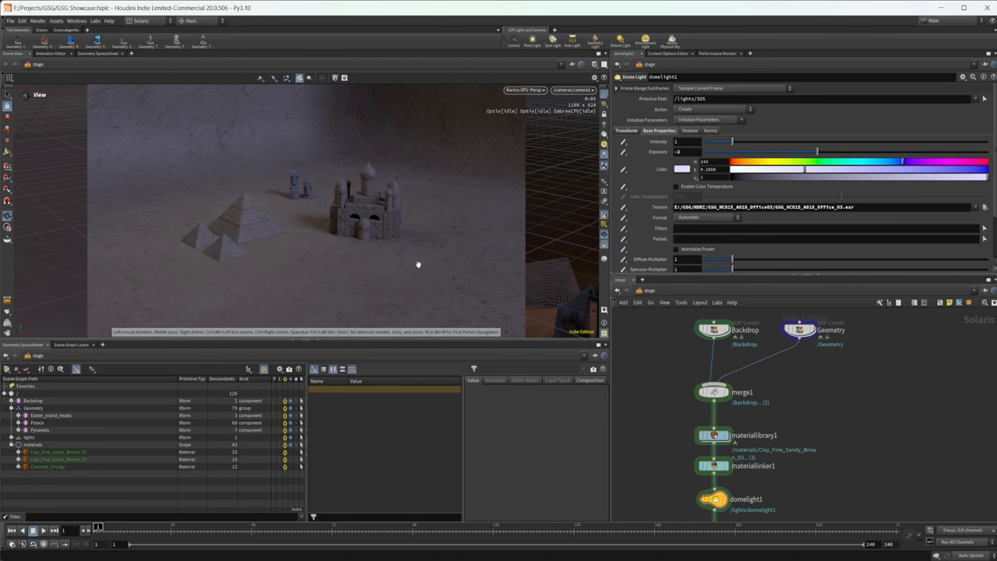
mouse_move(413, 281)
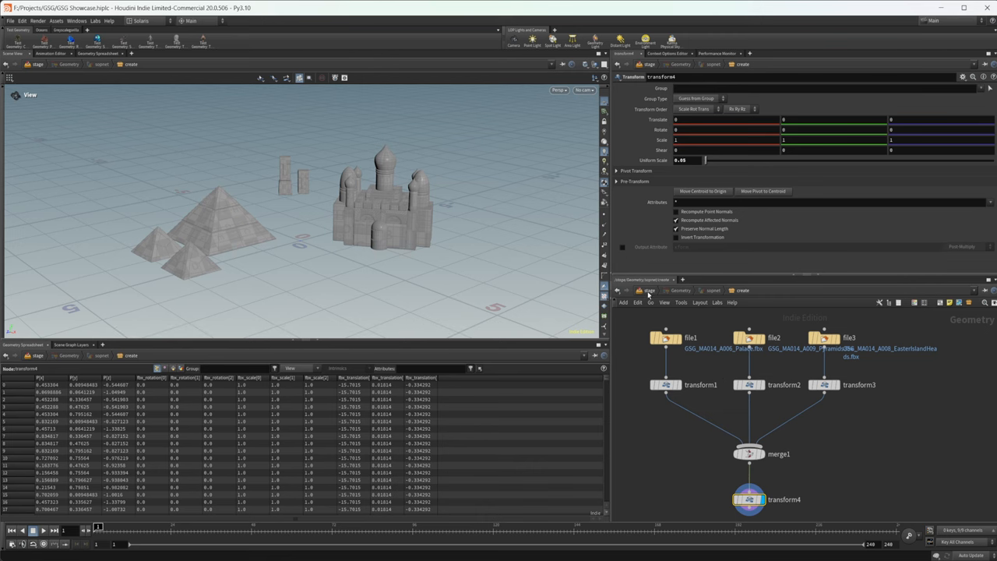
Leave the geometry network and return to the top-level stage to view the untextured models
click(523, 89)
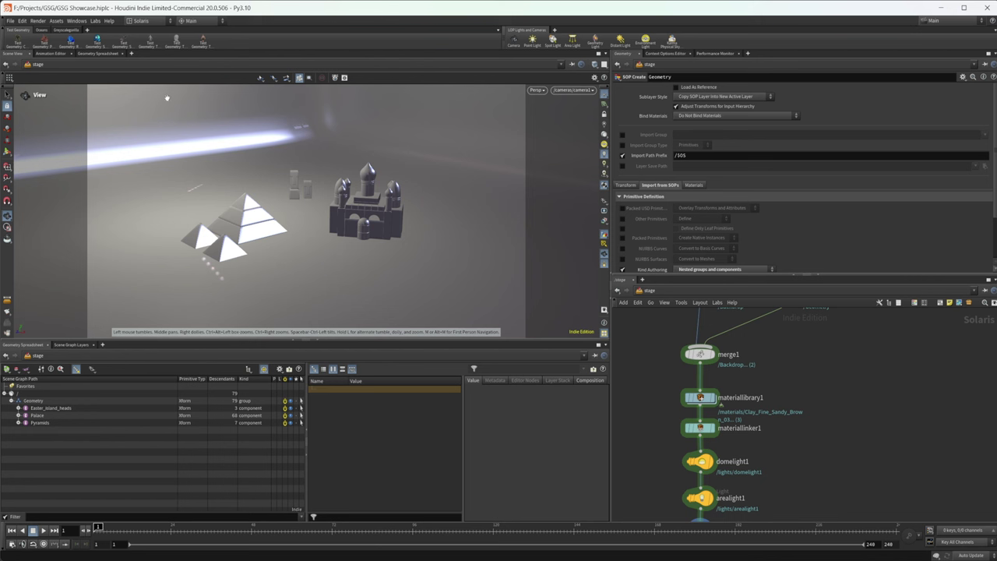
Choose E:/GSG/Materials as the Greyscalegorilla import folder, listing its eleven materials
click(66, 30)
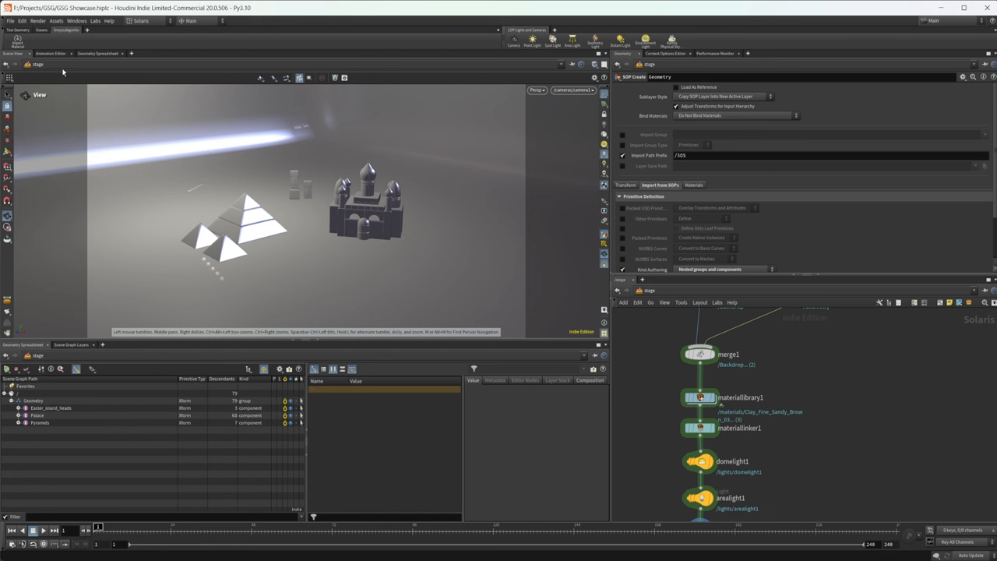
click(88, 31)
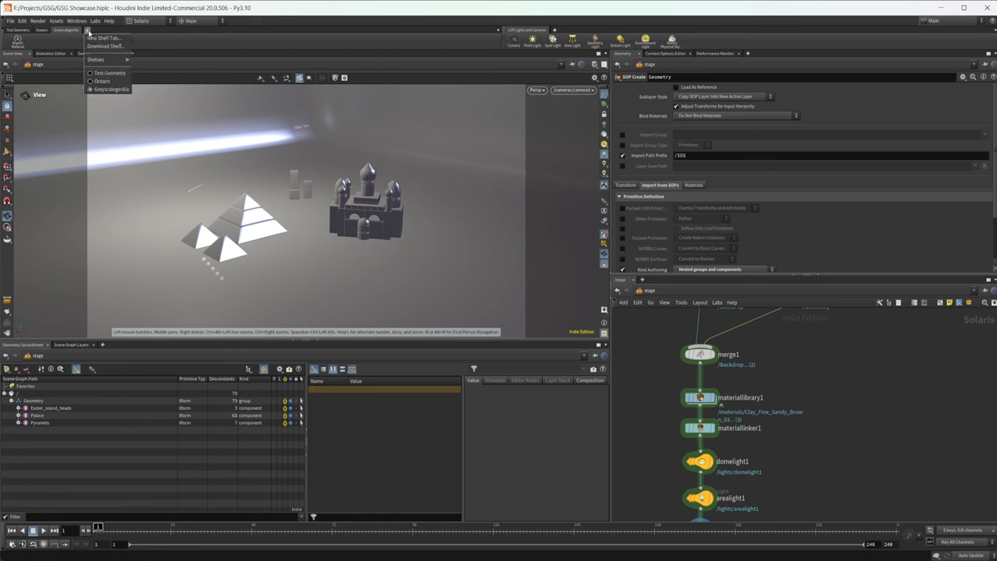
click(96, 59)
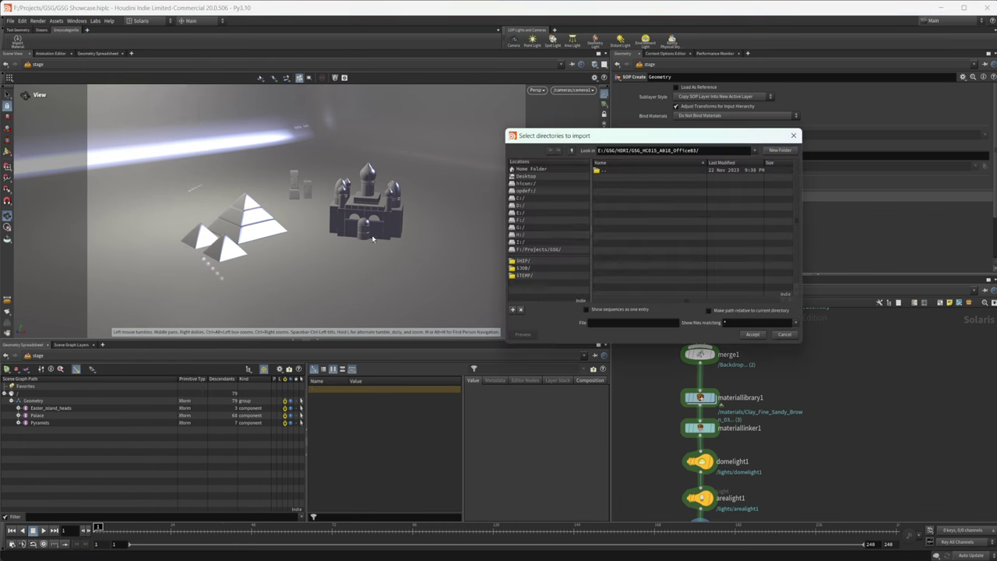
drag(554, 135, 355, 149)
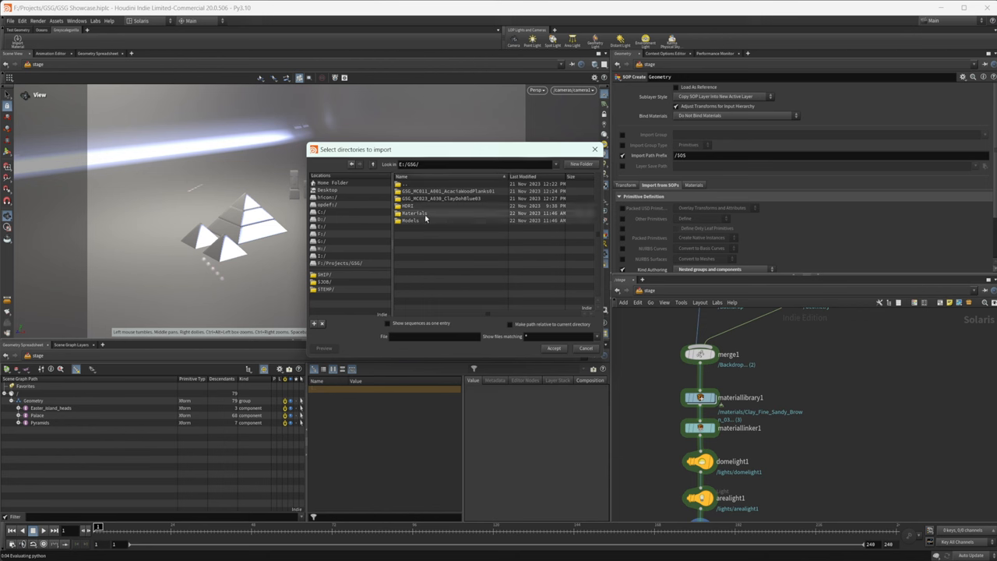
double_click(415, 212)
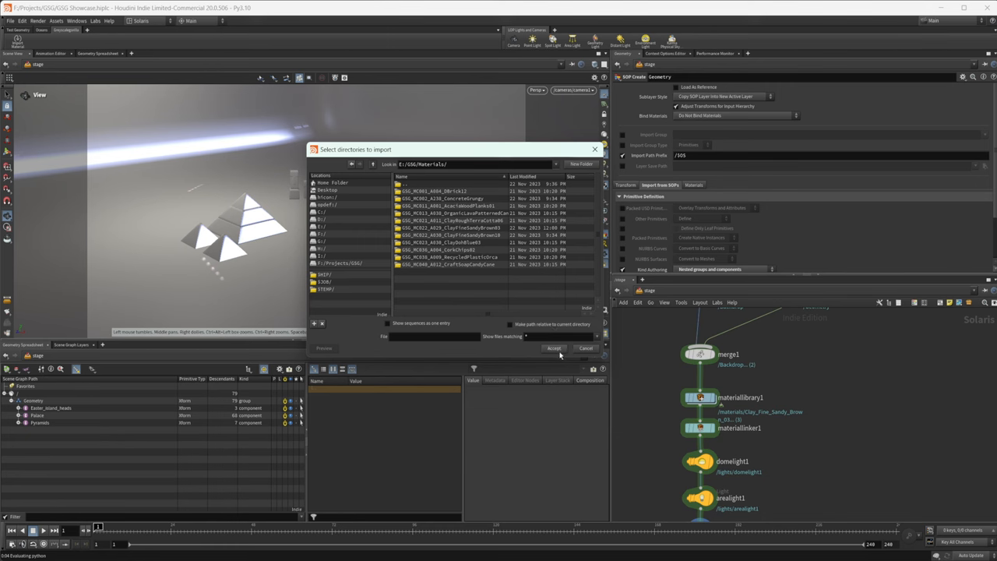
click(553, 348)
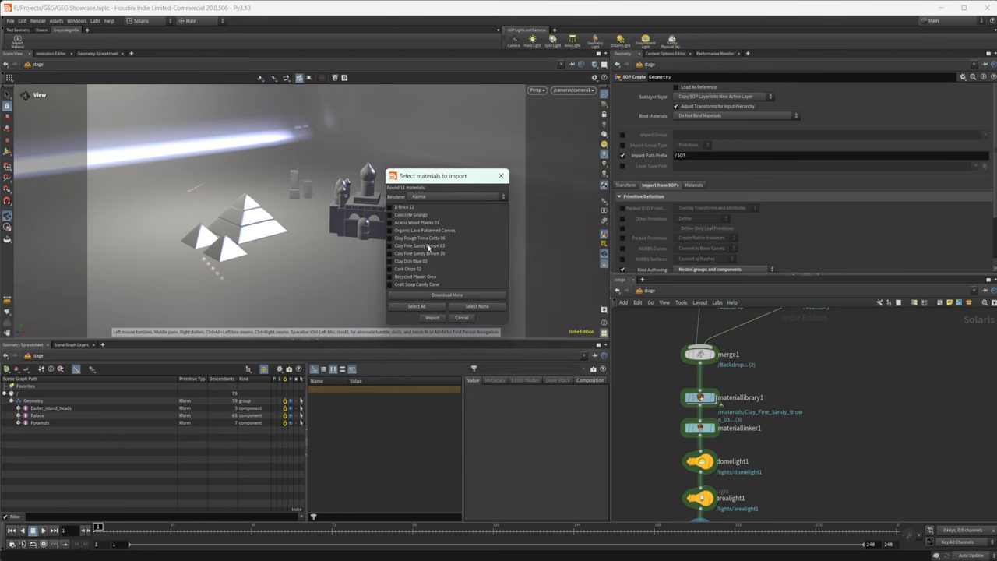
mouse_move(470, 260)
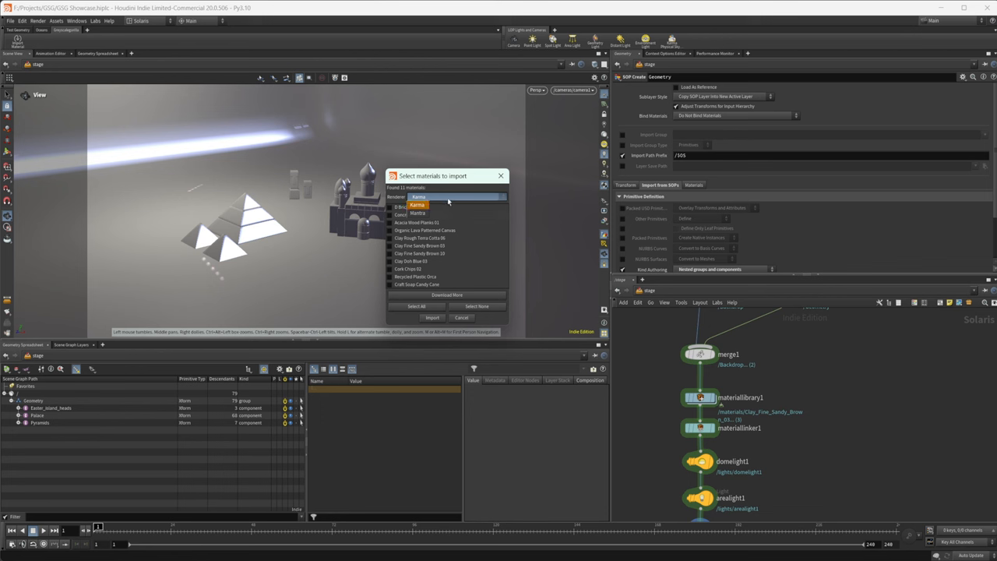
mouse_move(468, 197)
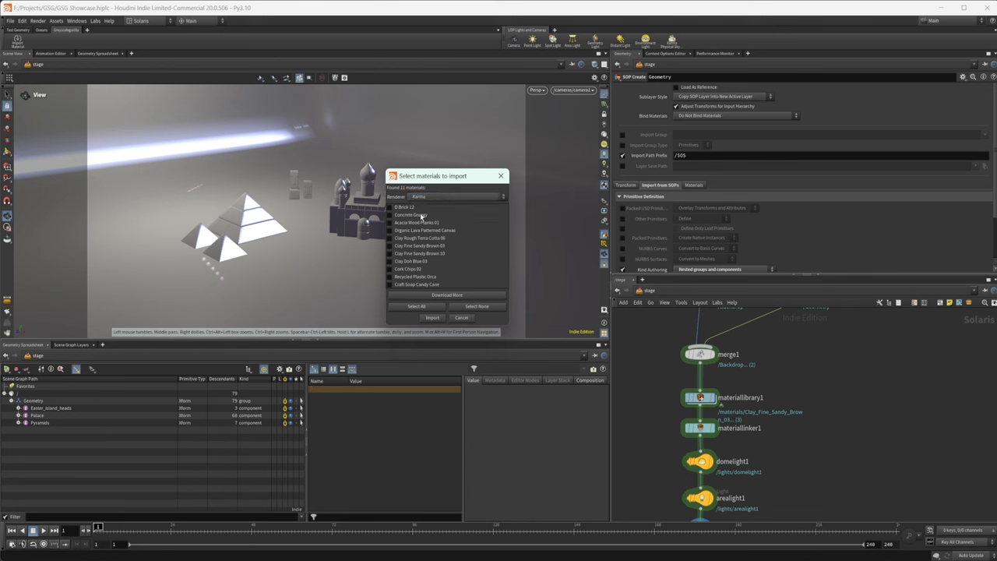
mouse_move(654, 386)
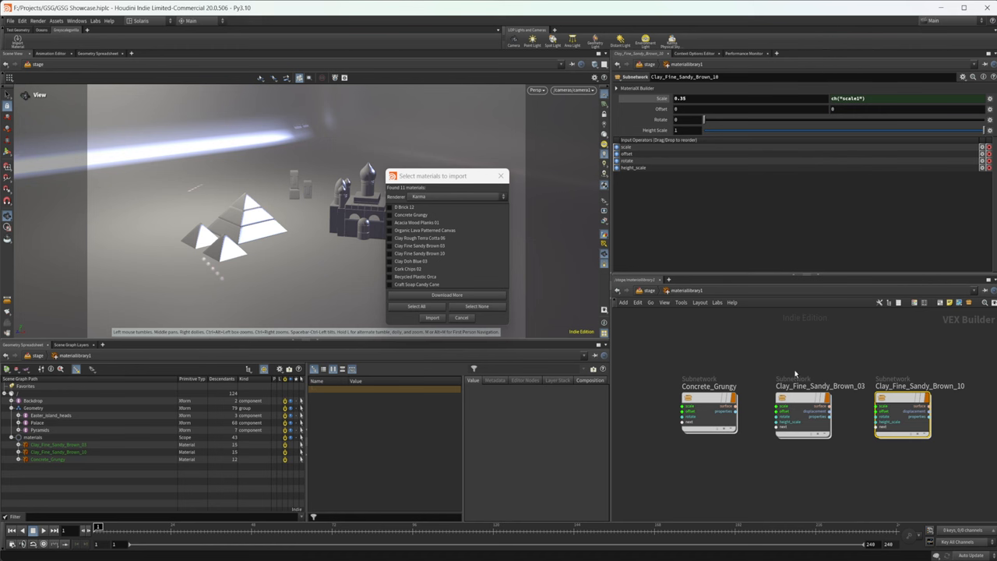
Tick Acacia Wood Planks 01, Recycled Plastic Orca and Craft Soap Candy Cane and import them for Karma
click(709, 409)
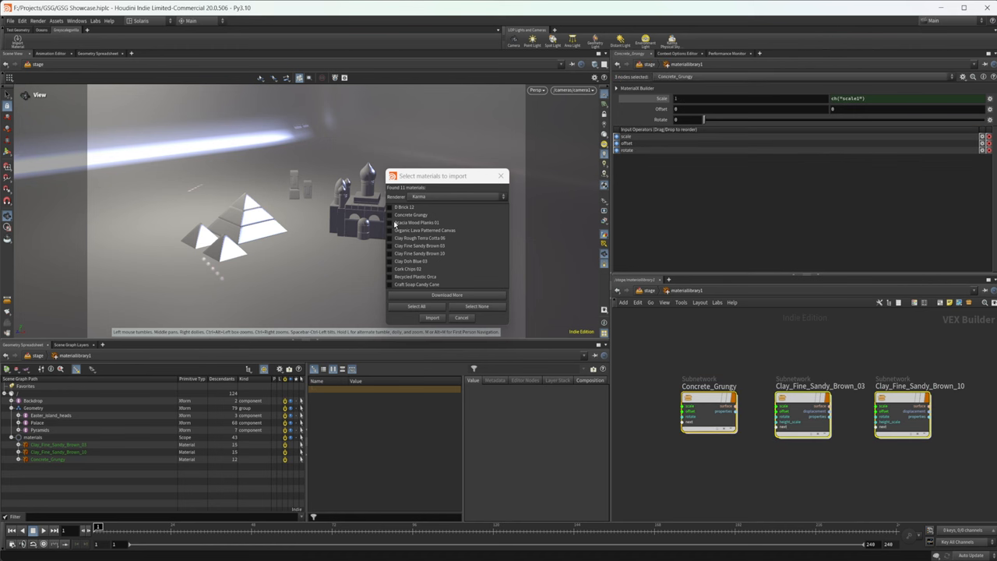
click(389, 222)
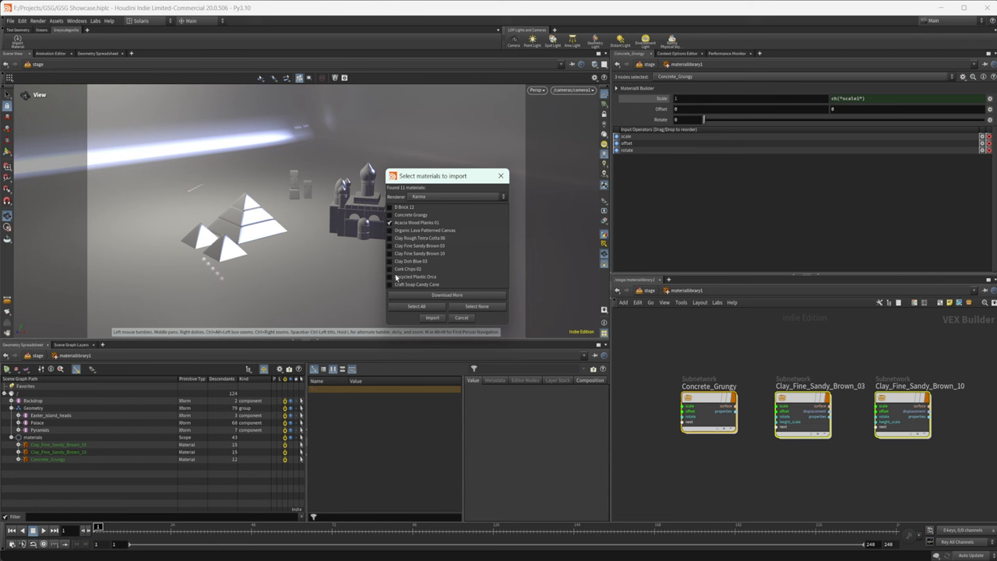
click(389, 277)
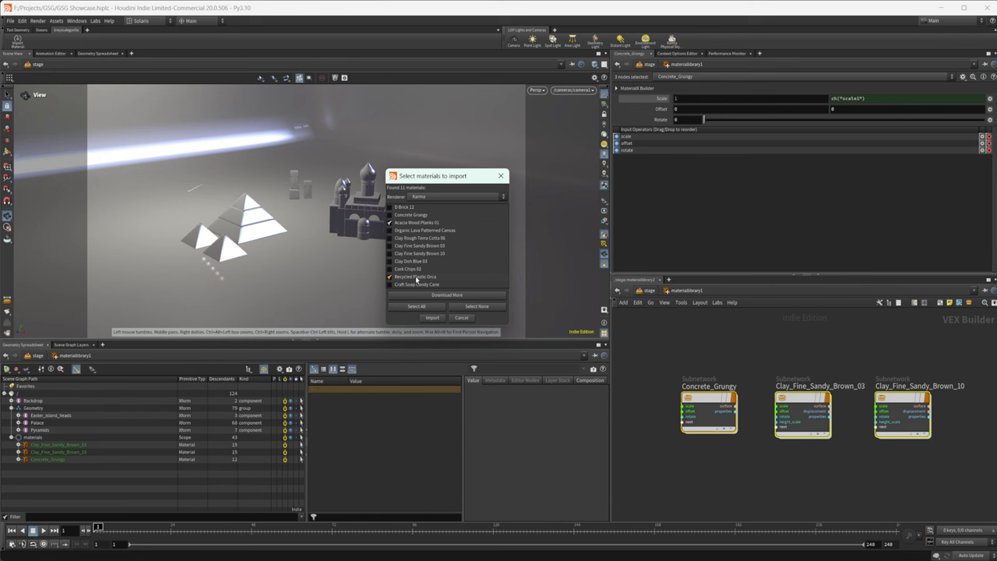
click(389, 277)
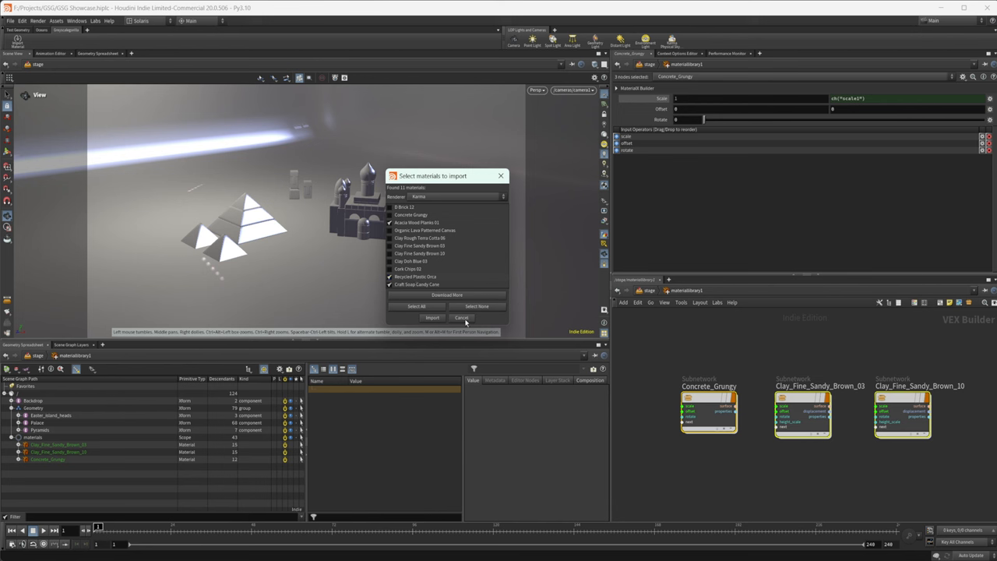
mouse_move(459, 303)
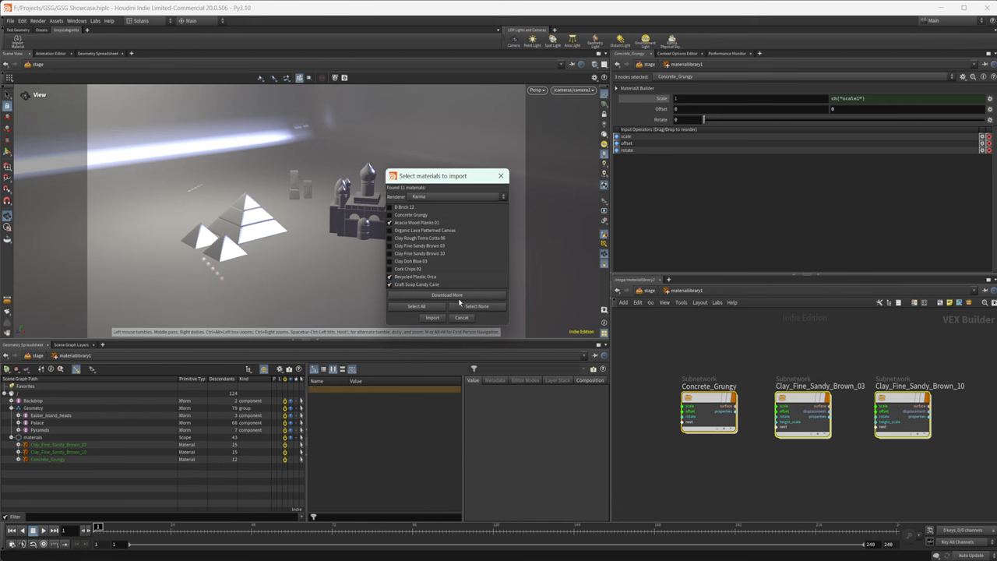
mouse_move(432, 323)
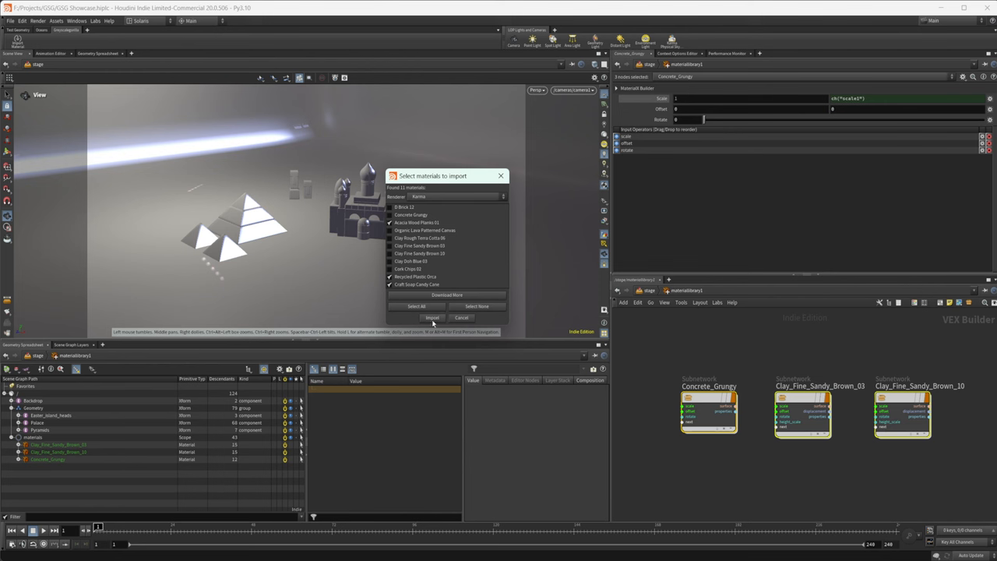
click(432, 317)
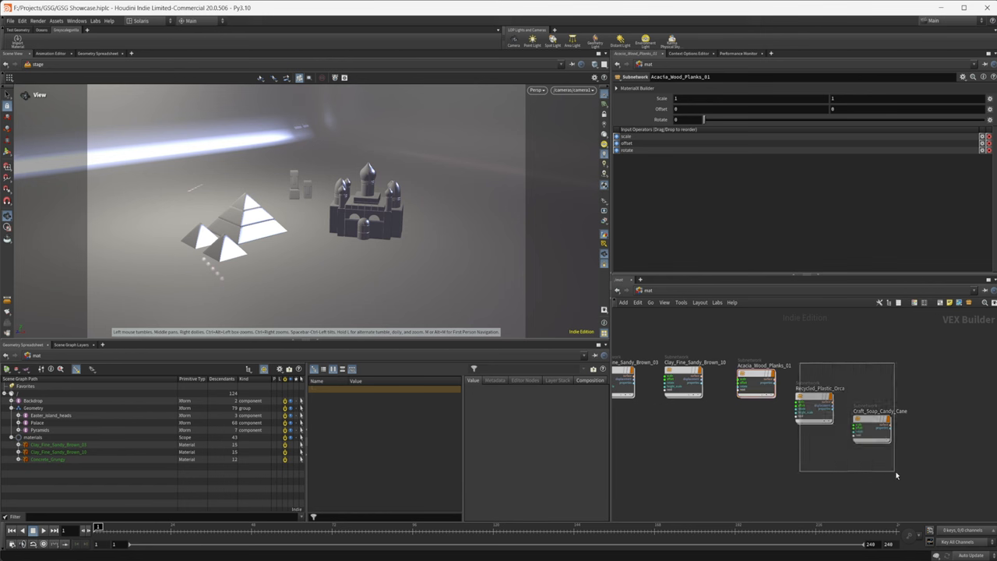
Paste the three material subnetworks into materiallibrary1 and dive into Recycled_Plastic_Orca's network
click(870, 416)
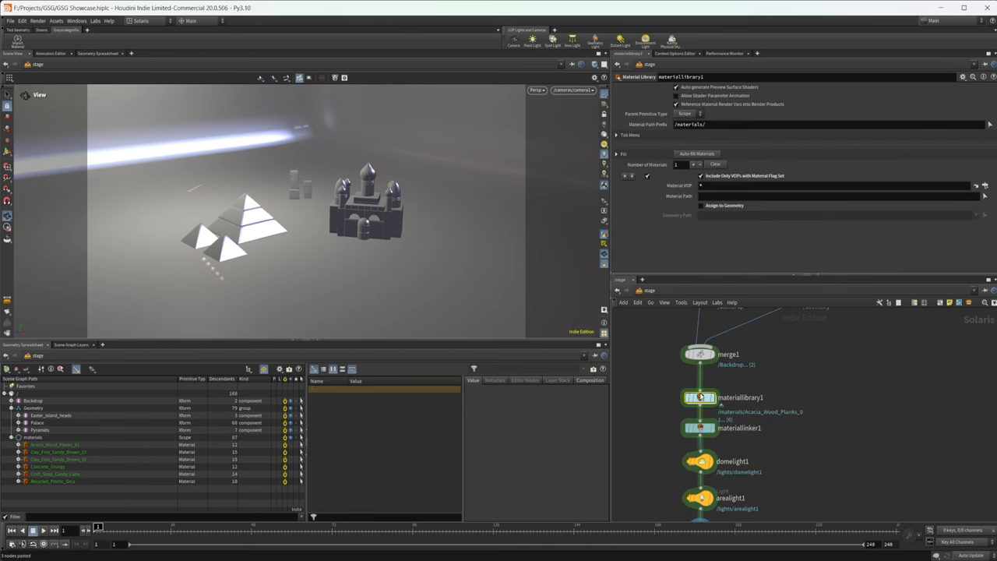
double_click(699, 398)
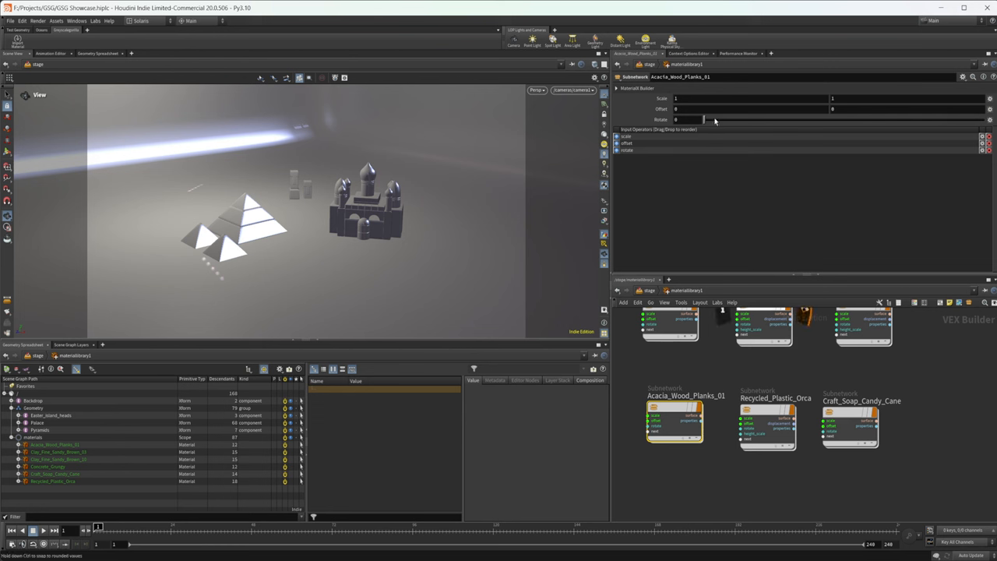
mouse_move(356, 224)
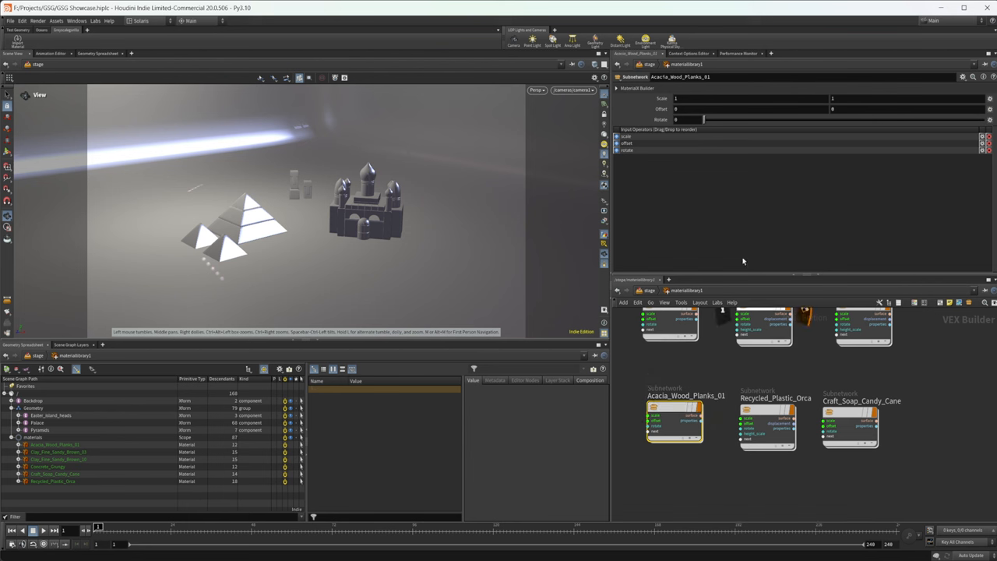
click(765, 425)
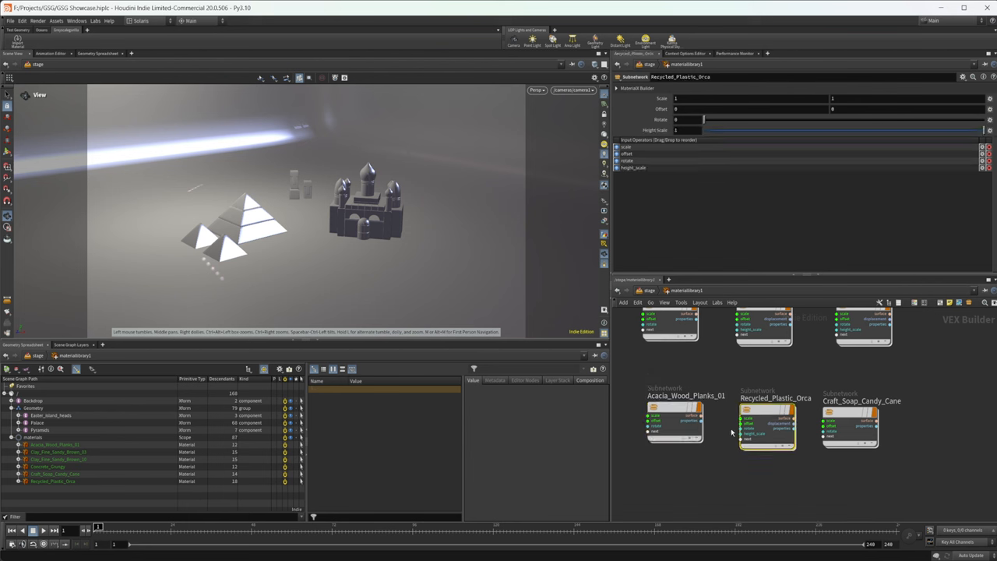
double_click(767, 425)
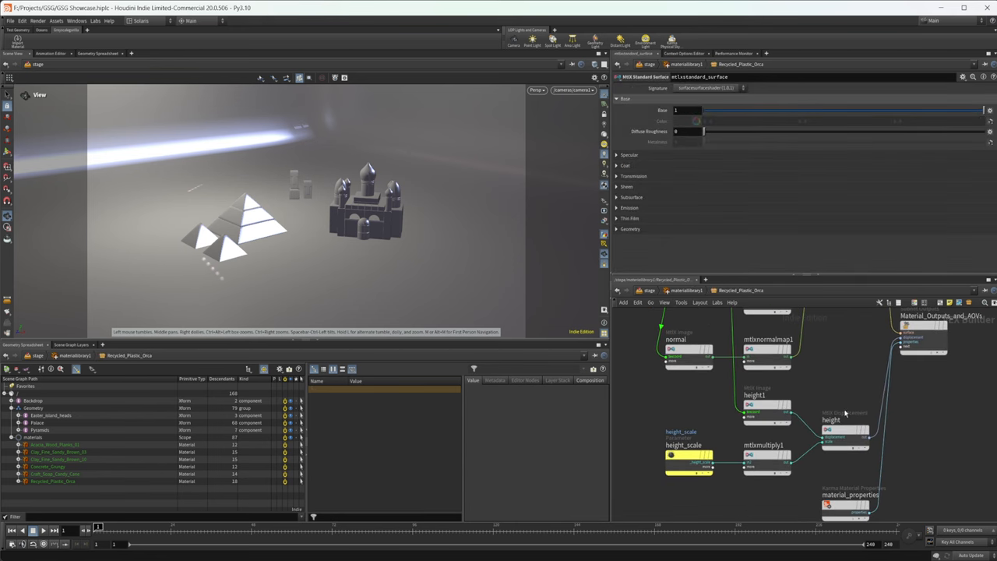
mouse_move(924, 446)
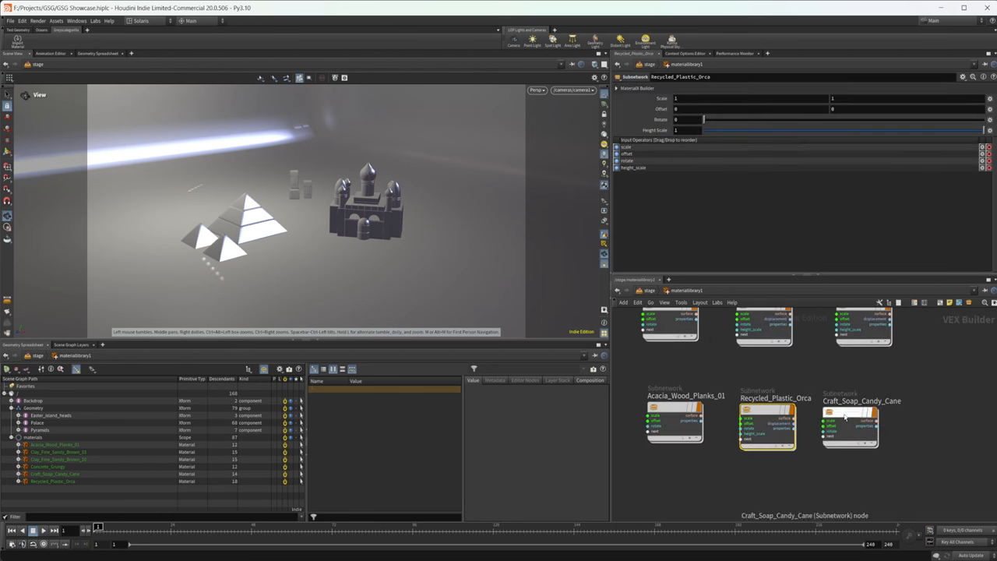
mouse_move(764, 386)
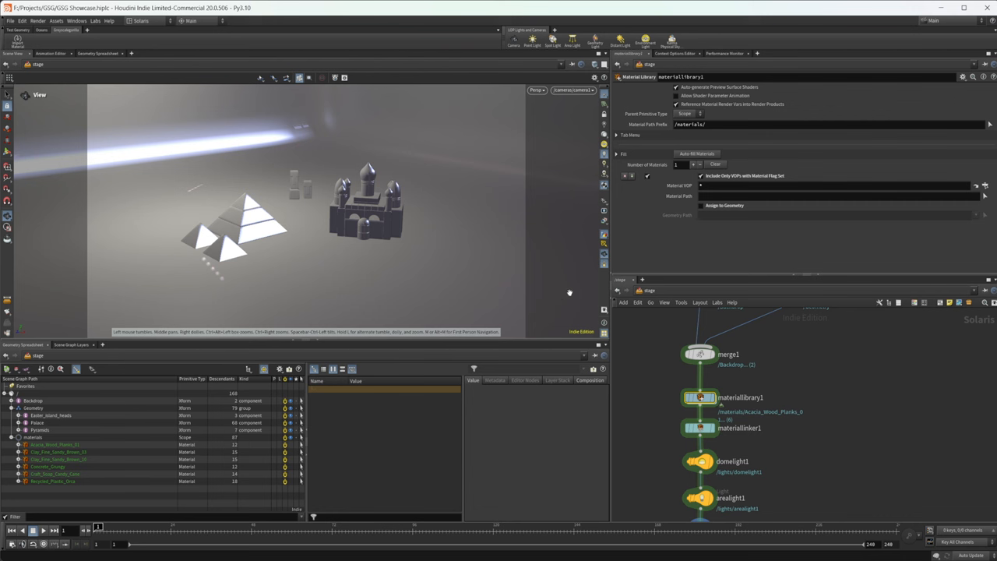
Render the viewport with Karma XPU and review materiallinker1's six materials in the pattern editor
click(535, 90)
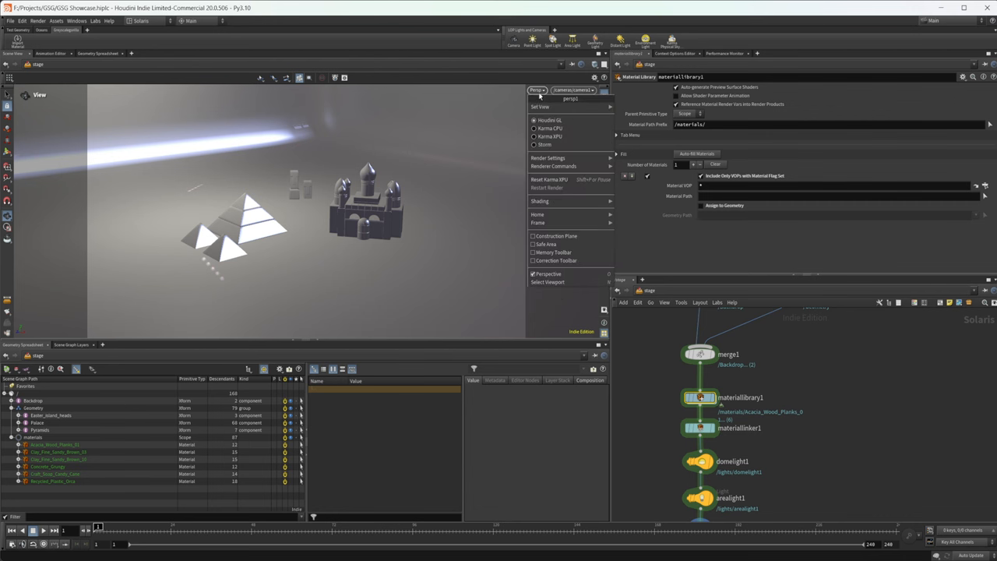
click(550, 136)
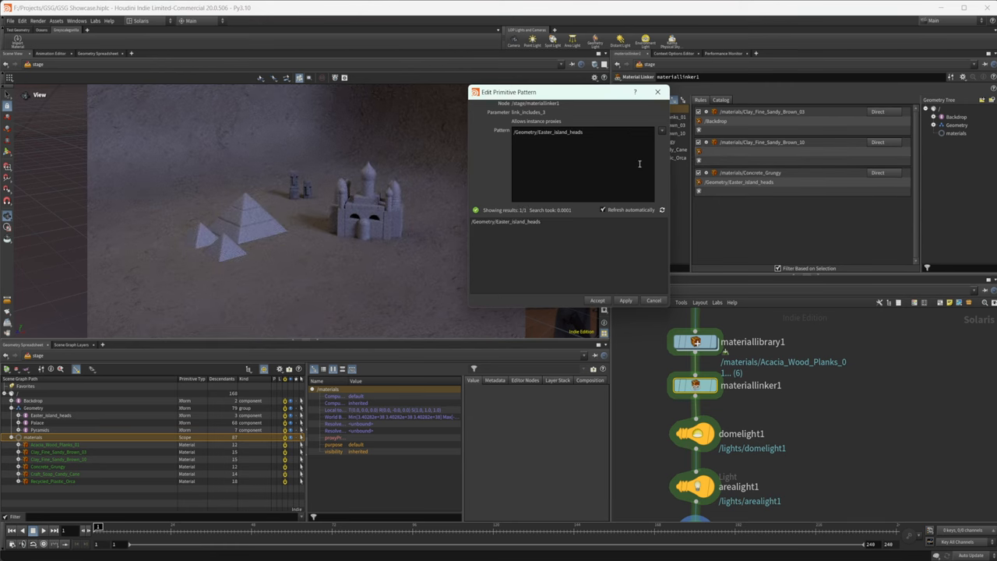
click(596, 301)
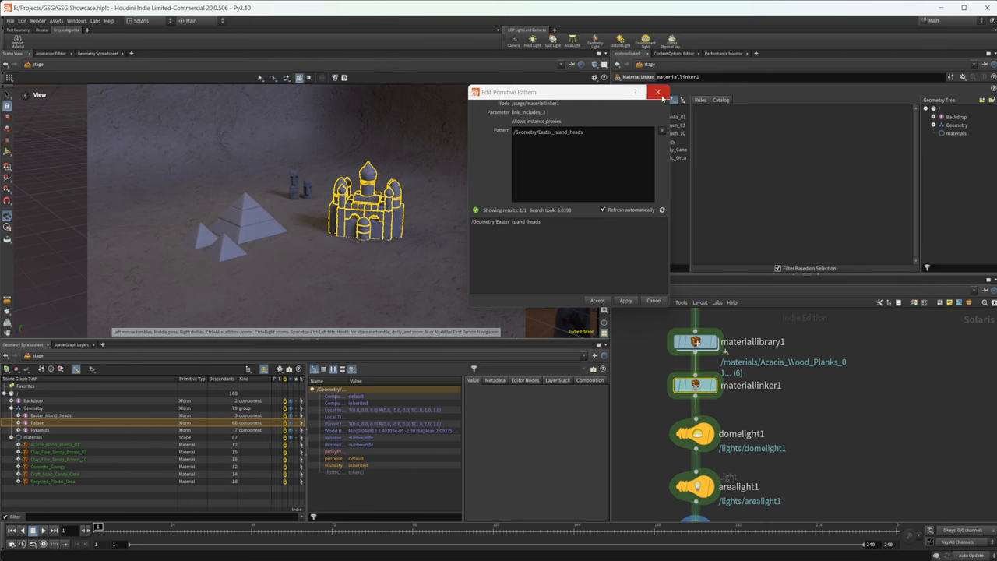
click(659, 92)
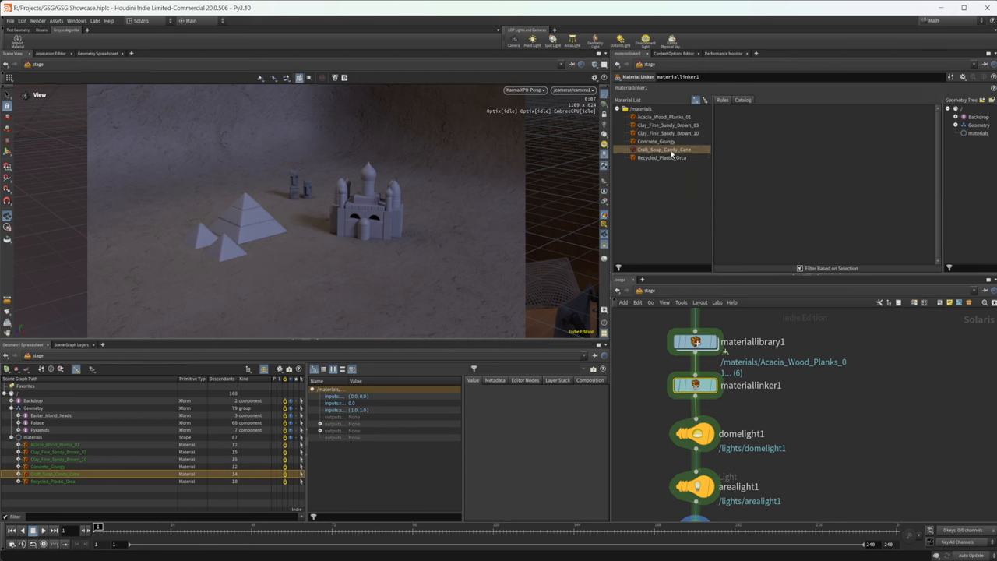
Link Craft_Soap_Candy_Cane to the Palace and Pyramids, then restart the Karma XPU render
click(662, 149)
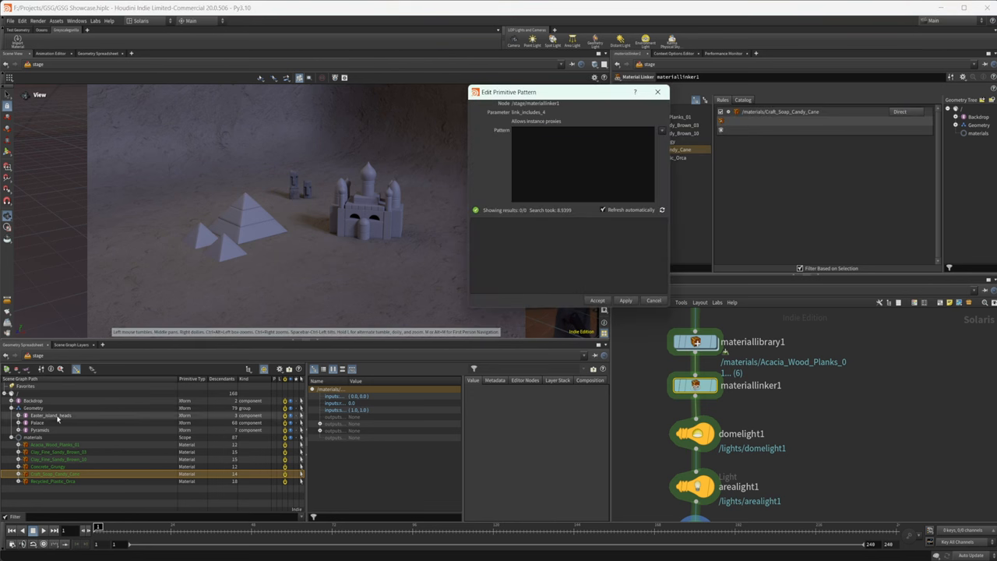
click(39, 429)
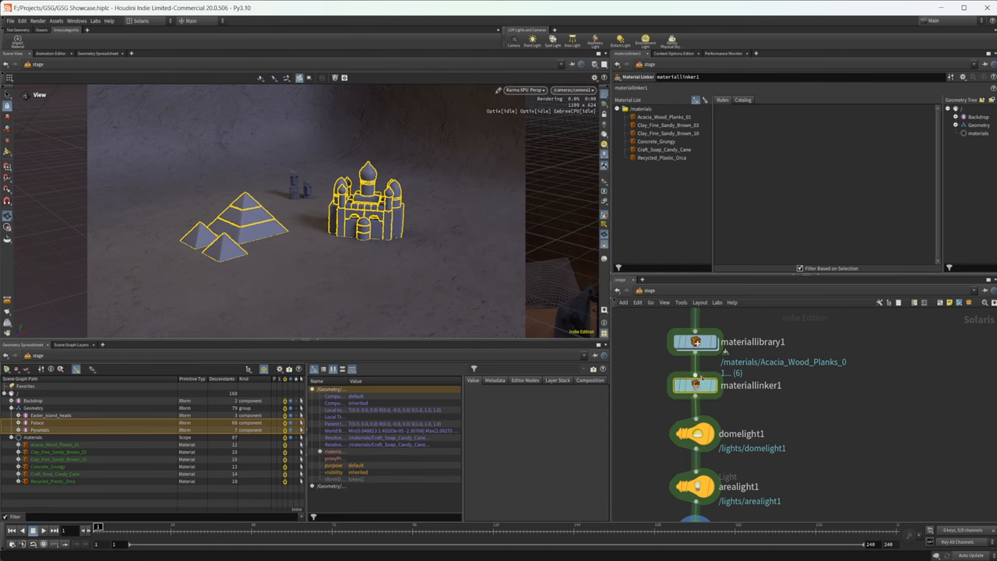
click(523, 89)
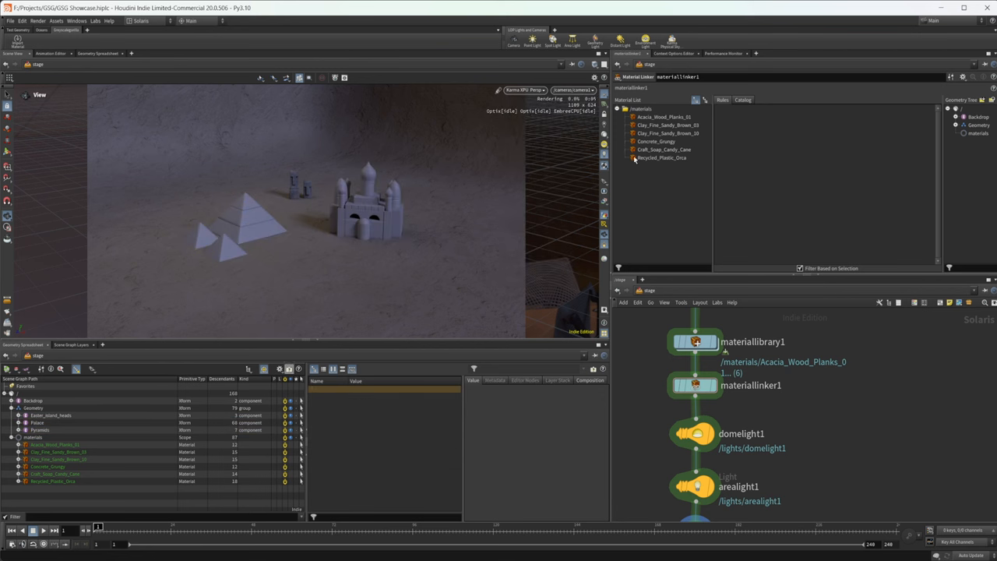
click(522, 90)
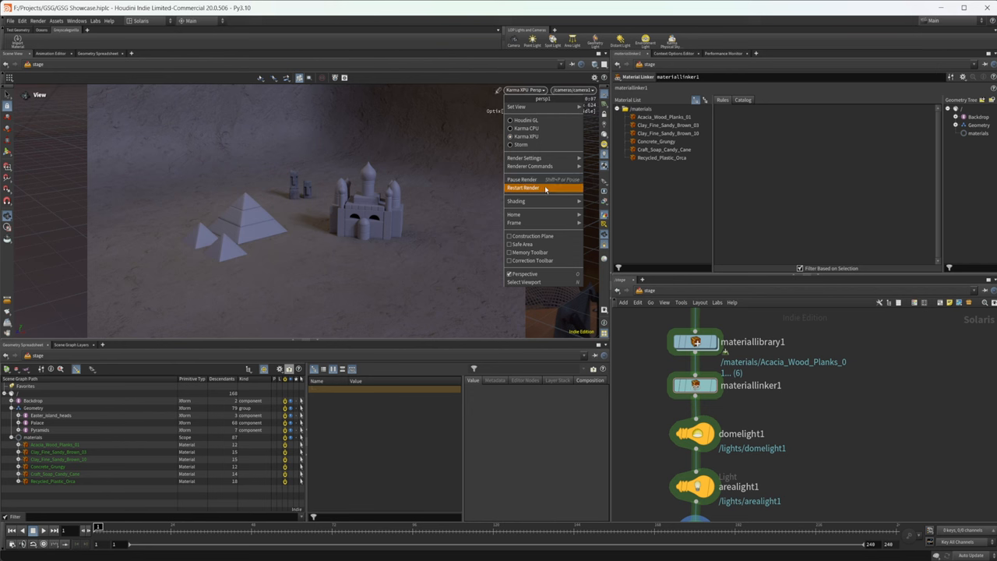
click(523, 187)
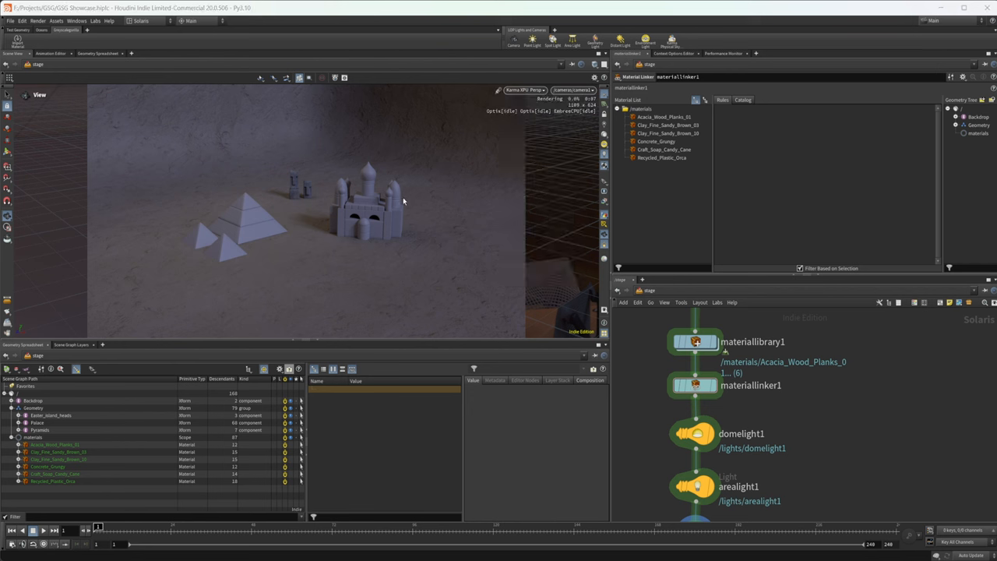
mouse_move(534, 180)
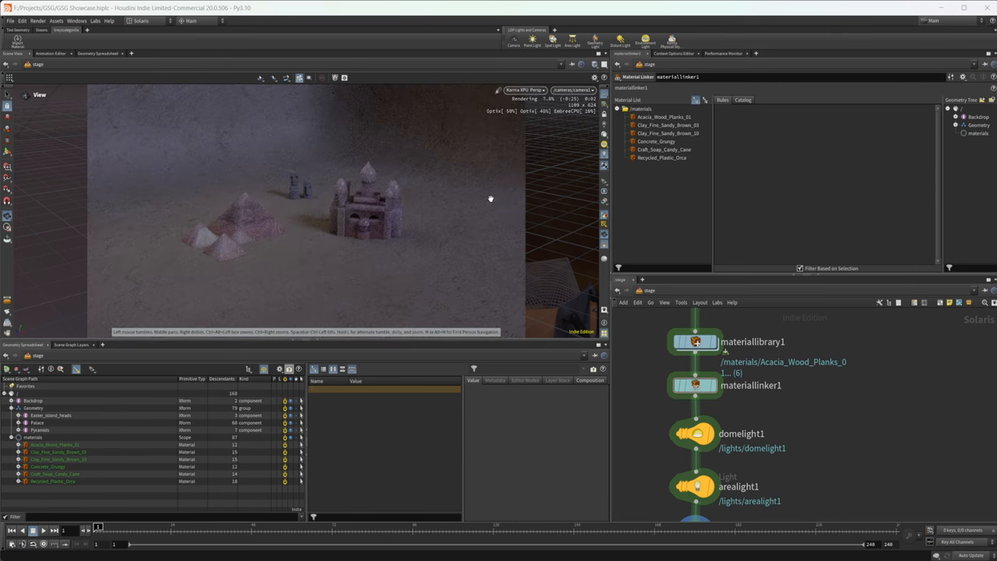
mouse_move(390, 277)
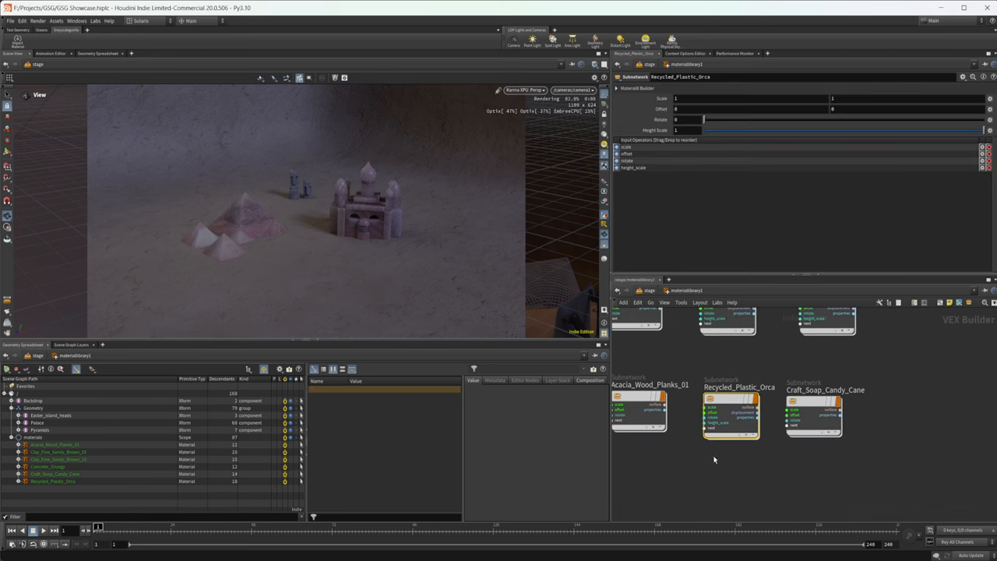
click(813, 413)
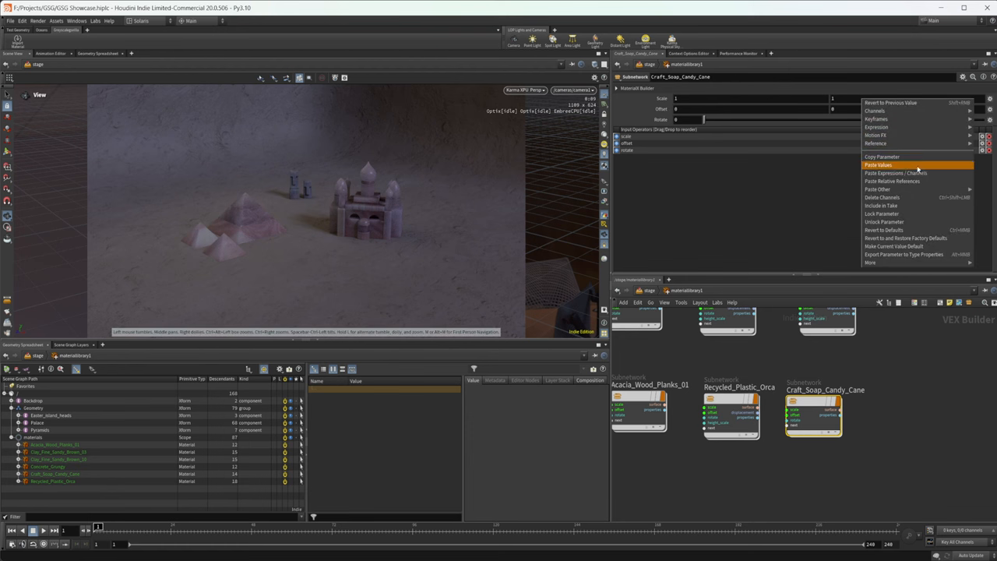
Paste the copied scale, offset and rotate values into Craft_Soap_Candy_Cane's parameters
click(896, 173)
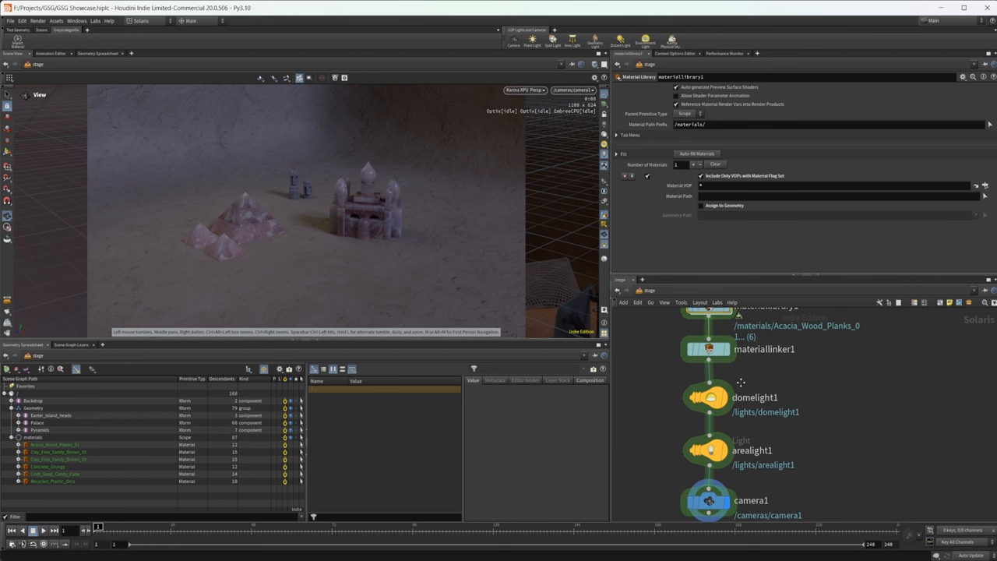
click(709, 348)
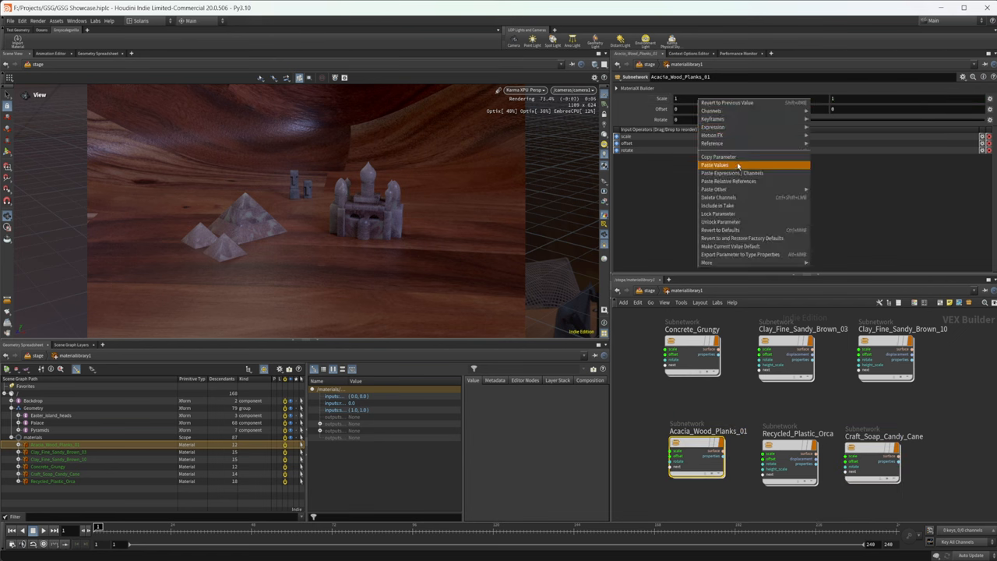
Paste the copied texture transform values into Acacia_Wood_Planks_01's Scale parameter
click(714, 164)
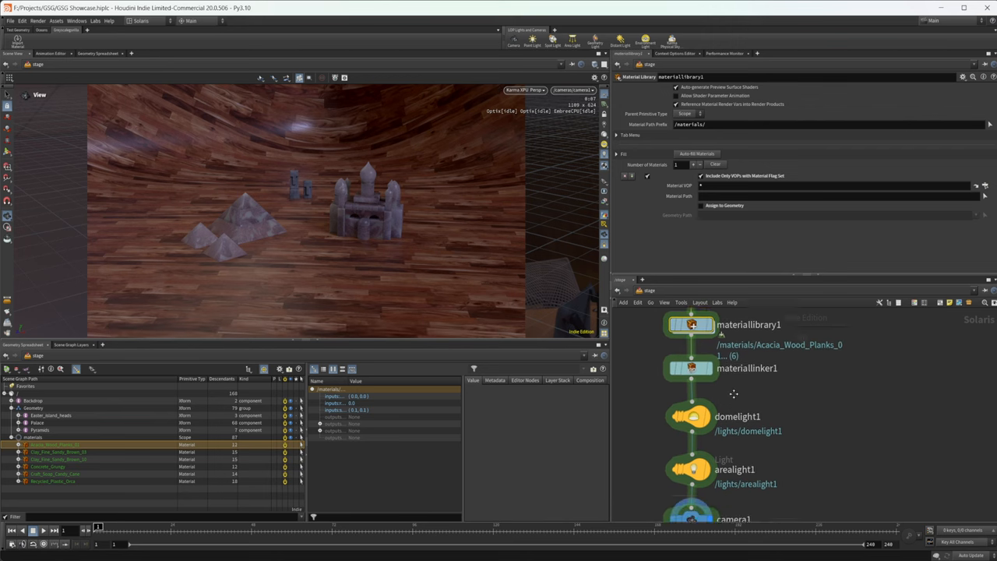
In materiallinker1, link Recycled_Plastic_Orca to /Backdrop and inspect the white-speckled render
double_click(690, 324)
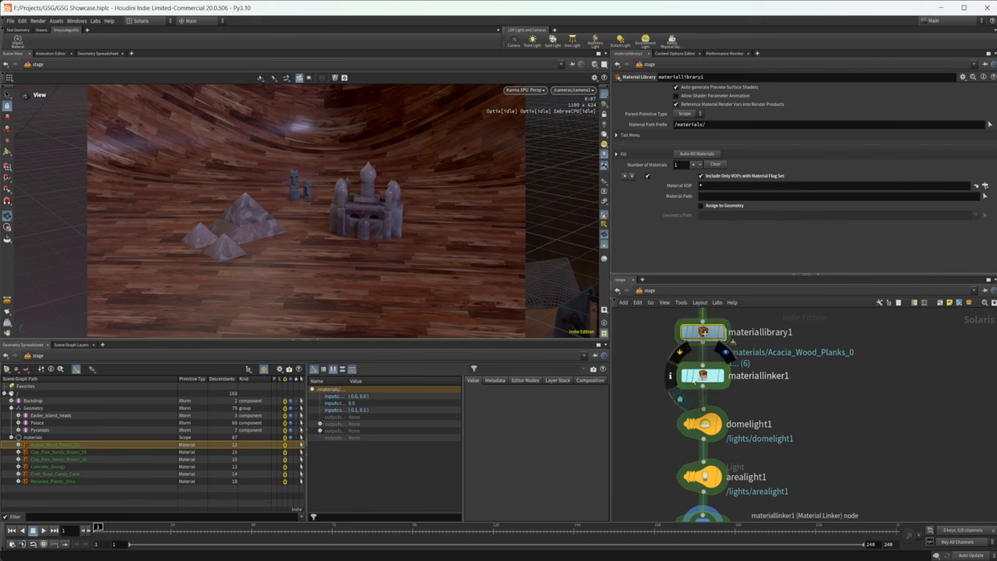
click(701, 376)
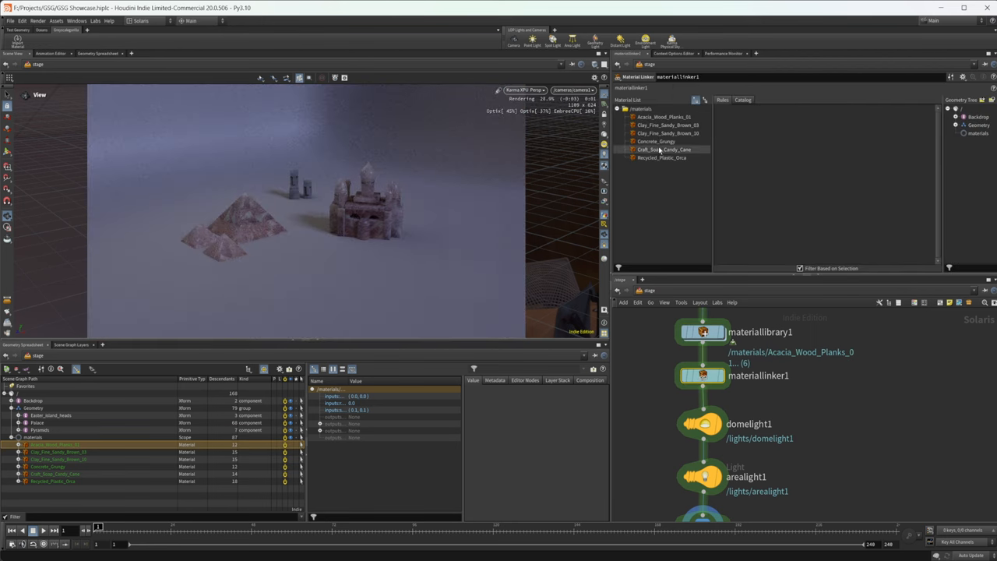
click(661, 157)
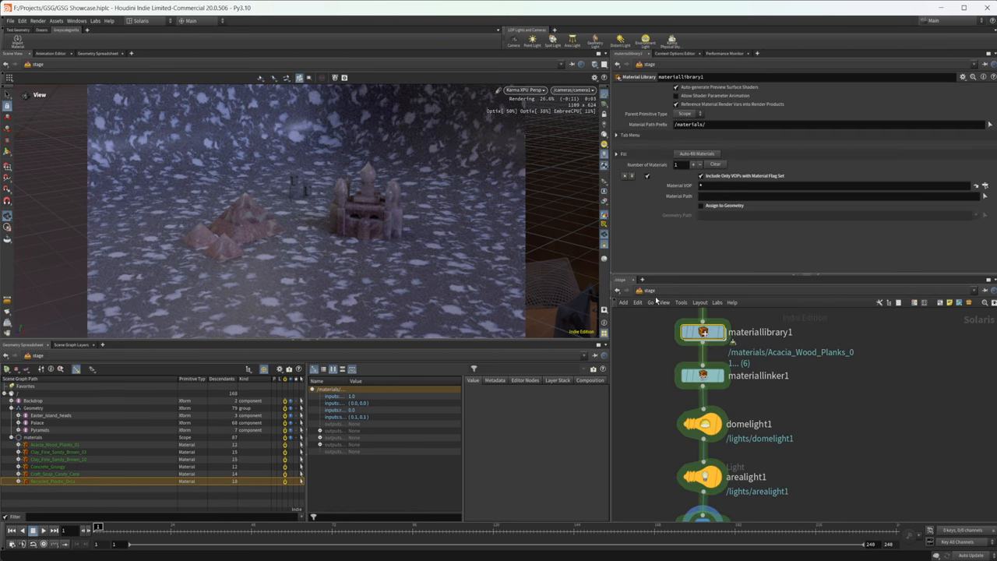
click(702, 376)
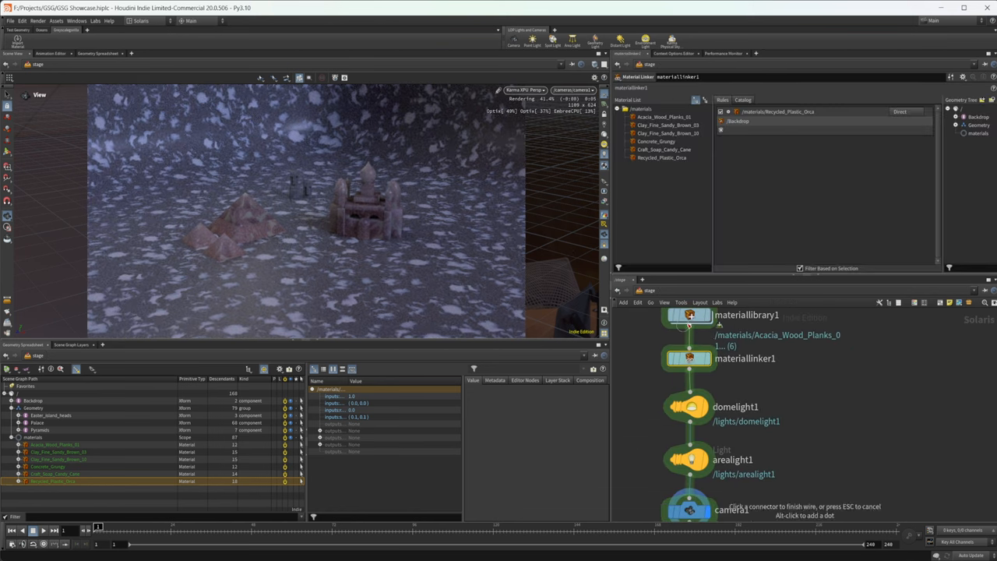
click(688, 315)
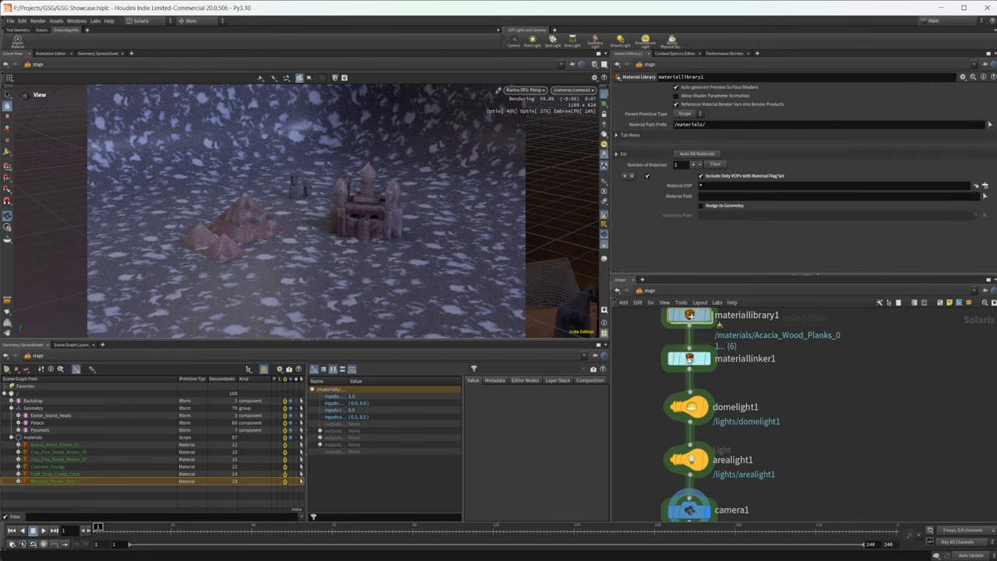
click(689, 358)
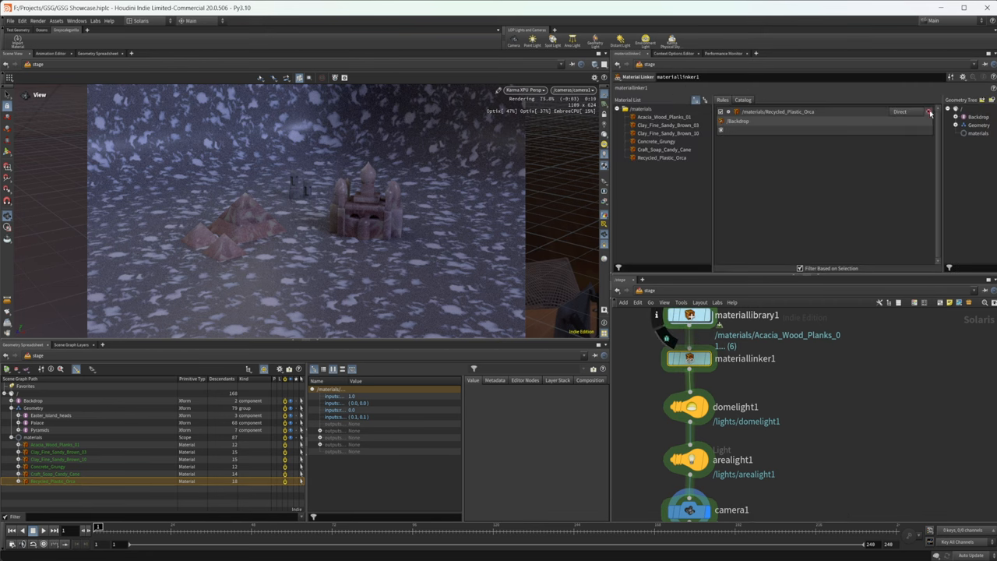
click(668, 133)
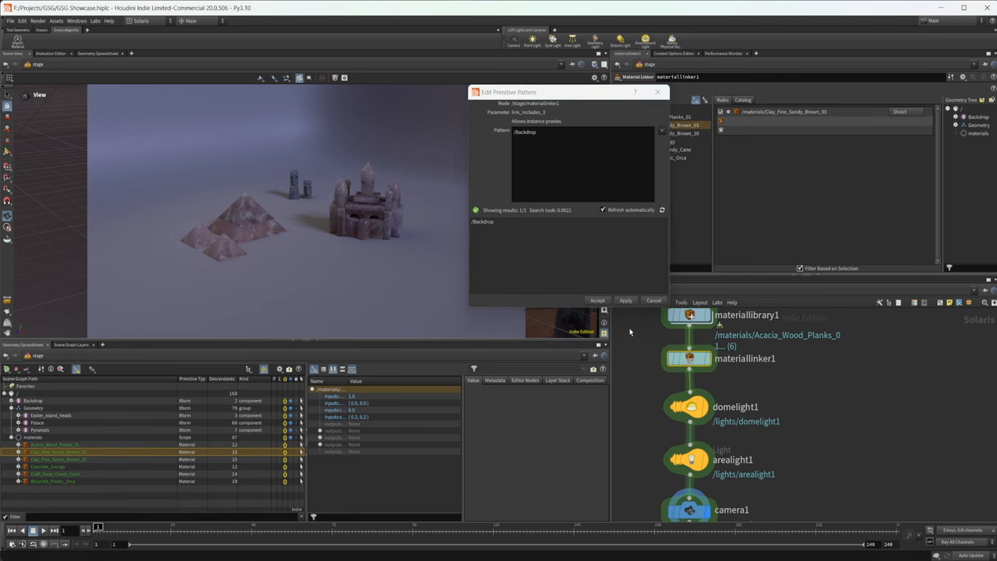
Accept /Backdrop as the Clay_Fine_Sandy_Brown_03 rule's primitive pattern
click(597, 300)
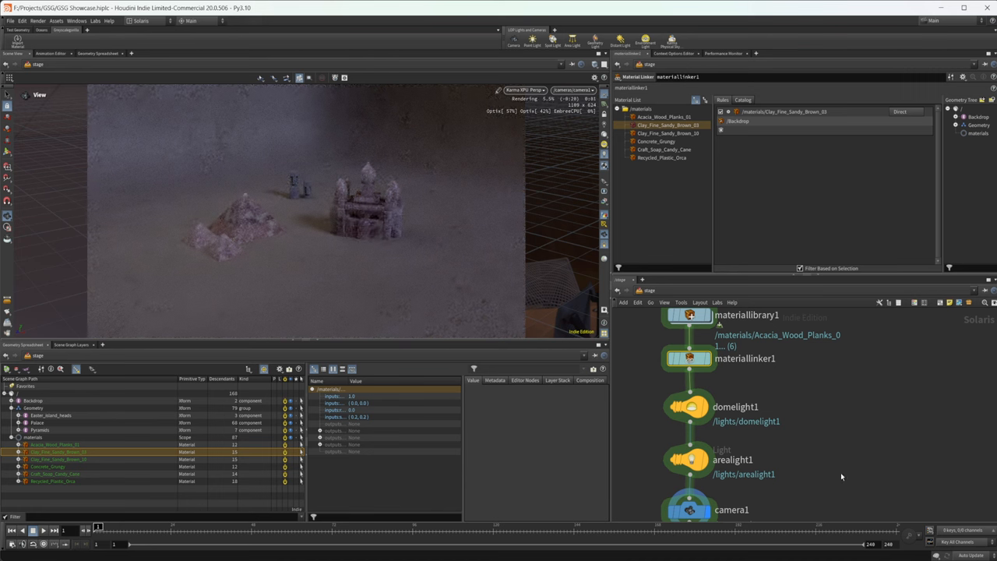
mouse_move(765, 369)
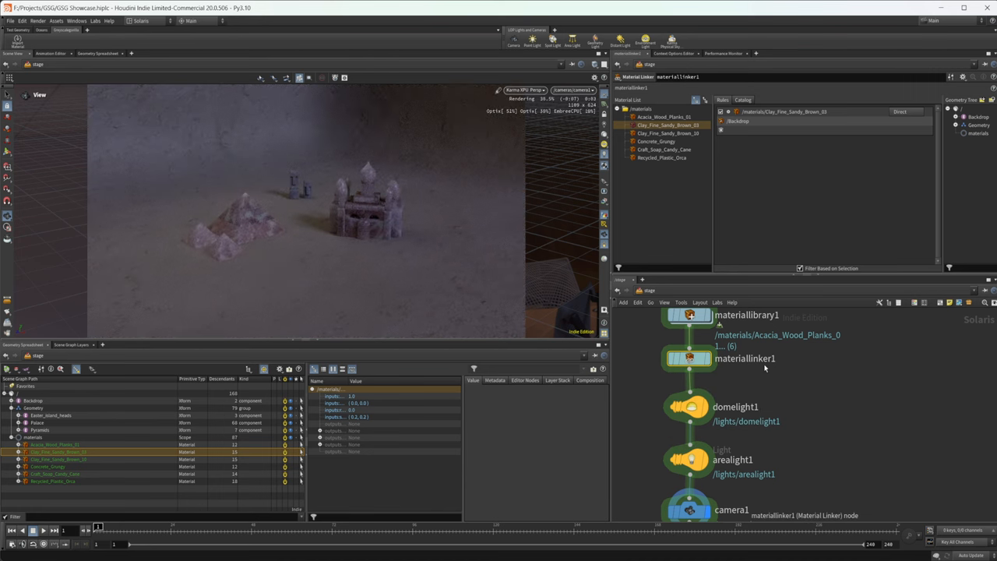
mouse_move(470, 285)
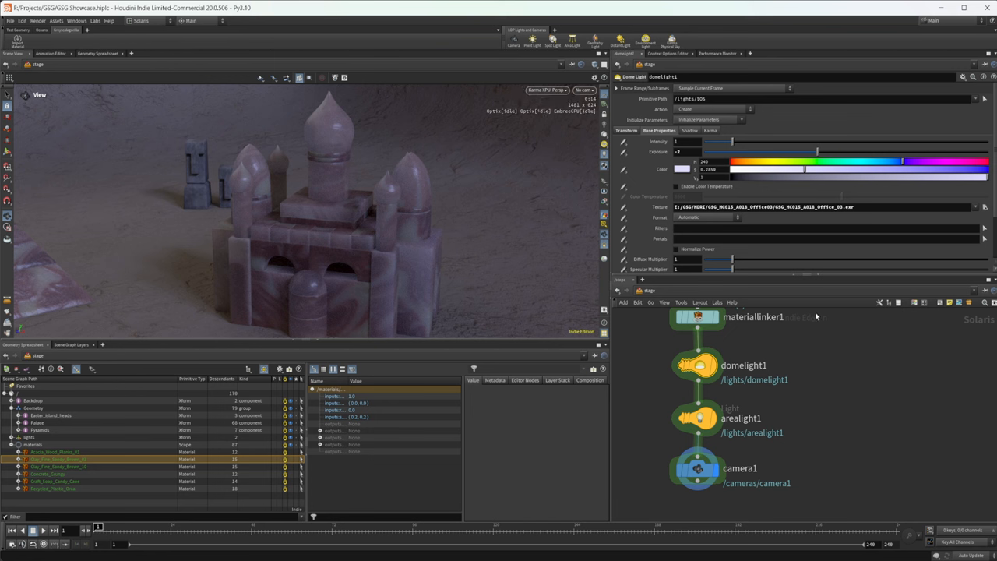
mouse_move(826, 330)
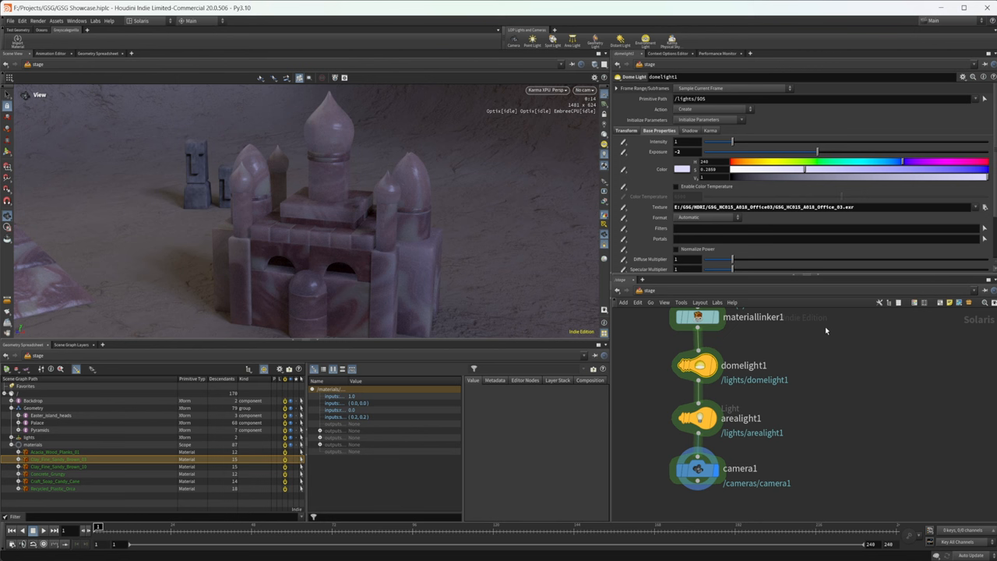
mouse_move(729, 210)
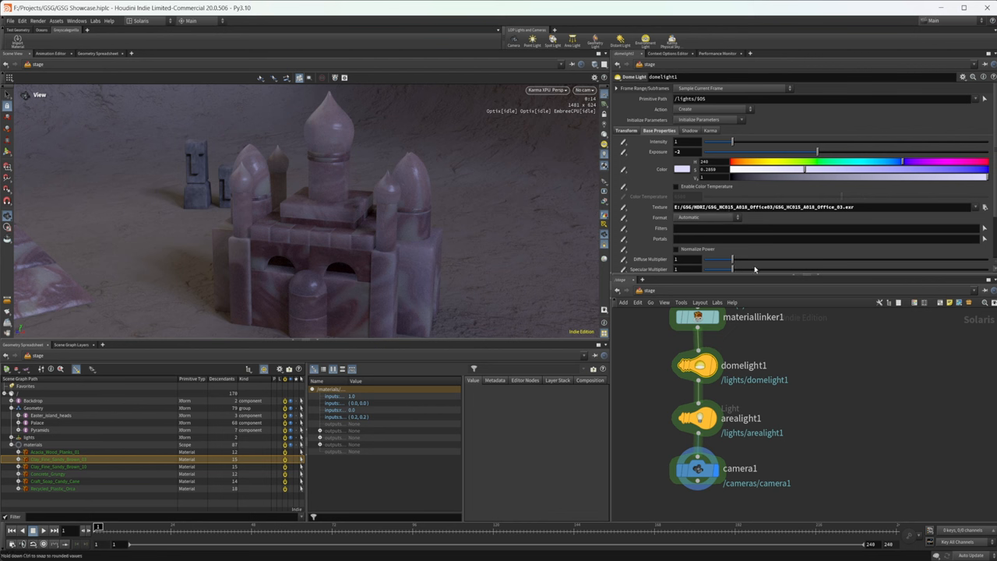
mouse_move(474, 255)
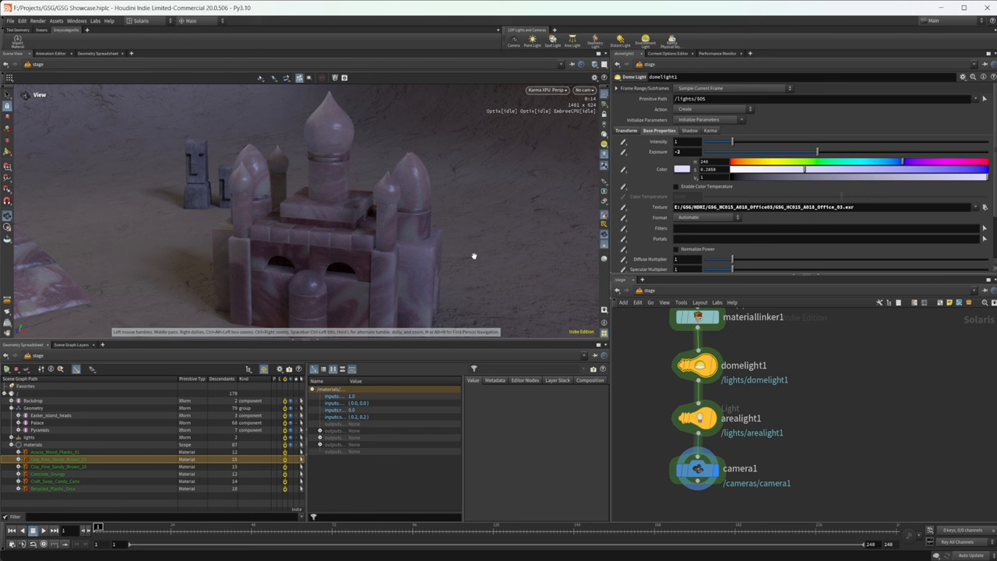
mouse_move(567, 324)
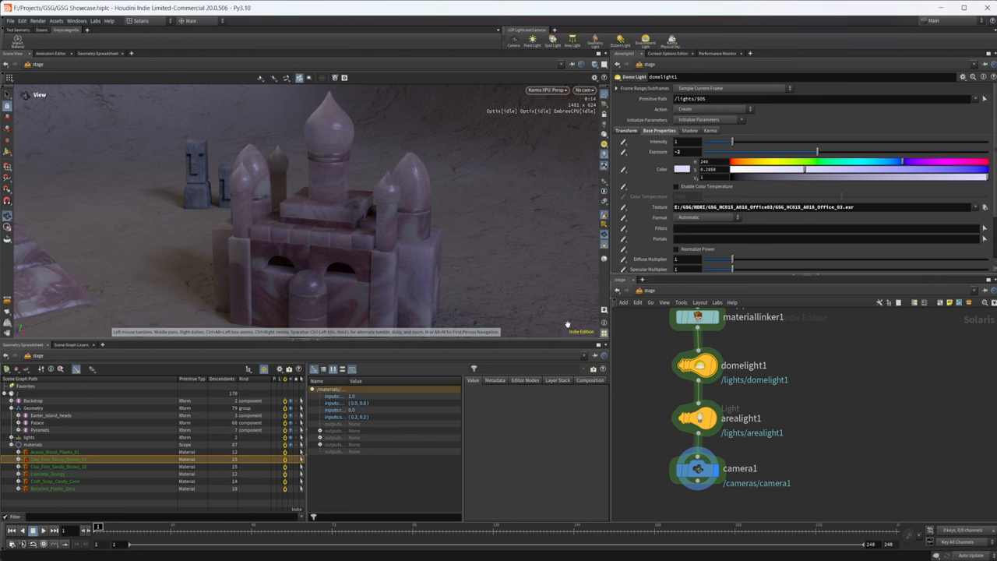
mouse_move(864, 325)
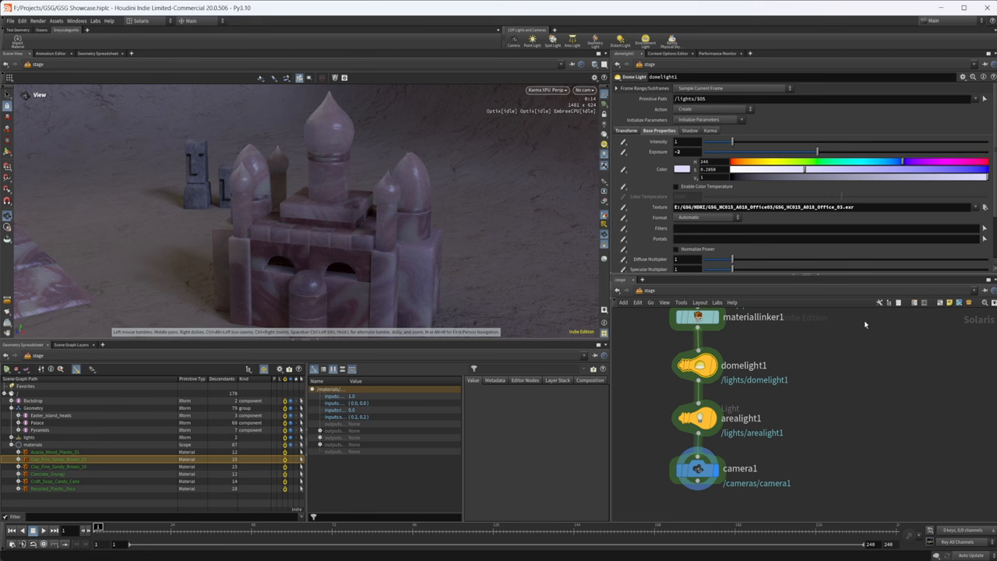
mouse_move(808, 359)
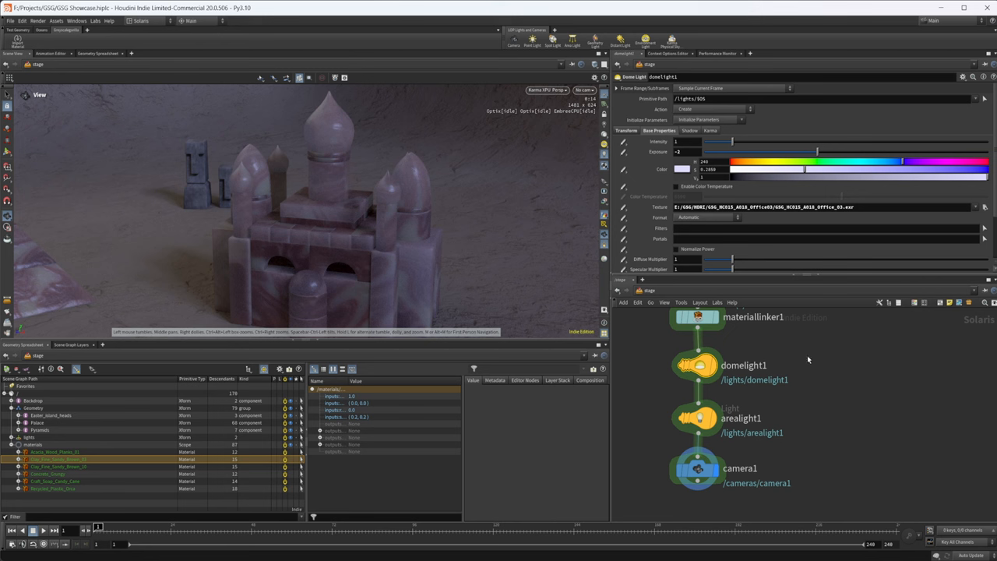
Give domelight1 exposure -2 and the GSG office HDRI .exr texture
click(878, 207)
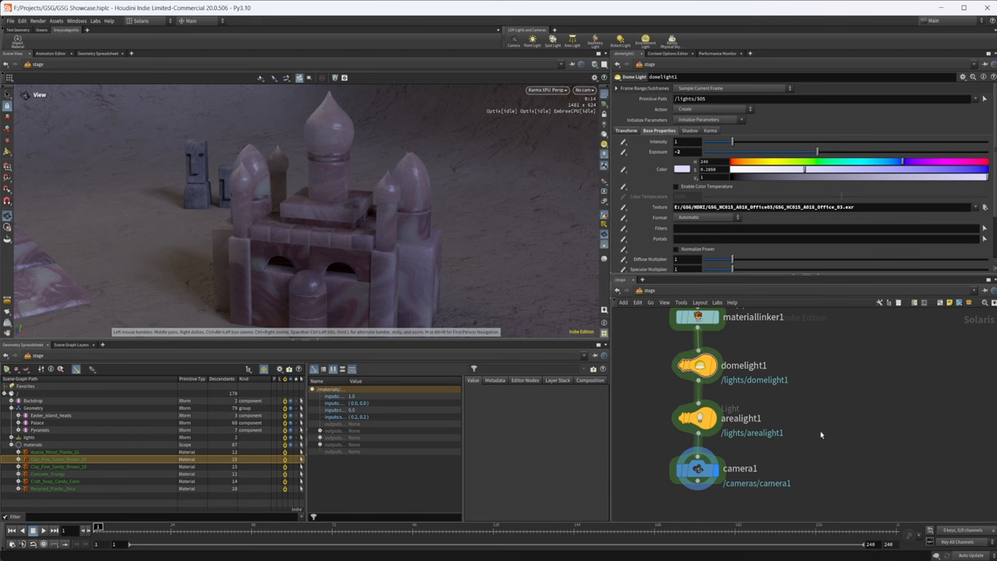
mouse_move(797, 429)
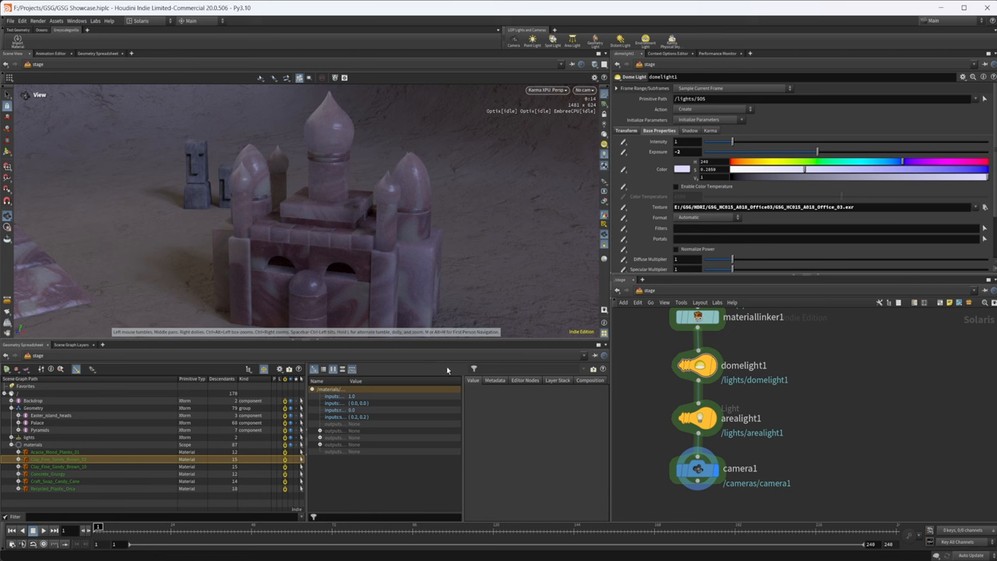
mouse_move(393, 289)
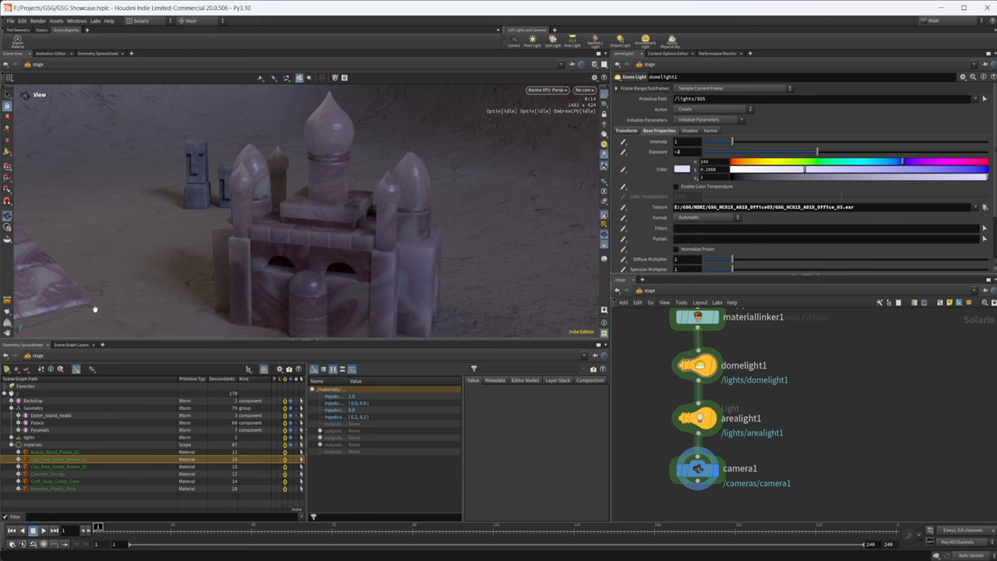
mouse_move(381, 315)
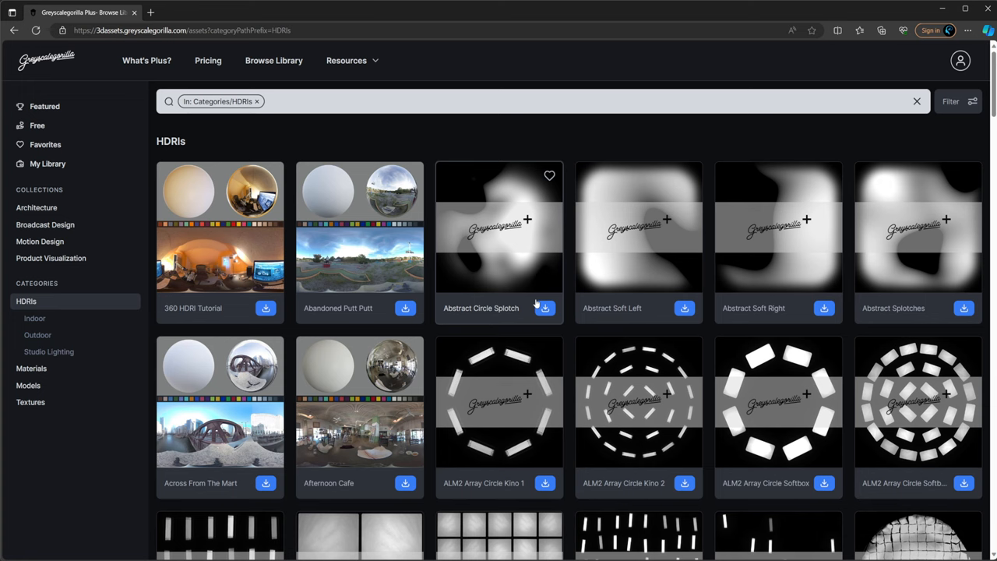
Scroll the Greyscalegorilla Plus materials grid down to the Clay Fine Sandy Brown entries
scroll(down, 3)
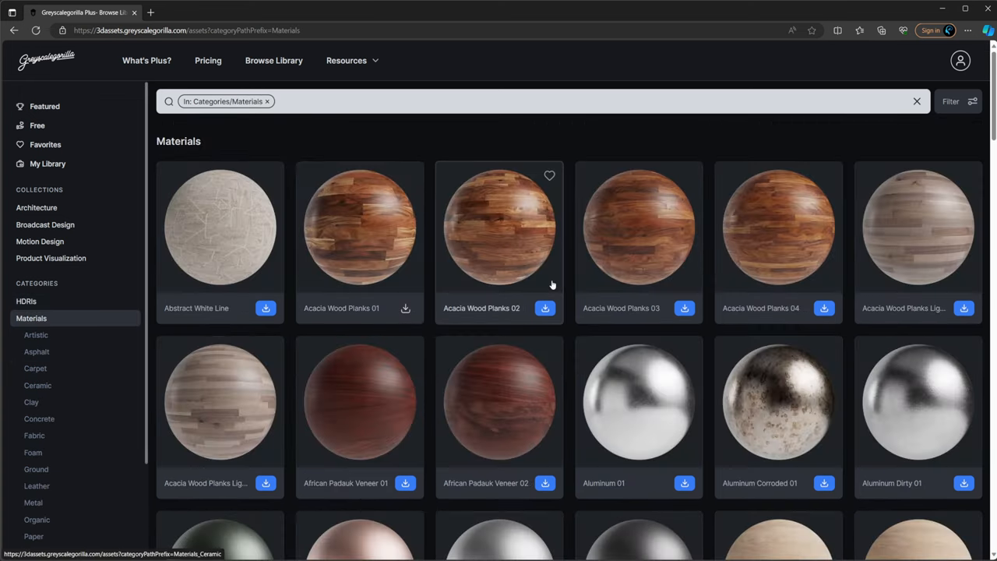
scroll(down, 3)
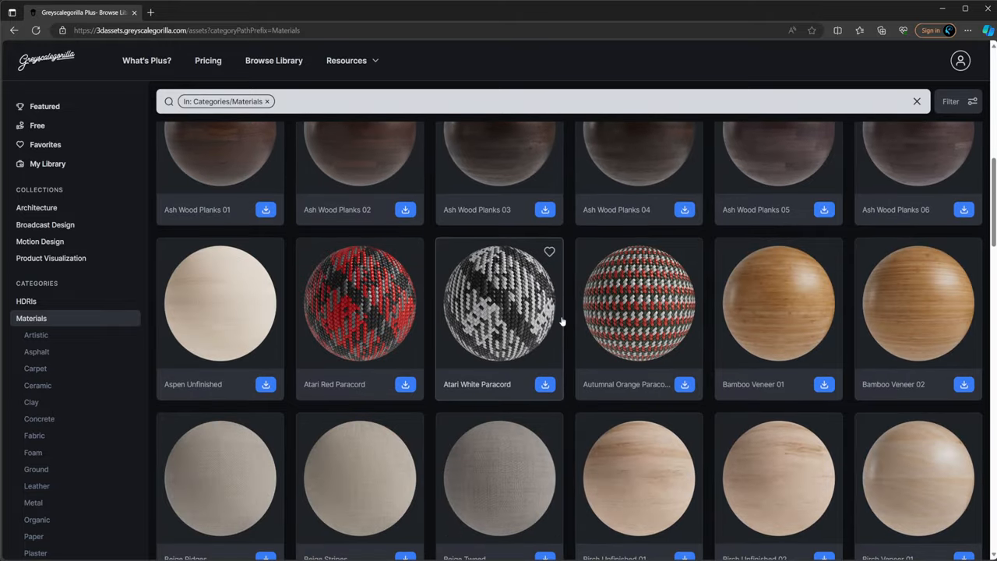
scroll(down, 3)
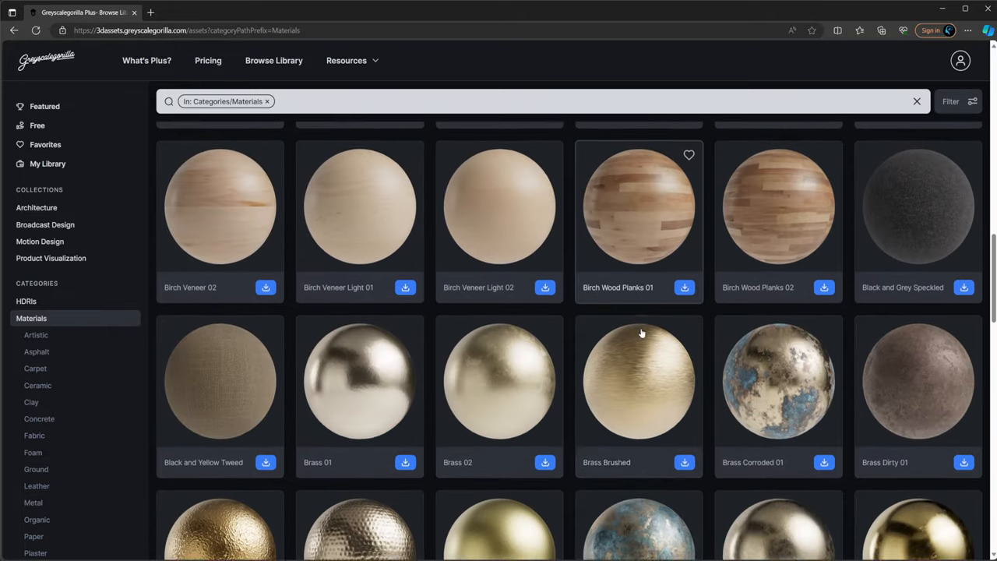
scroll(down, 3)
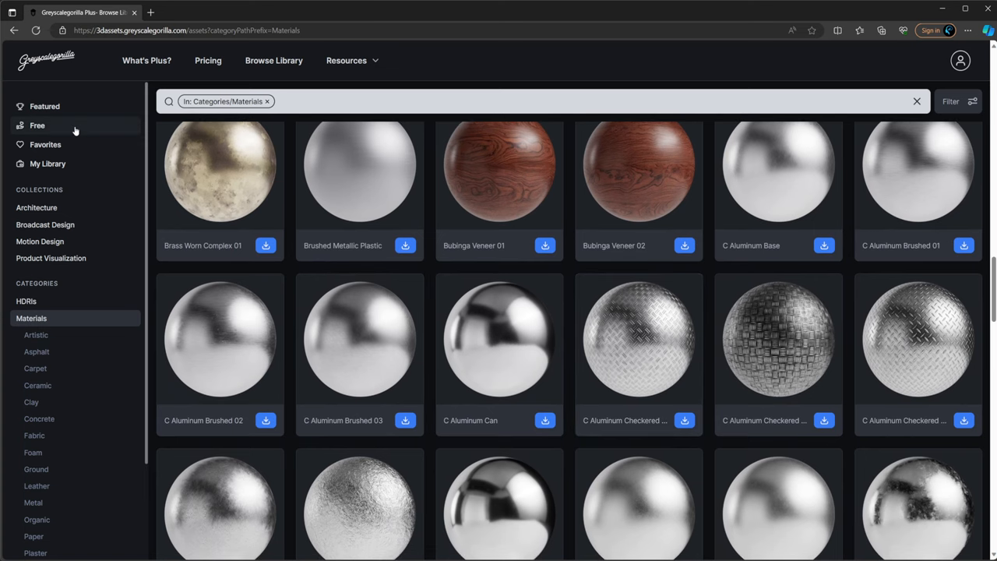
mouse_move(161, 271)
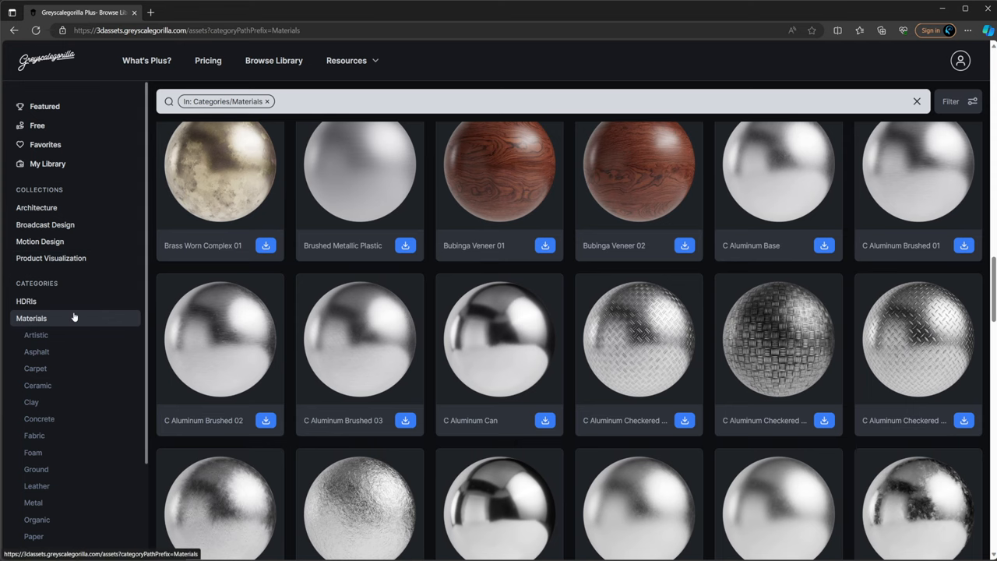
scroll(down, 3)
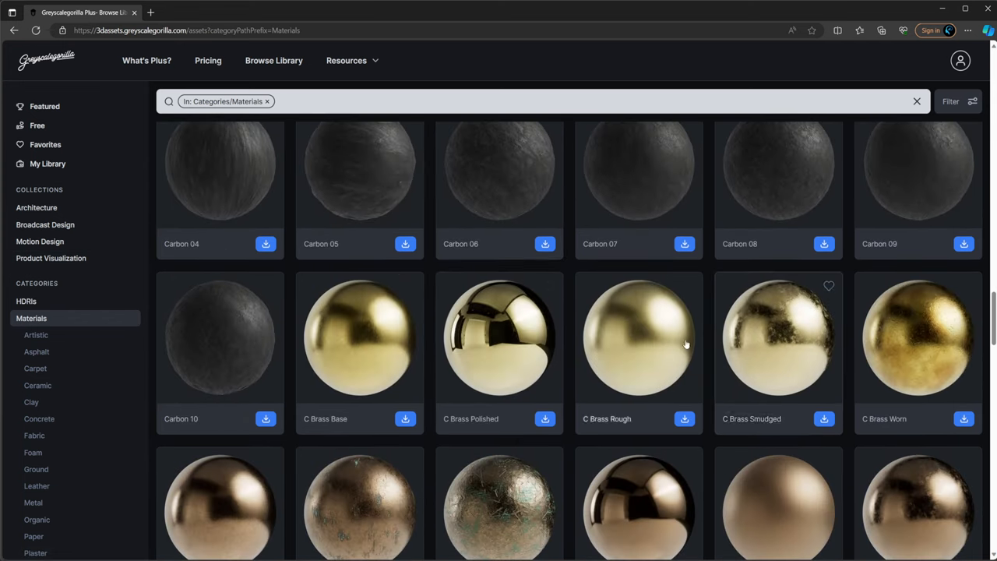
scroll(down, 3)
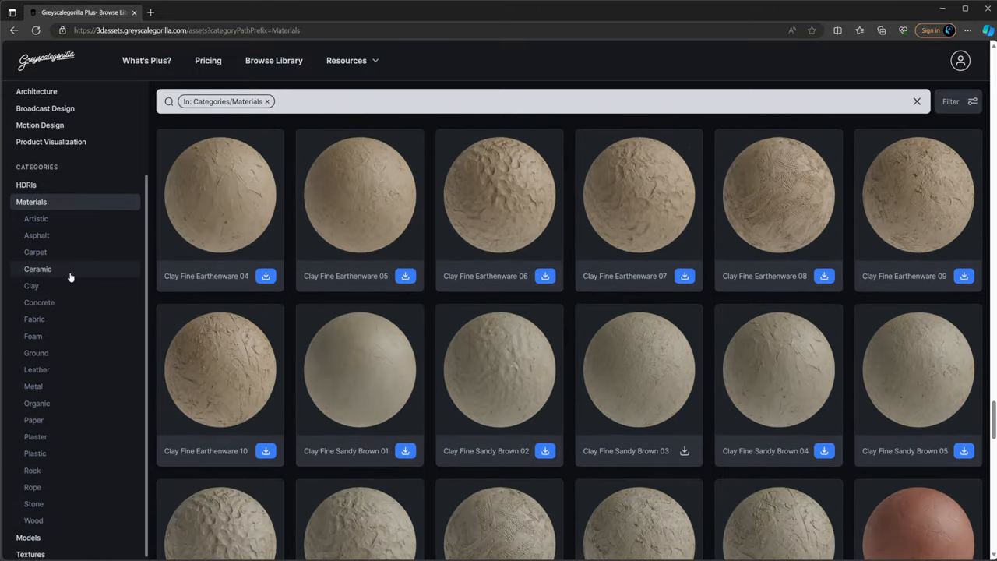
Browse the Artistic, Asphalt and Clay material categories
click(36, 218)
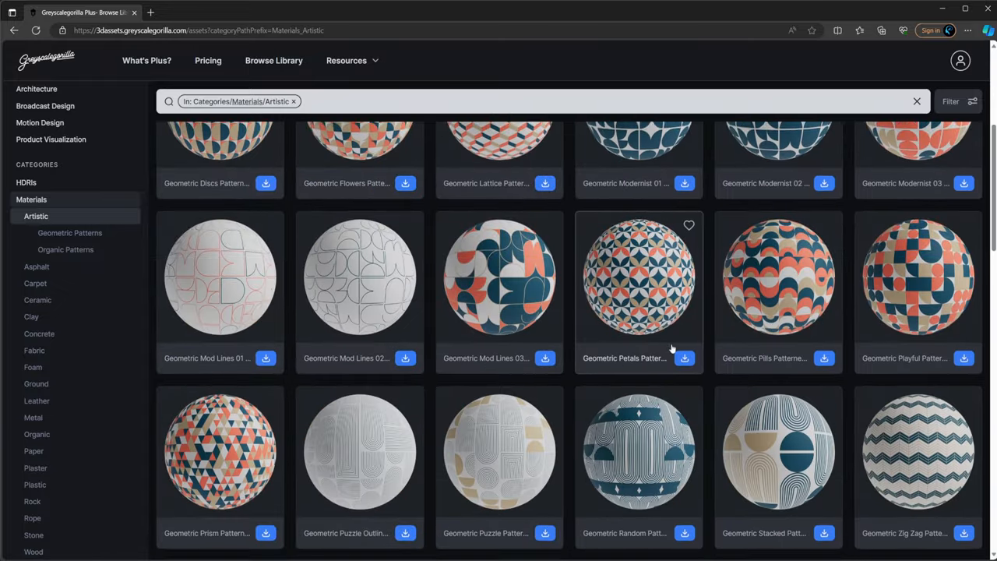
scroll(down, 3)
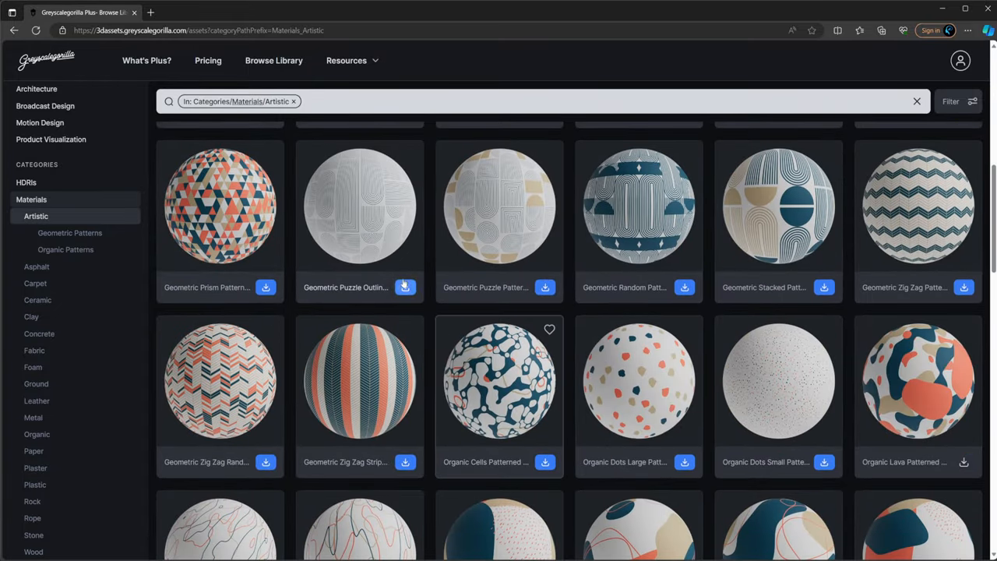
click(37, 266)
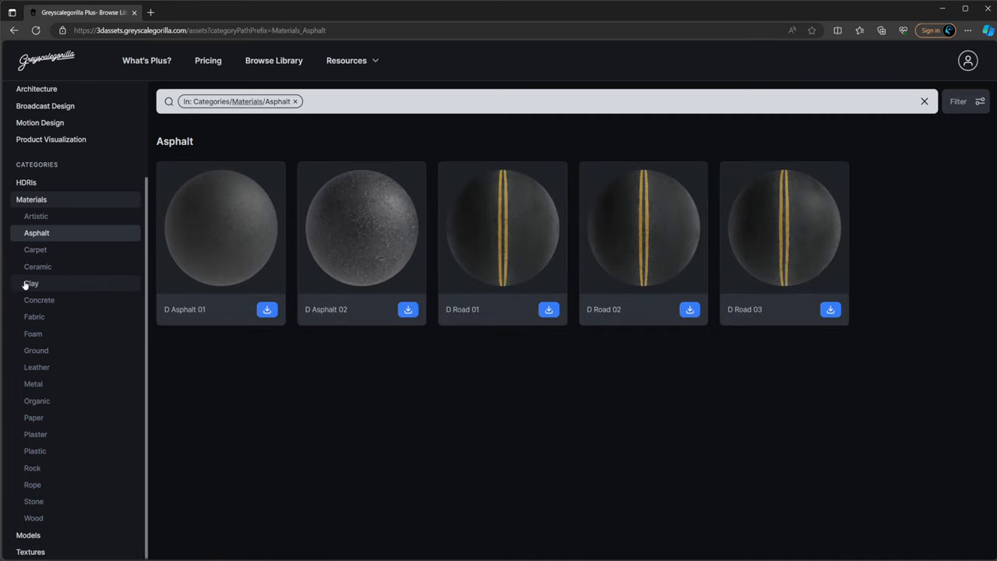
click(32, 283)
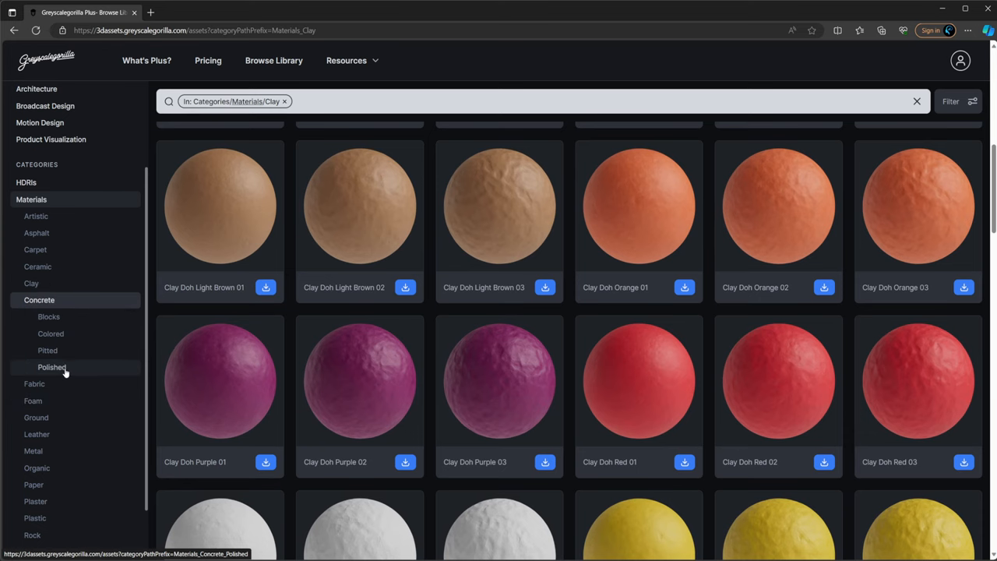
Browse the Organic and Rope categories, ending on the Stone materials
click(39, 300)
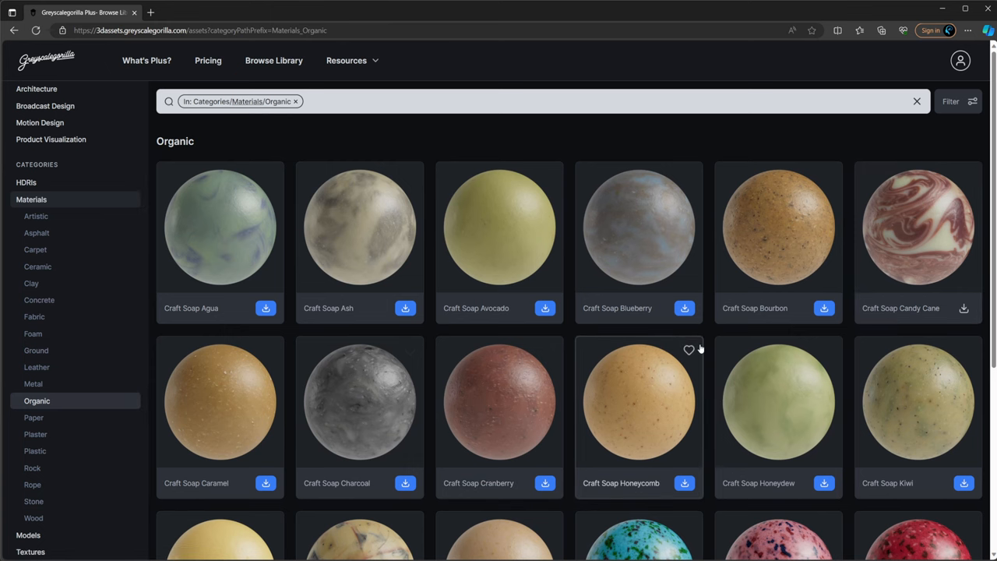
scroll(down, 3)
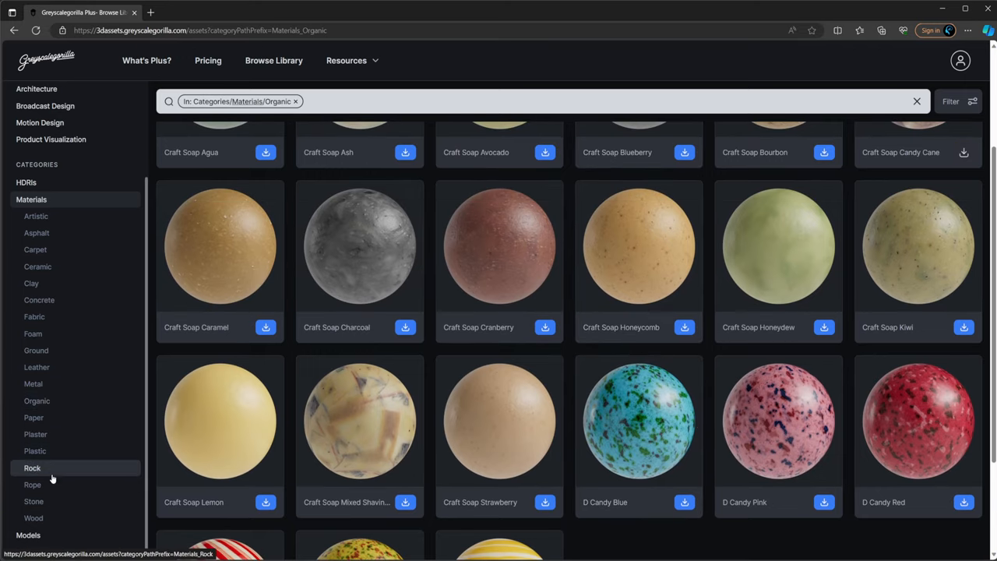
click(32, 467)
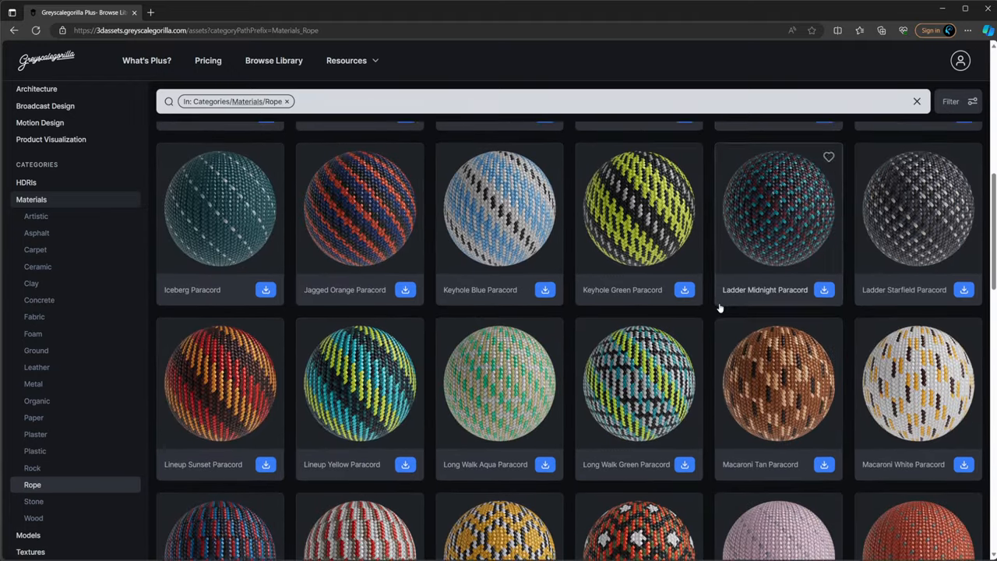
scroll(down, 3)
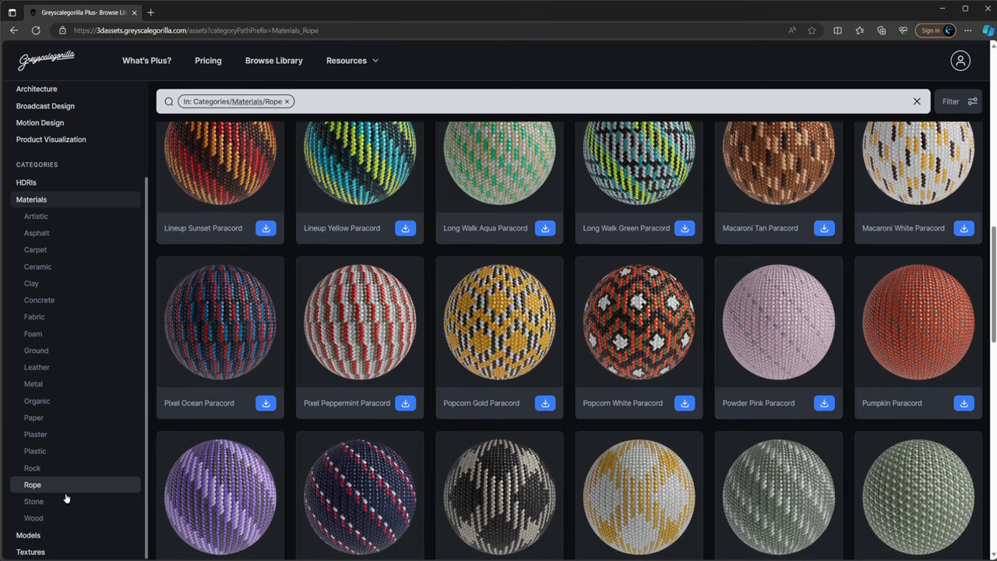
click(34, 501)
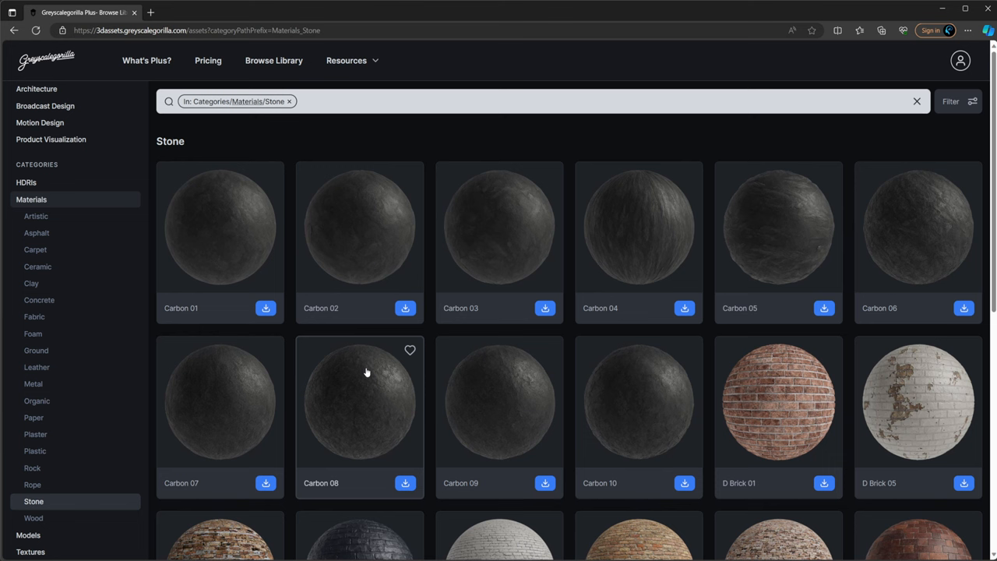
mouse_move(558, 383)
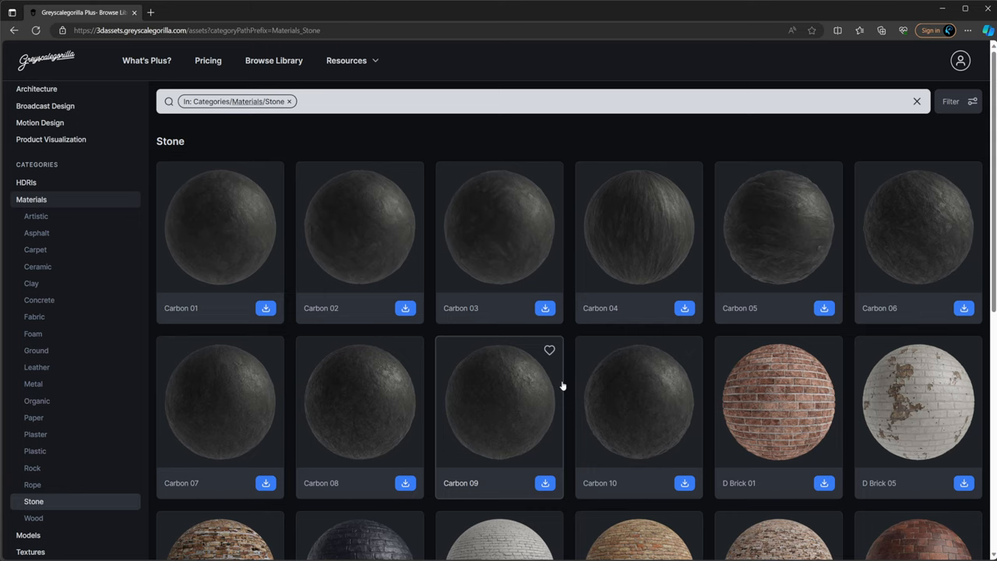
mouse_move(742, 367)
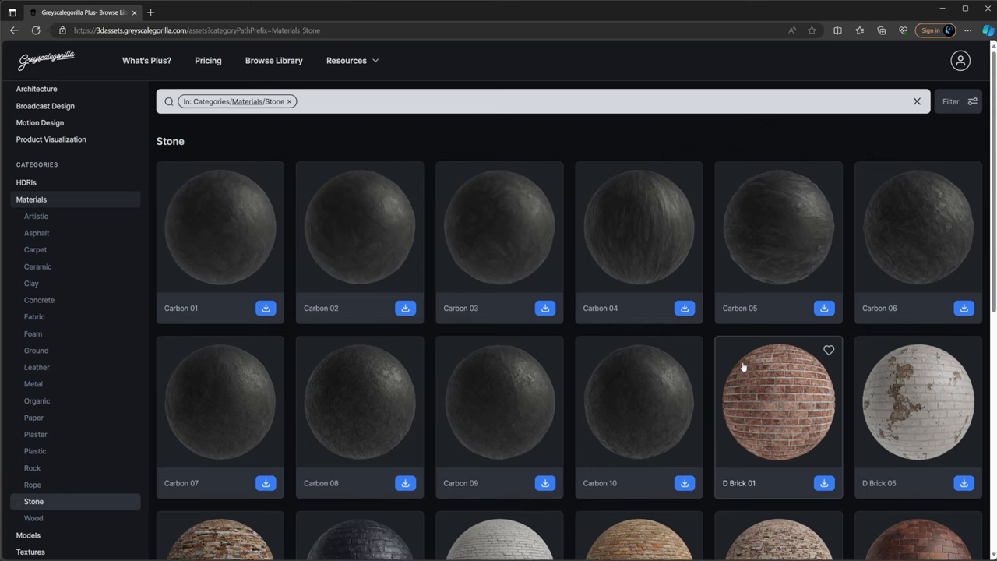
scroll(down, 3)
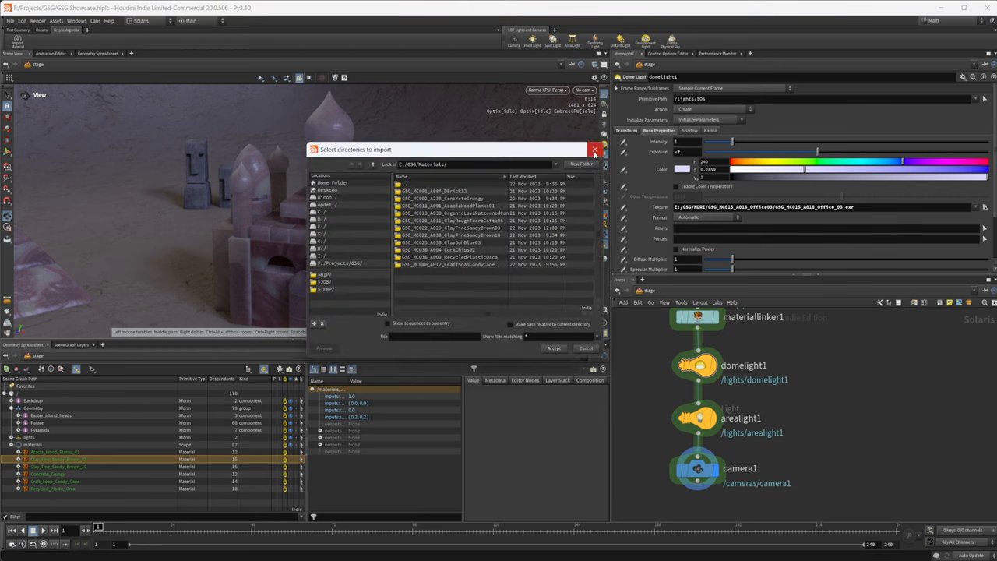
mouse_move(595, 150)
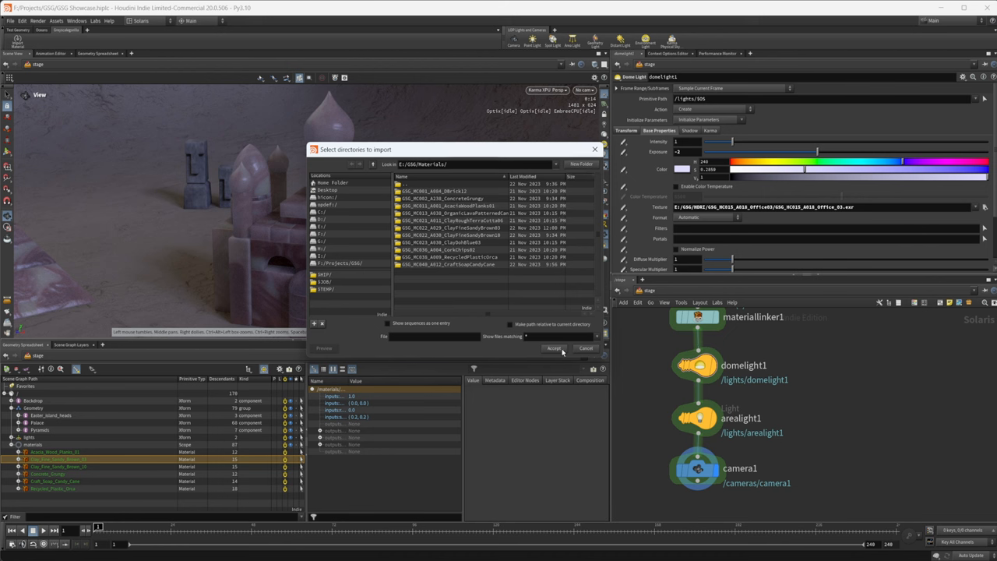
Import Organic Lava Patterned Canvas and Clay Fine Sandy Brown 10 from the GSG folder as Mantra
click(554, 348)
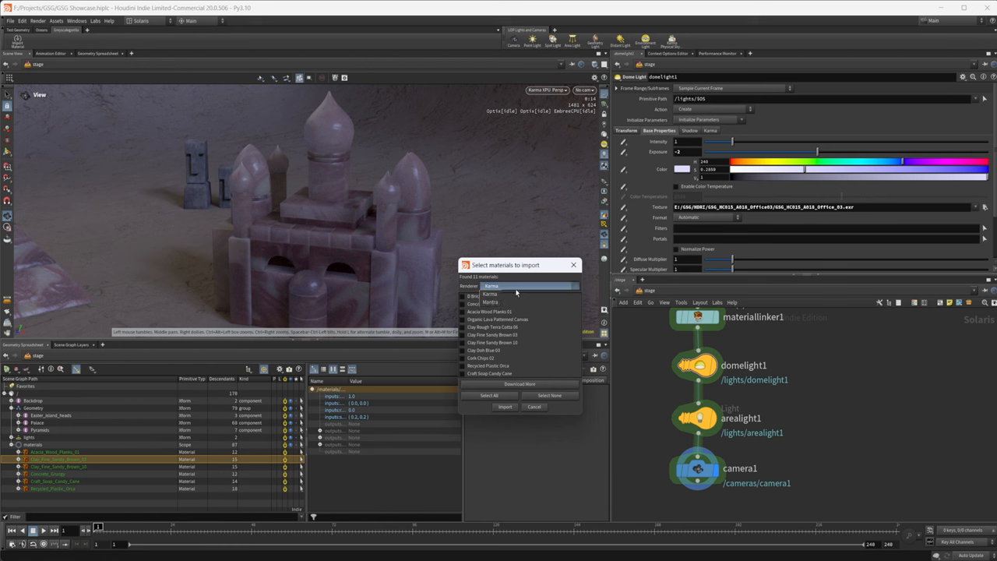
mouse_move(518, 316)
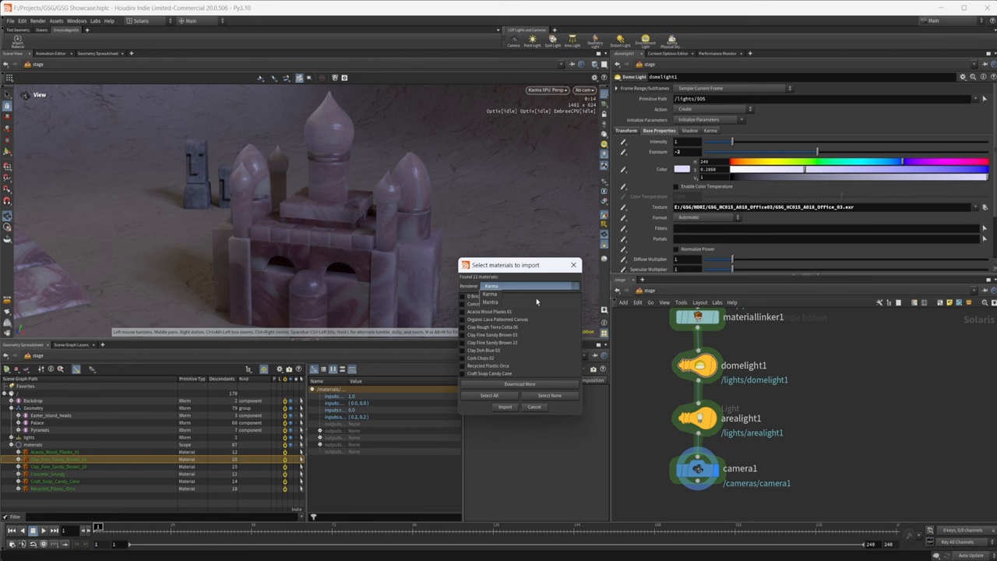
mouse_move(502, 296)
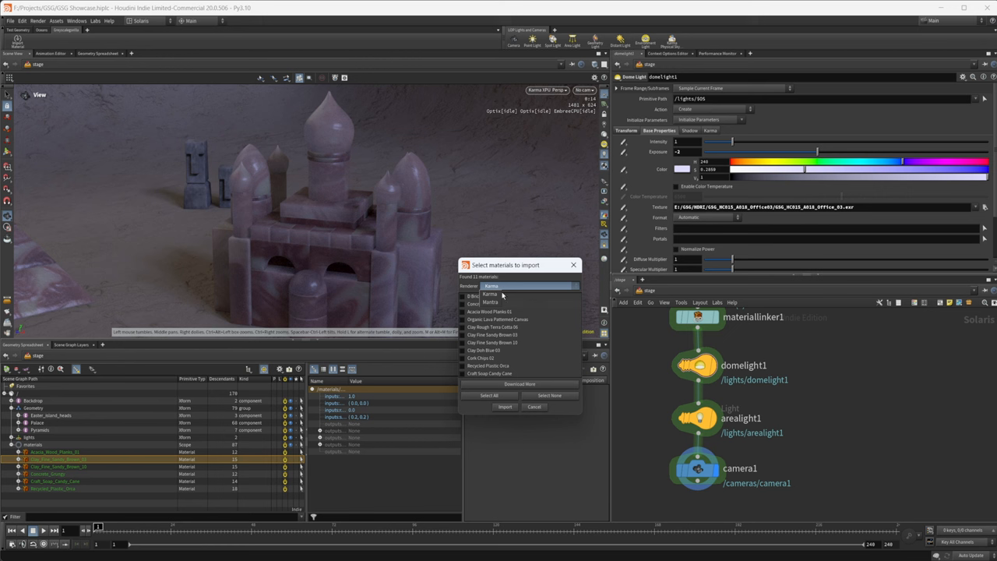
click(492, 302)
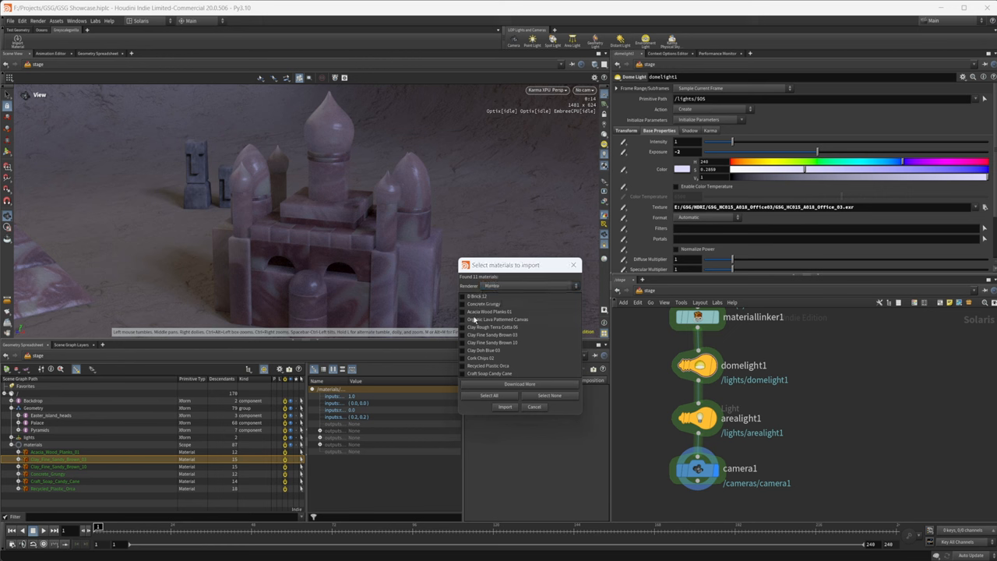
click(489, 395)
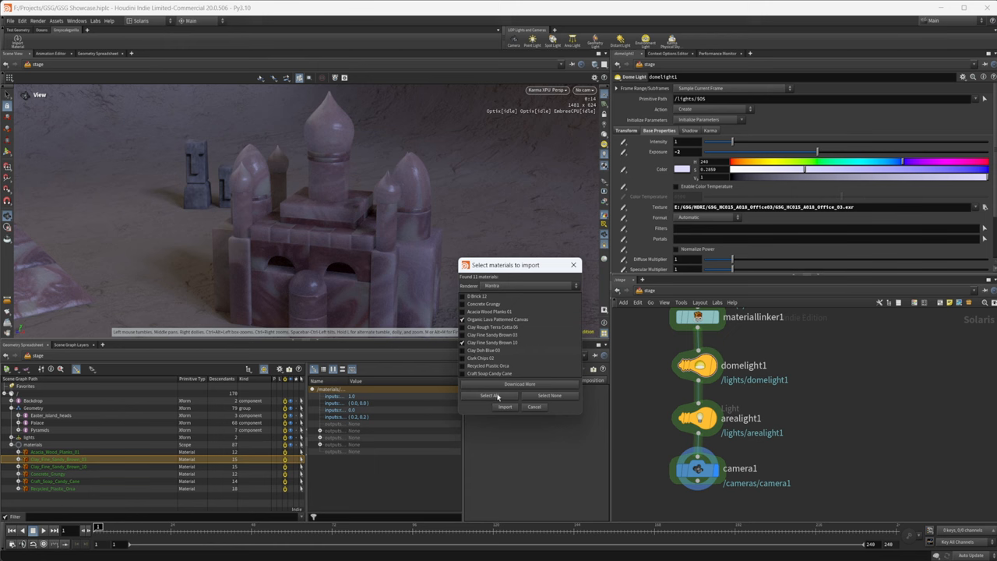
click(504, 405)
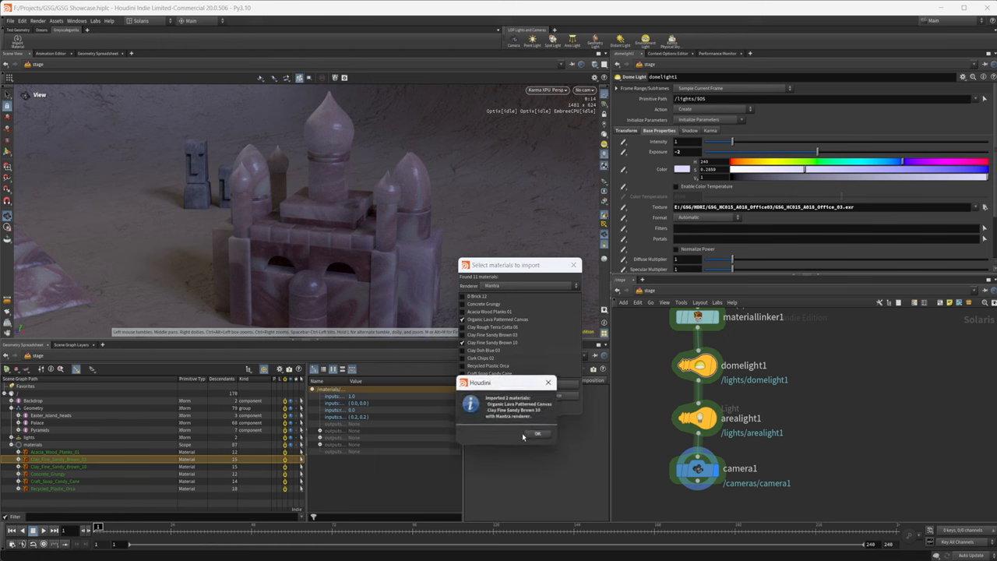
click(538, 433)
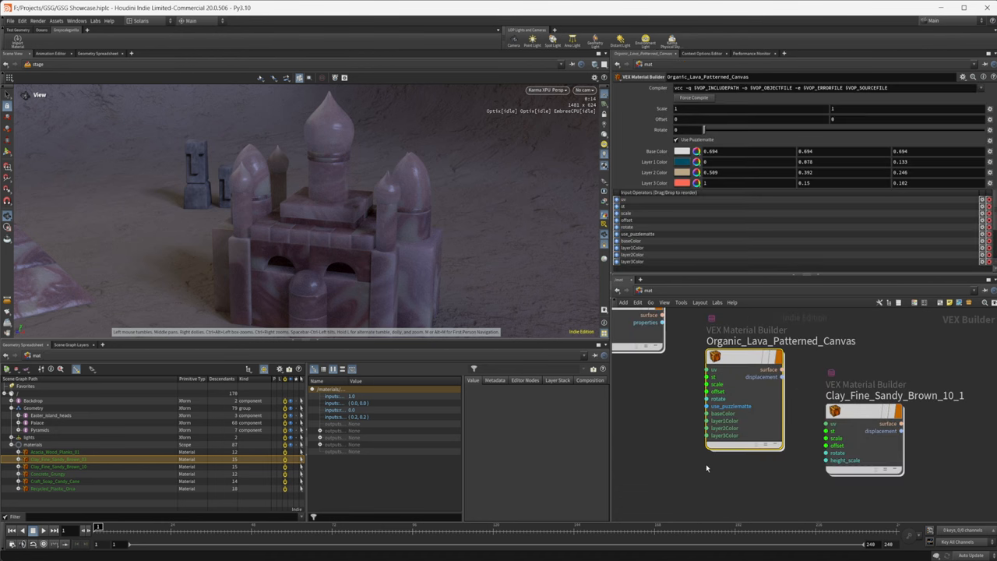
mouse_move(757, 478)
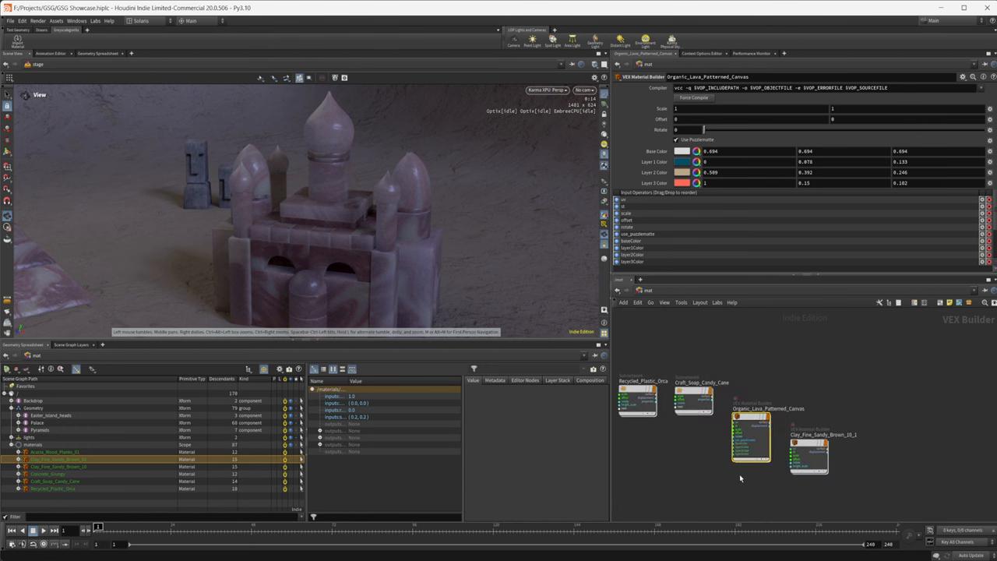
mouse_move(750, 479)
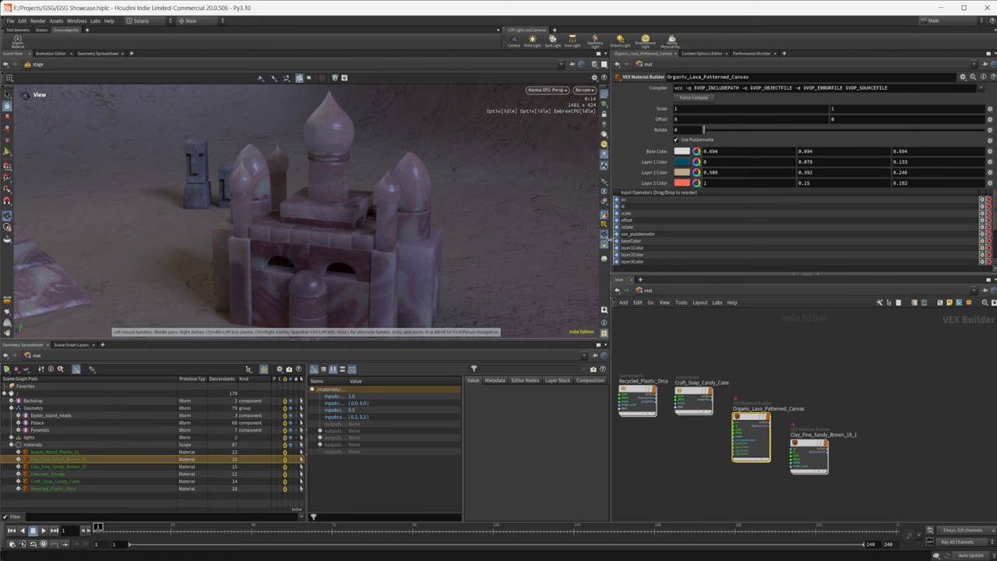
mouse_move(813, 373)
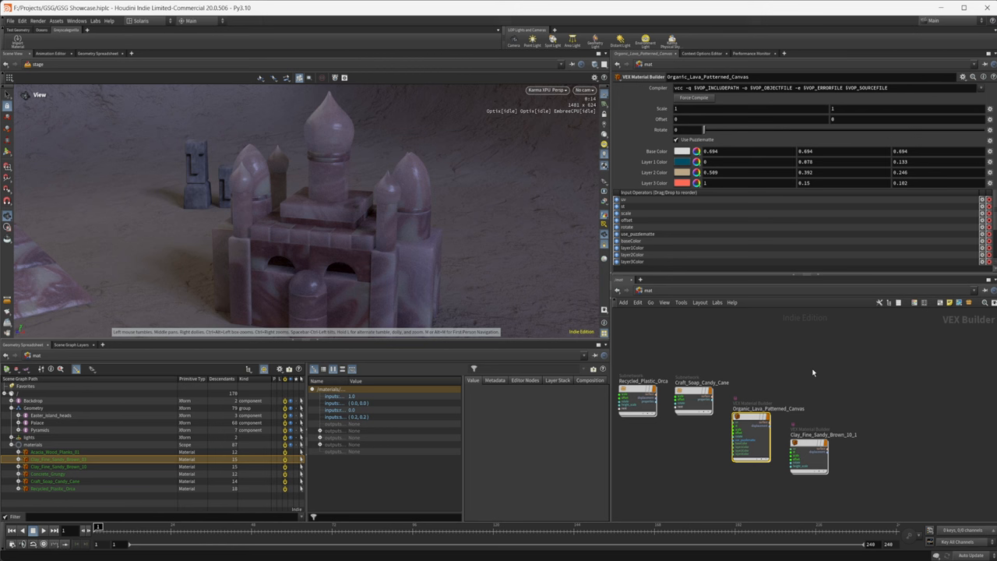
mouse_move(679, 397)
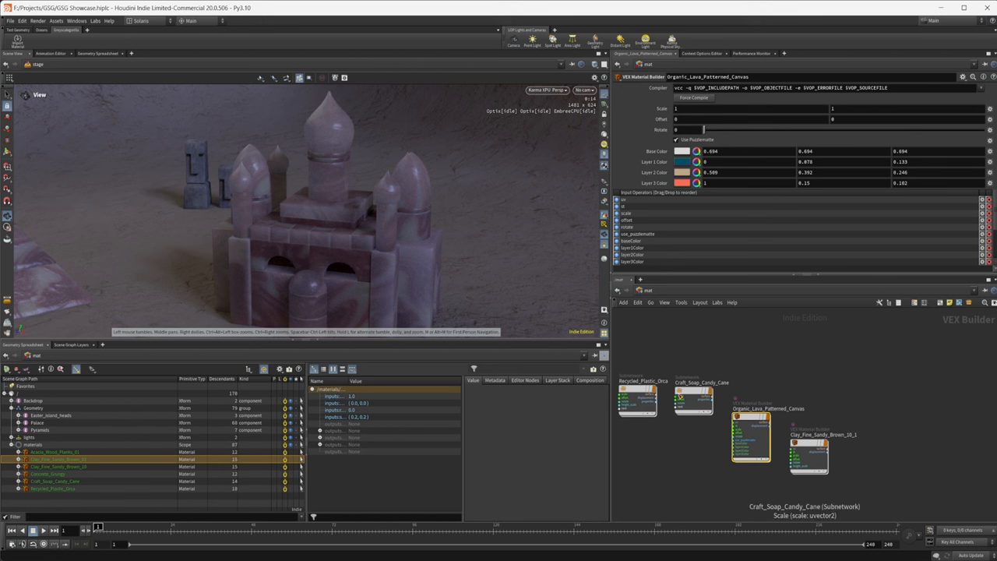
mouse_move(733, 352)
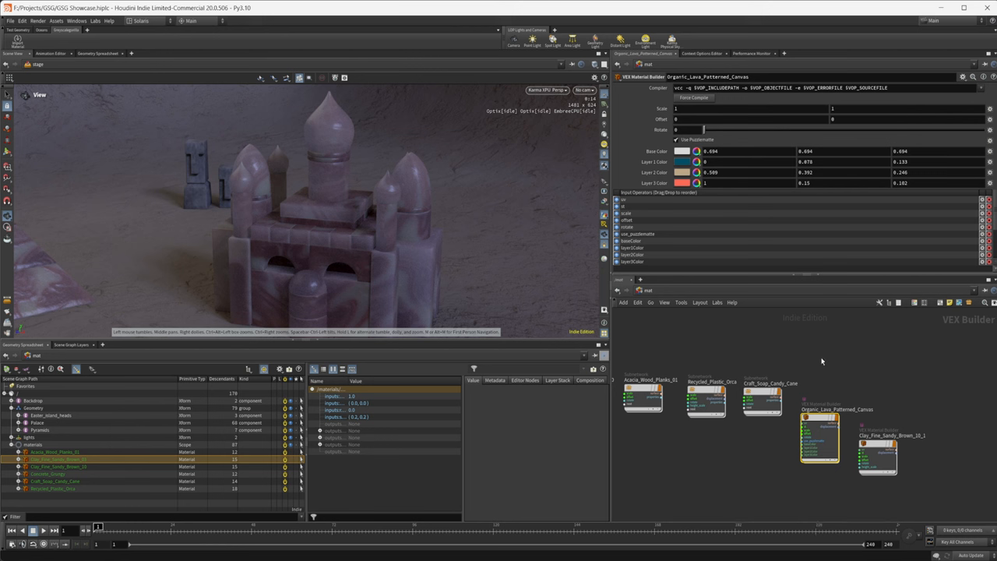
mouse_move(805, 374)
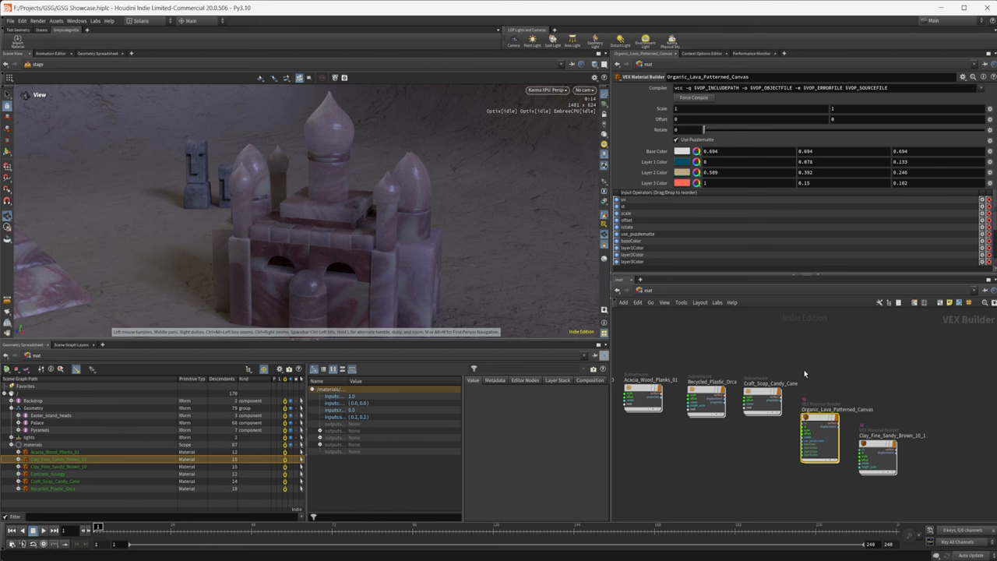
mouse_move(835, 330)
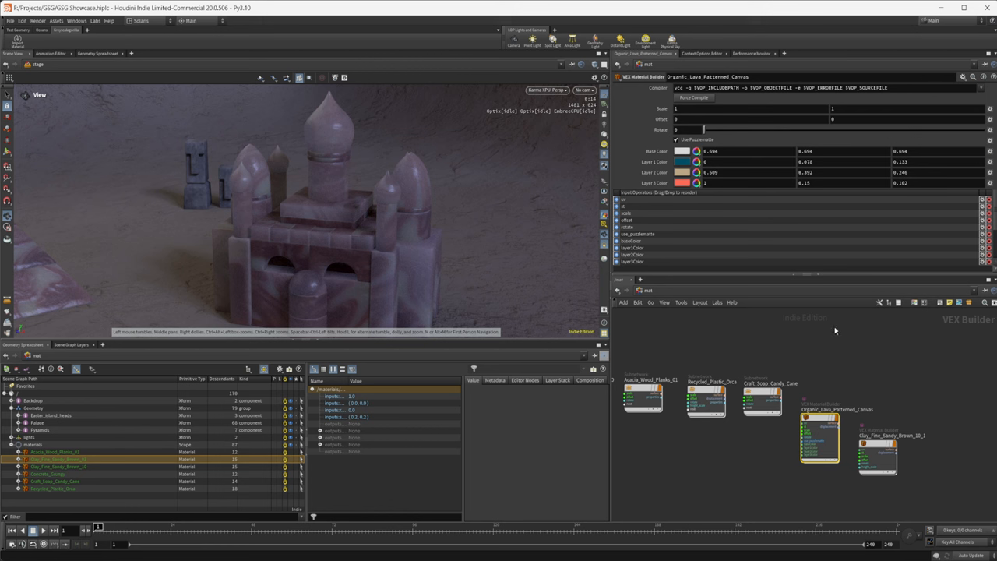
mouse_move(465, 289)
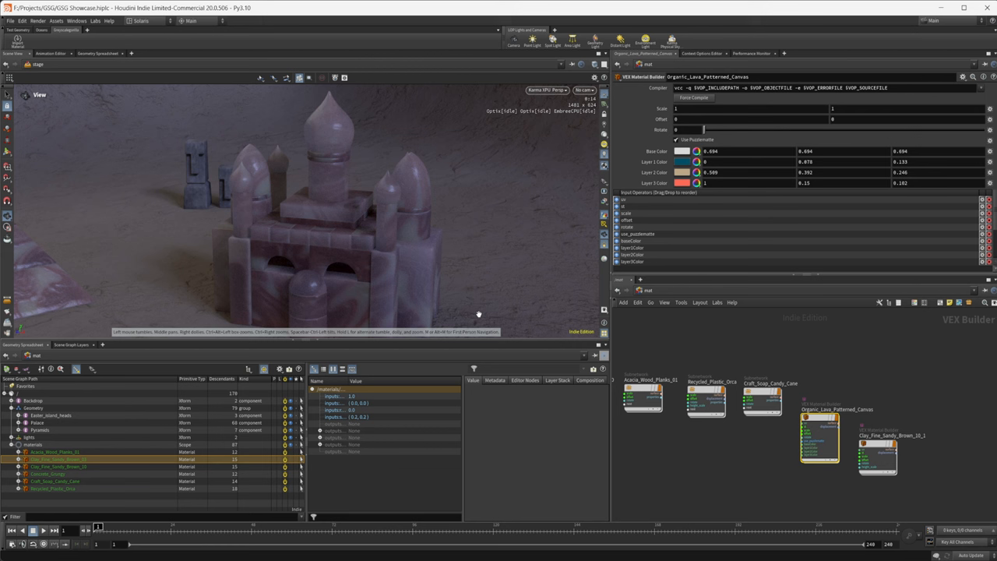
mouse_move(425, 259)
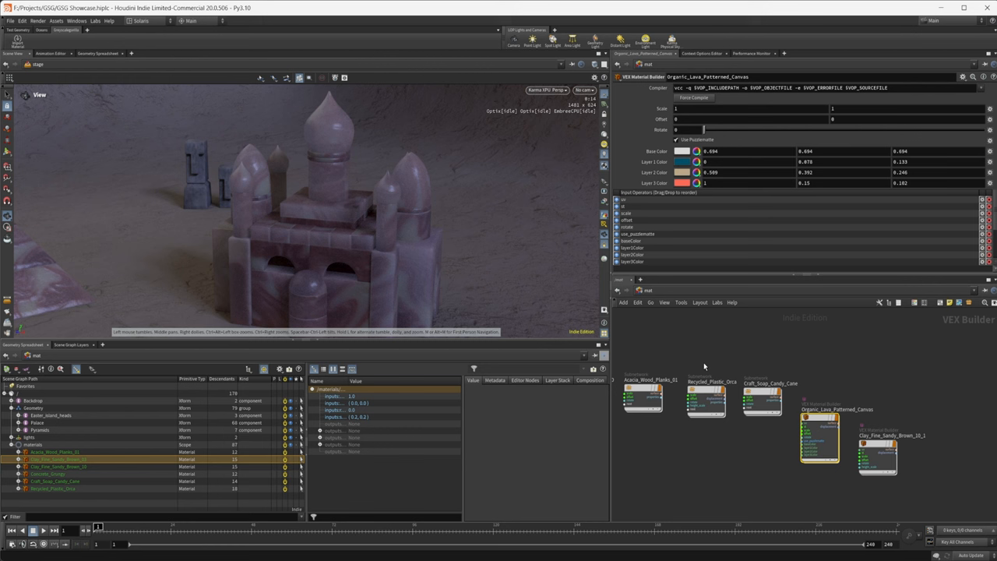
mouse_move(786, 365)
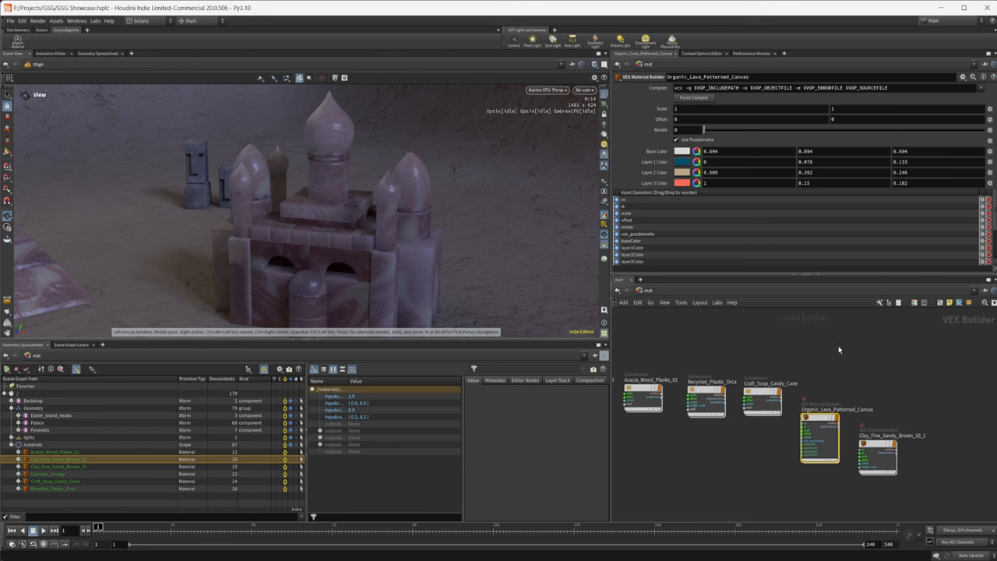
mouse_move(807, 333)
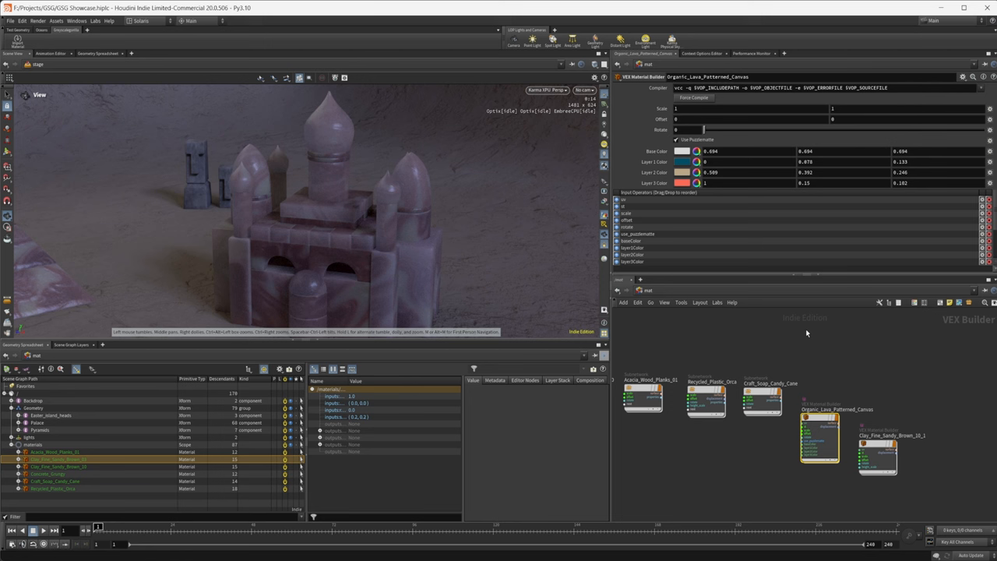